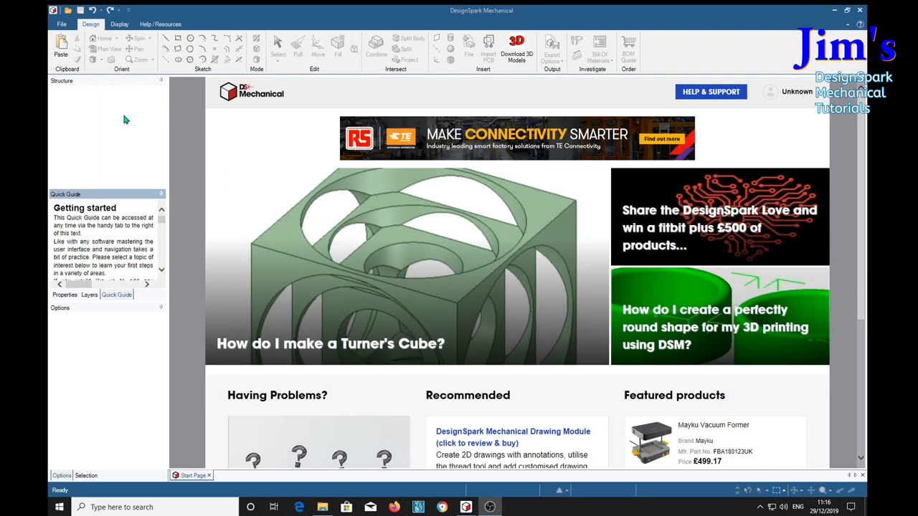
- Open 'Billys model bike GA.rsdoc' from the File menu's recent documents
click(62, 24)
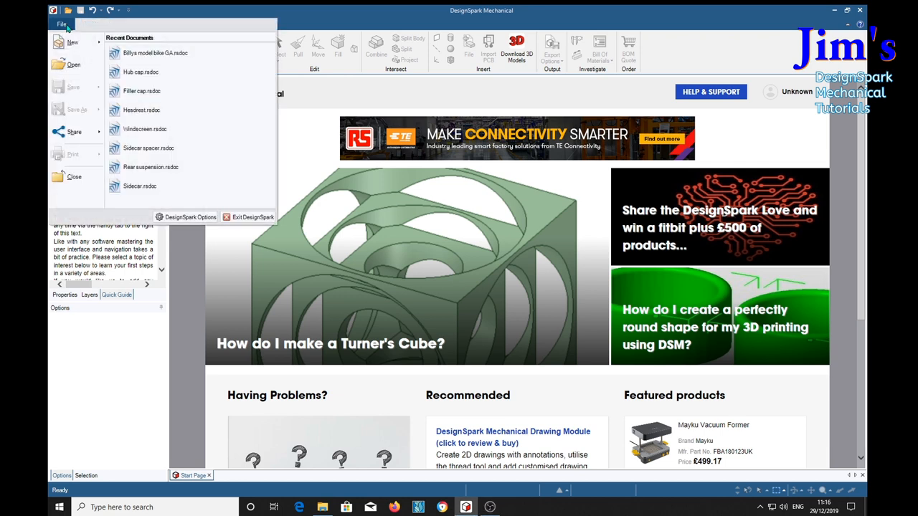
mouse_move(155, 53)
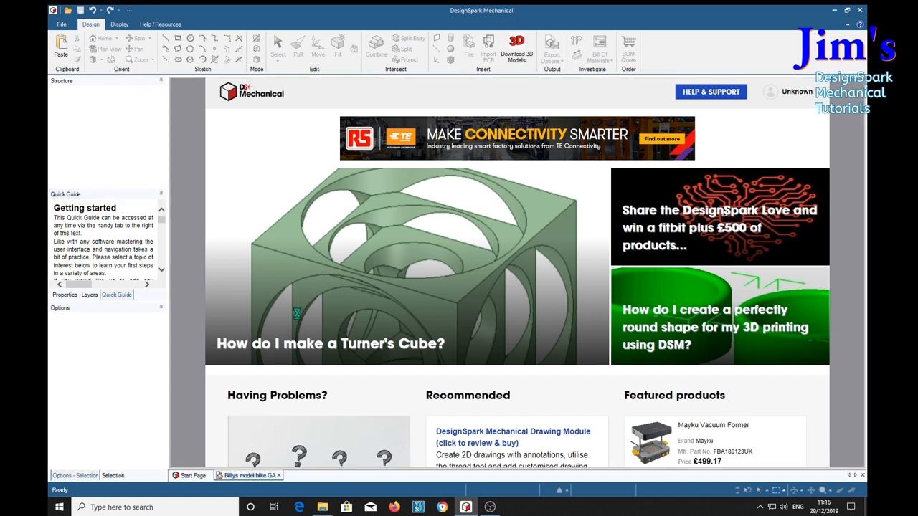
click(278, 50)
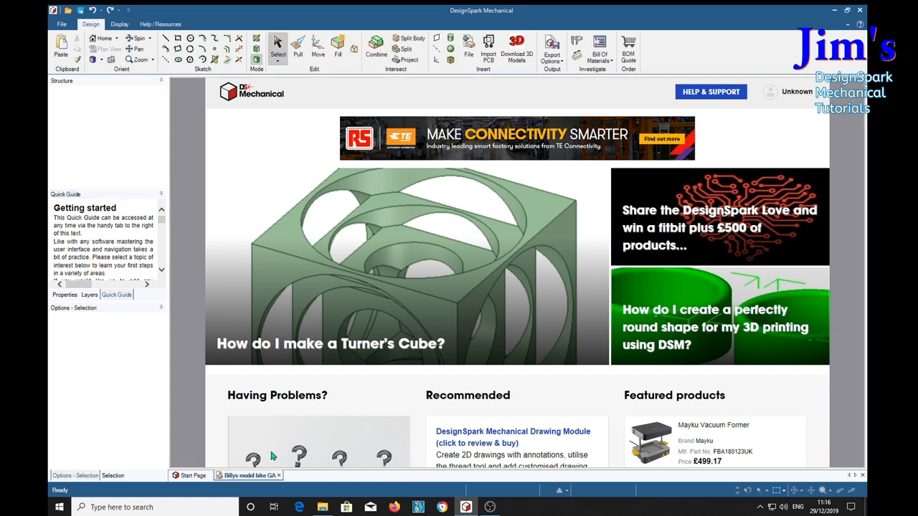
- Zoom in and highlight the Front fork, Sidecar and Chassis assemblies
click(249, 475)
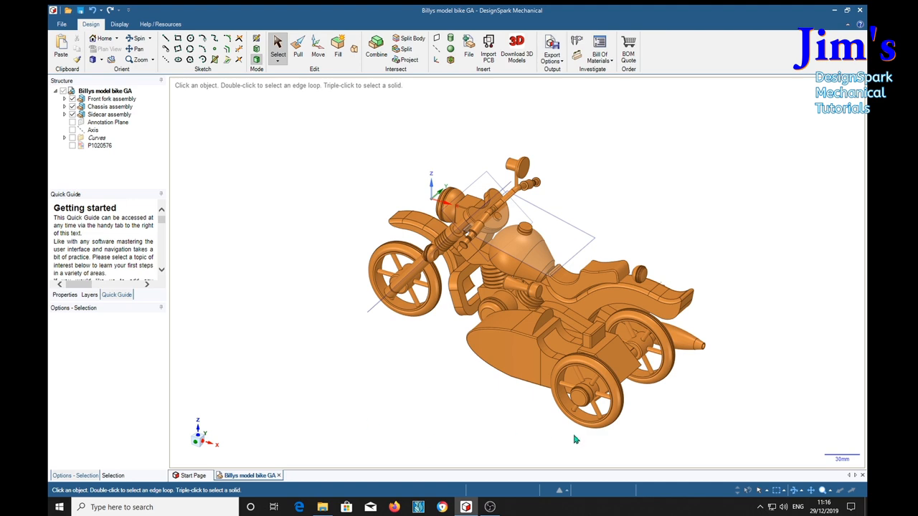
scroll(up, 3)
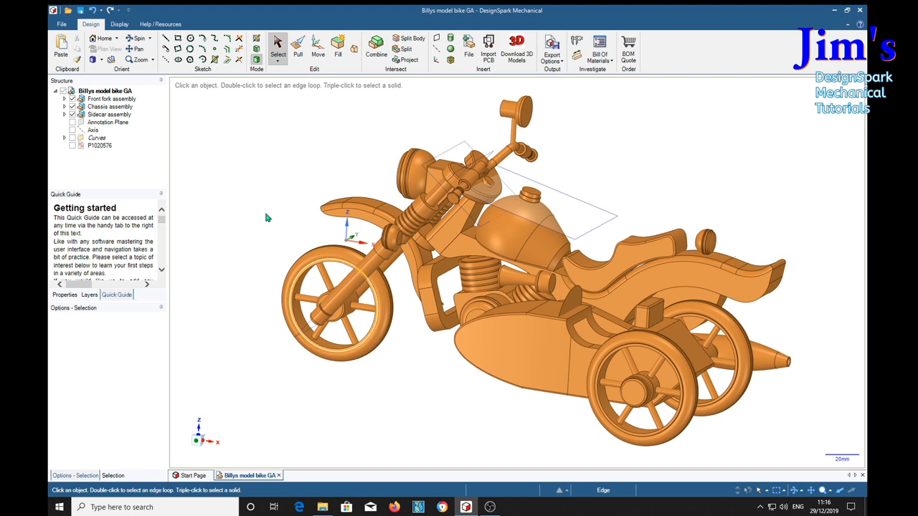
click(111, 99)
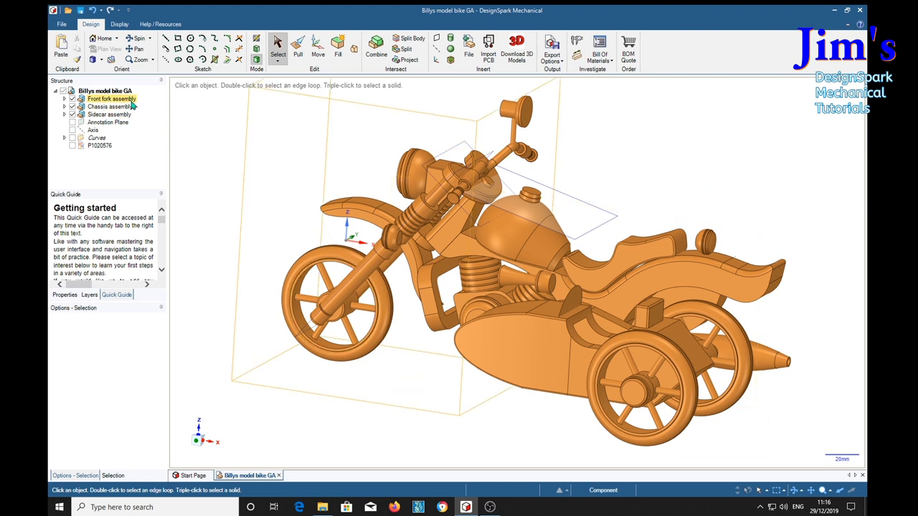
click(109, 114)
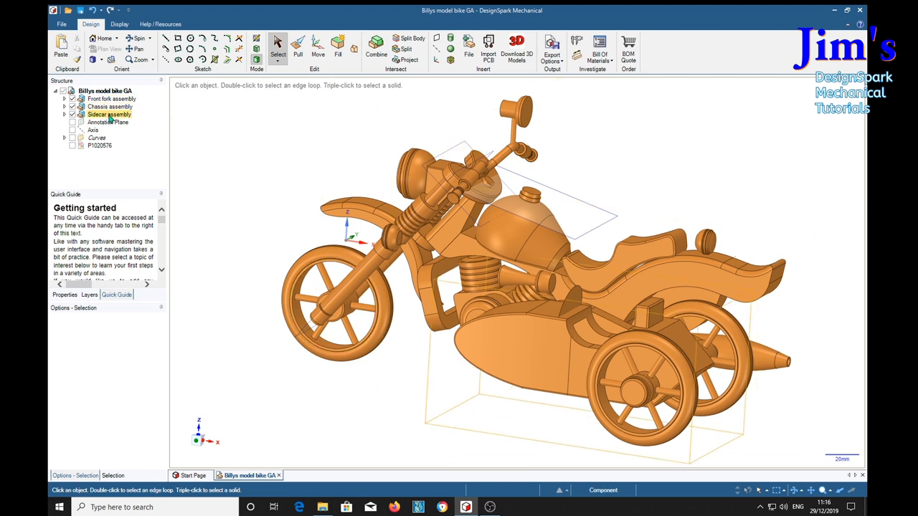
click(111, 98)
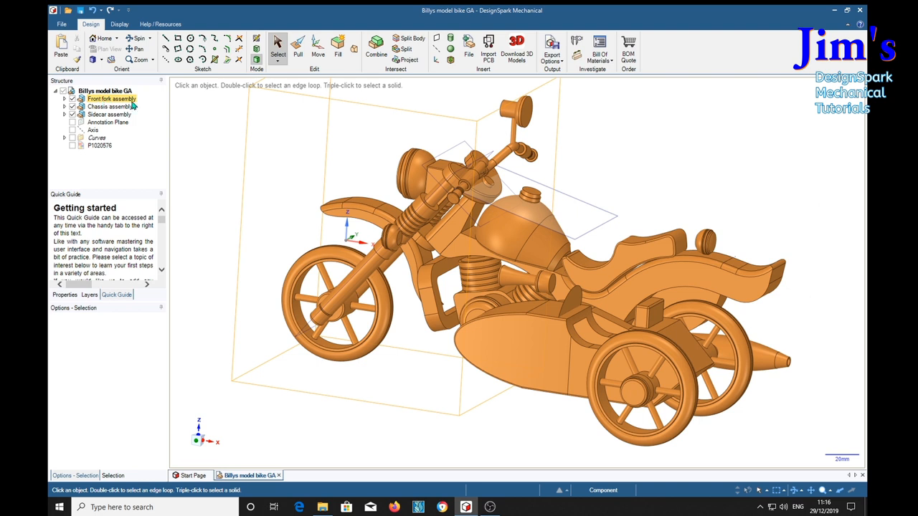
click(110, 106)
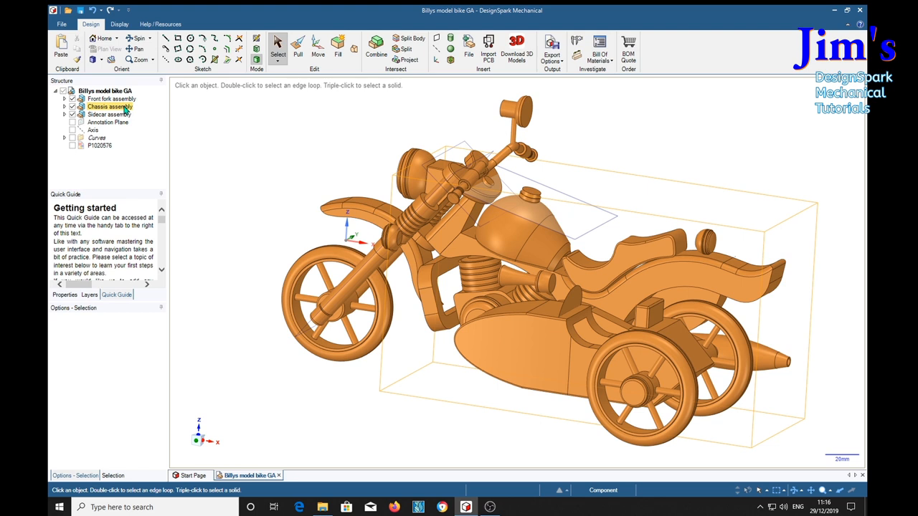
- Highlight the Annotation Plane, Axis and Curves group, then clear the selection
click(107, 122)
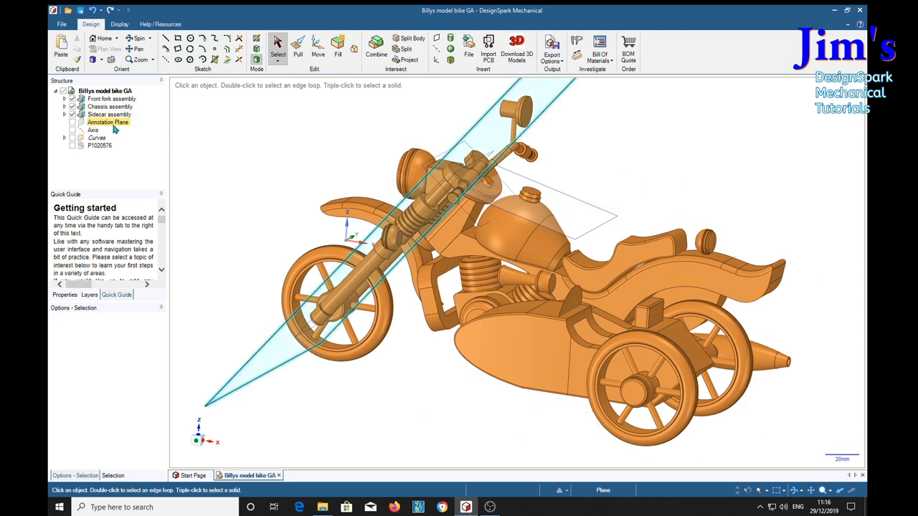
click(109, 122)
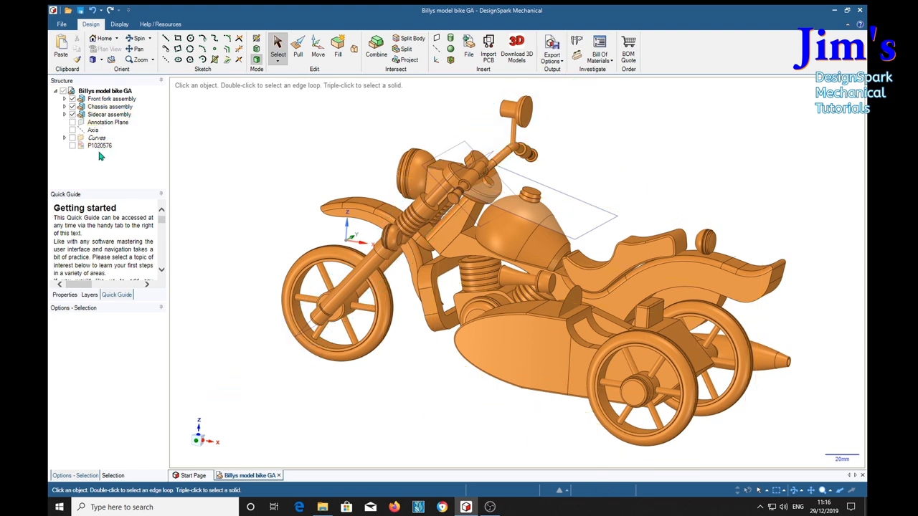
click(108, 122)
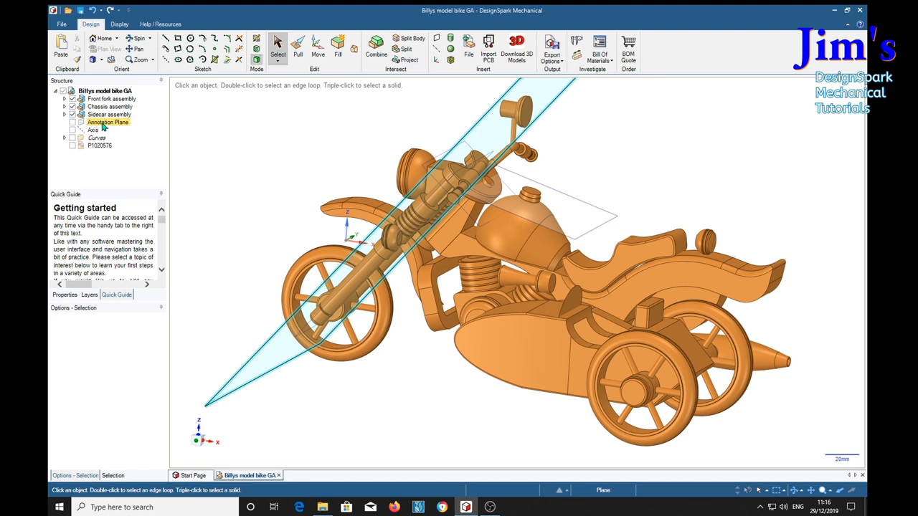
click(93, 130)
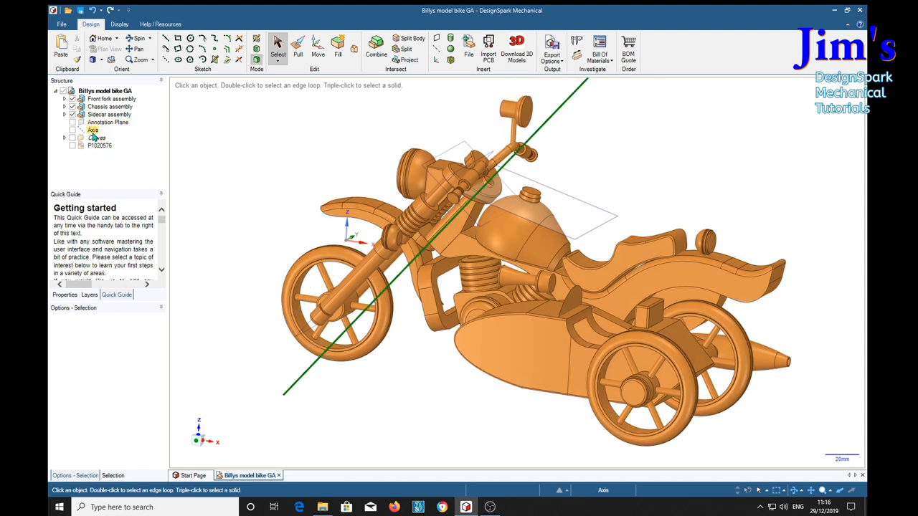
click(96, 137)
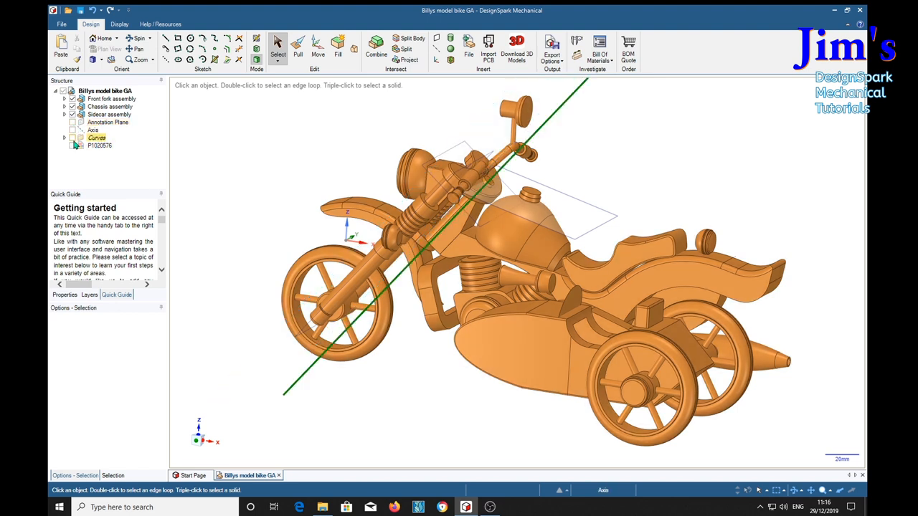
click(107, 122)
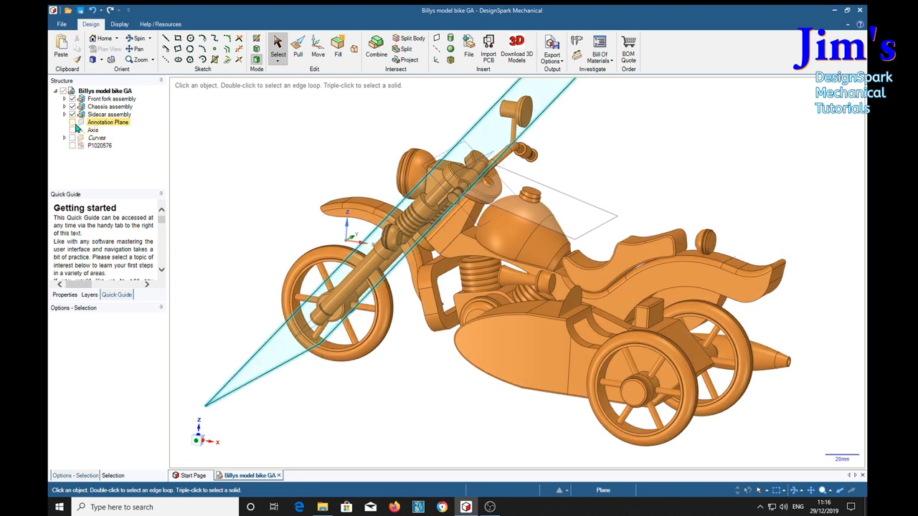
click(71, 122)
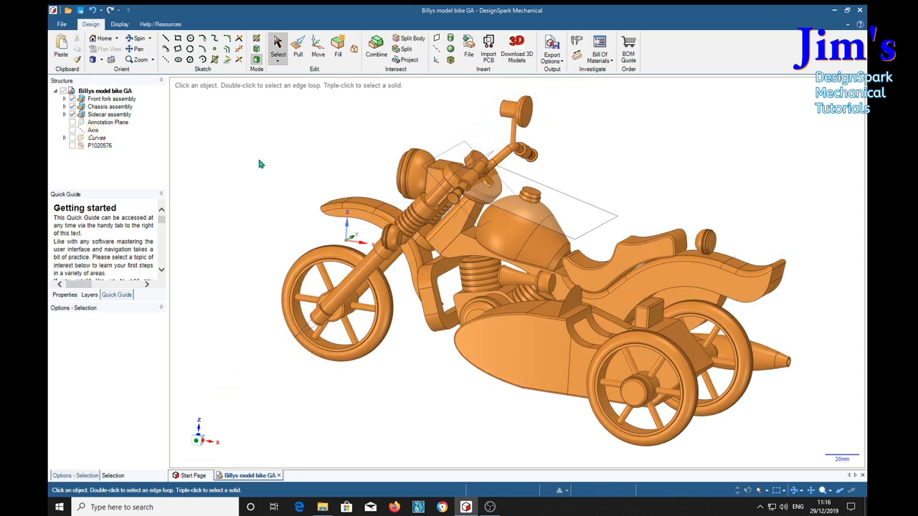
mouse_move(607, 156)
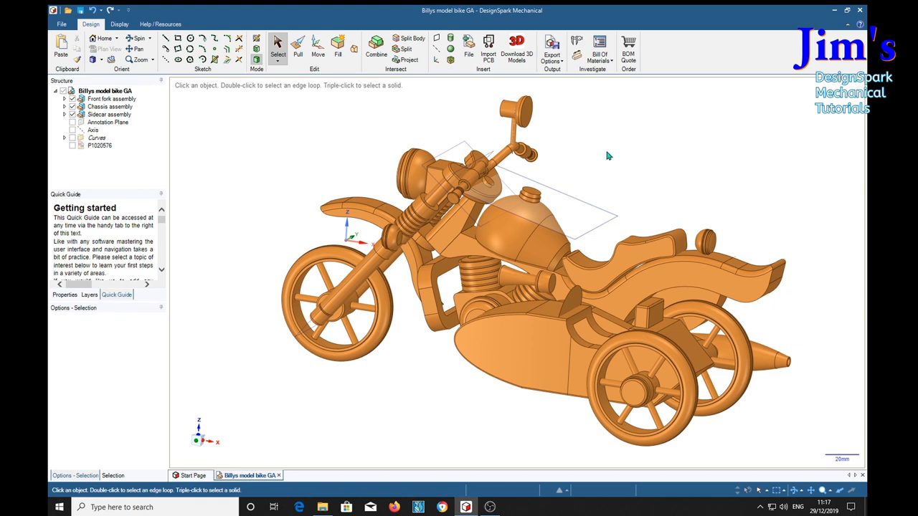
- Check the chassis and axis, then untick the Front fork and Sidecar assemblies
click(524, 279)
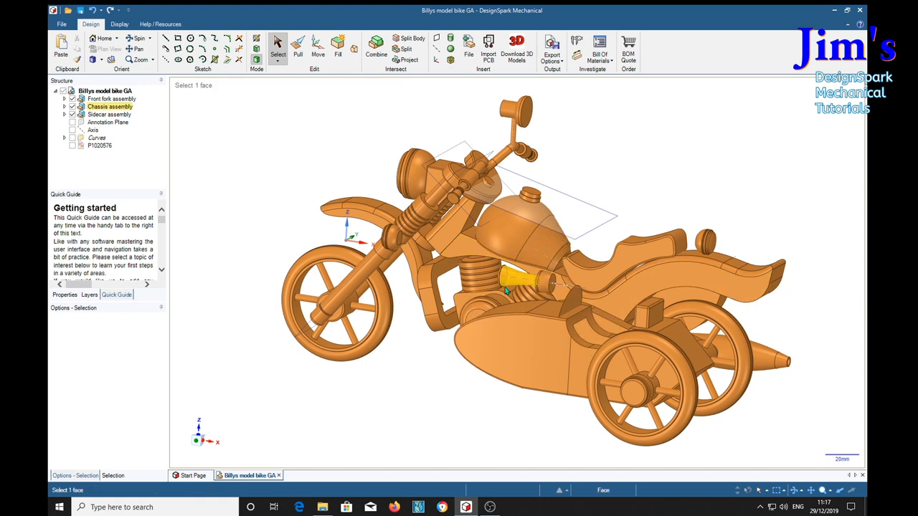
click(244, 177)
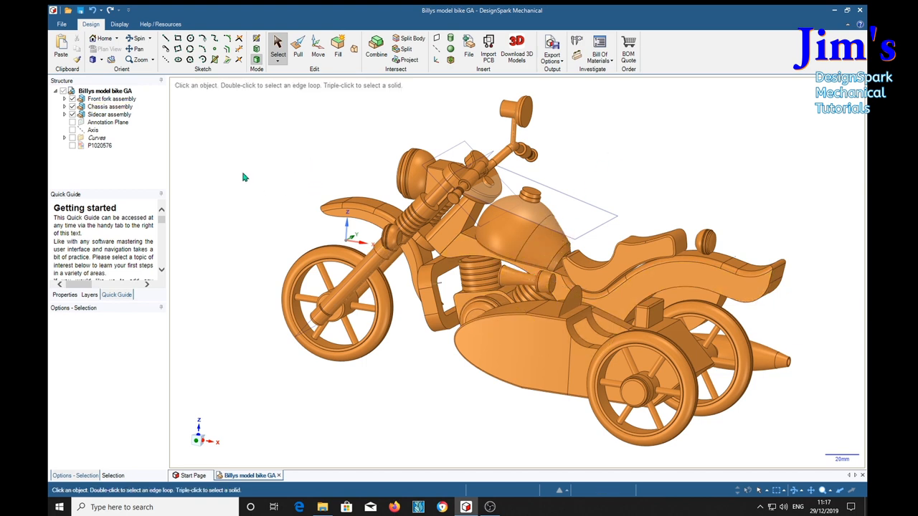
mouse_move(373, 130)
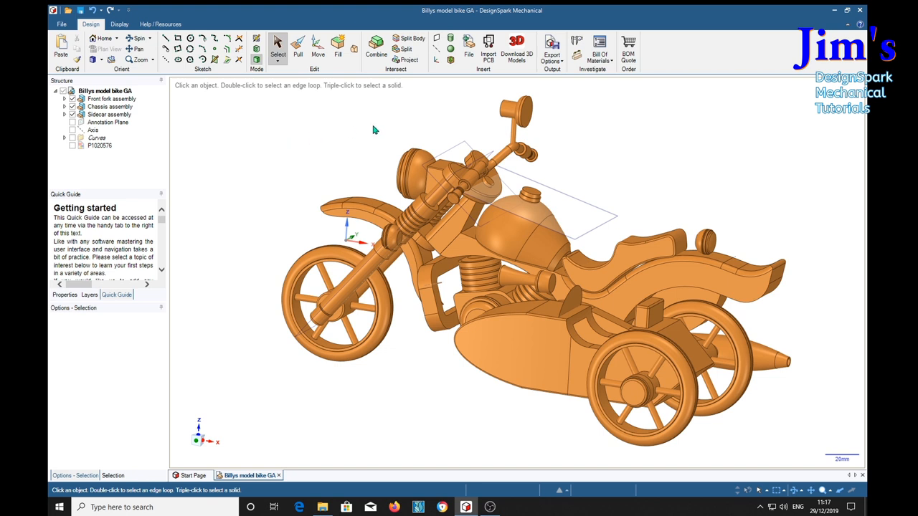
mouse_move(298, 154)
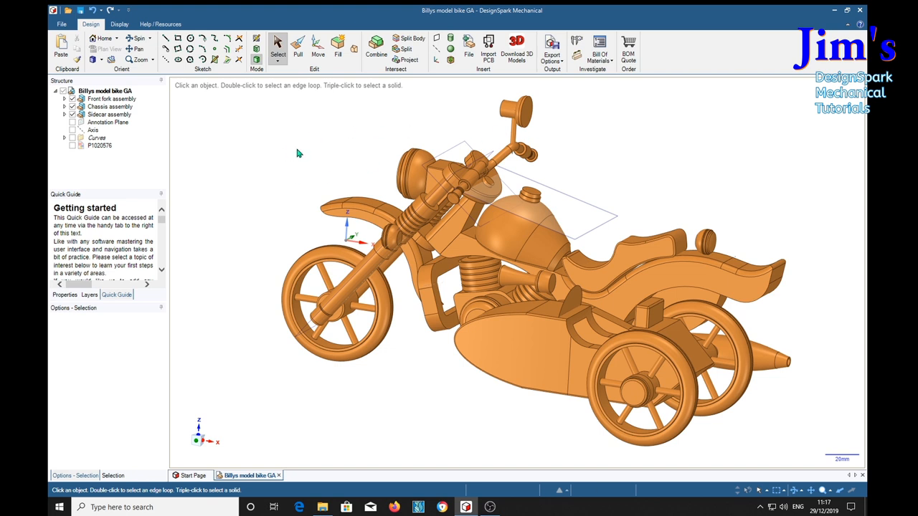
click(93, 130)
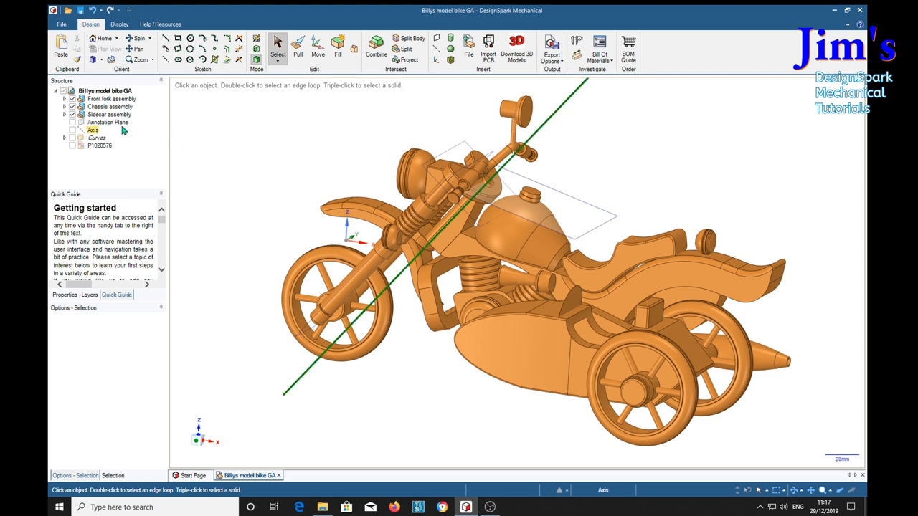
click(111, 98)
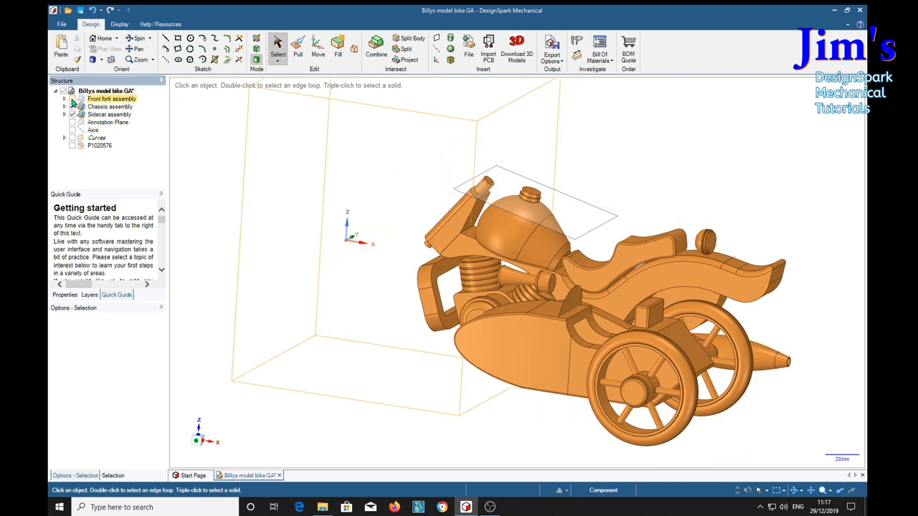
click(109, 114)
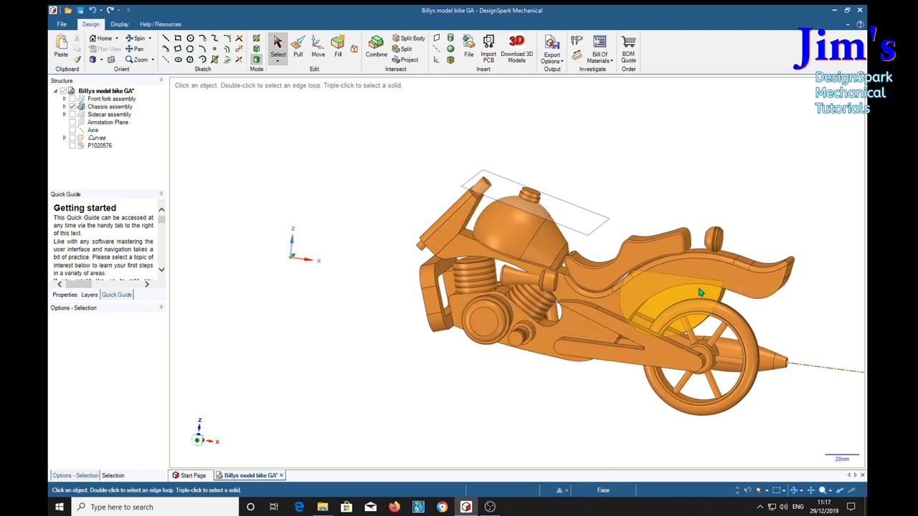
click(222, 141)
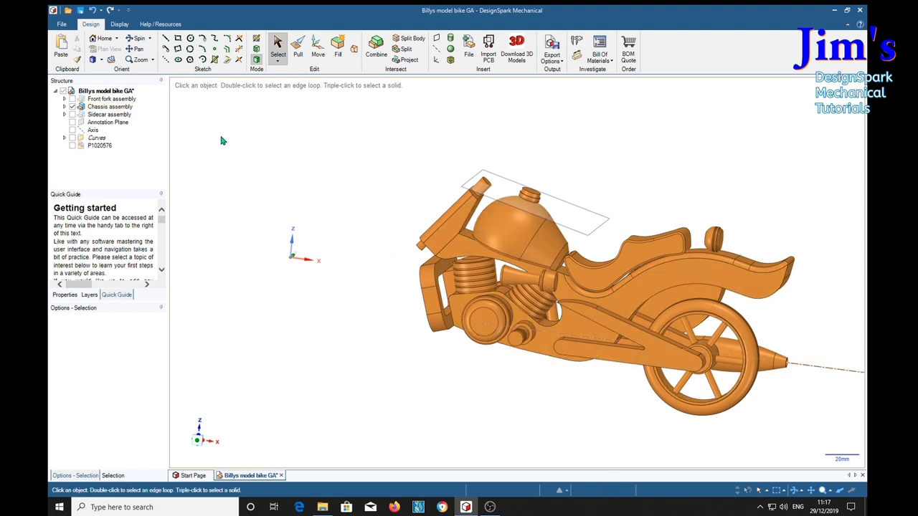
- Expand Chassis assembly and enlarge the Structure panel to list every part
click(64, 106)
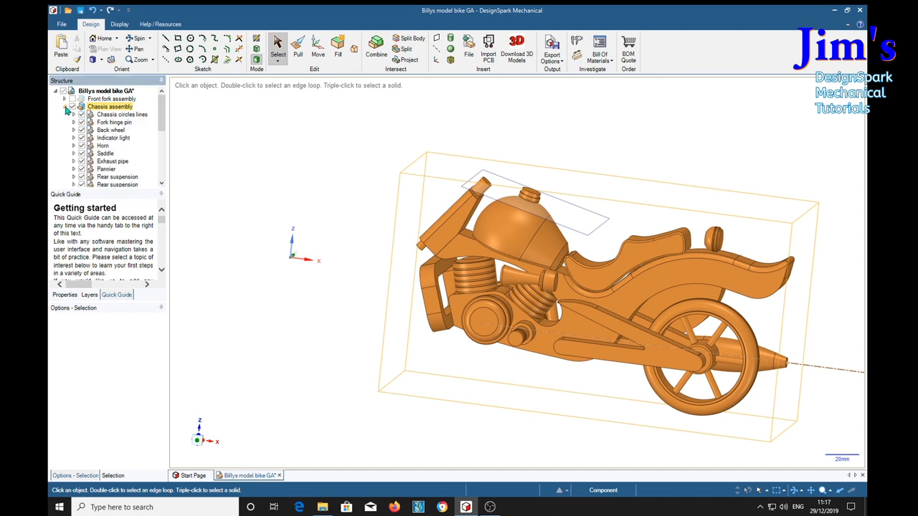
click(72, 106)
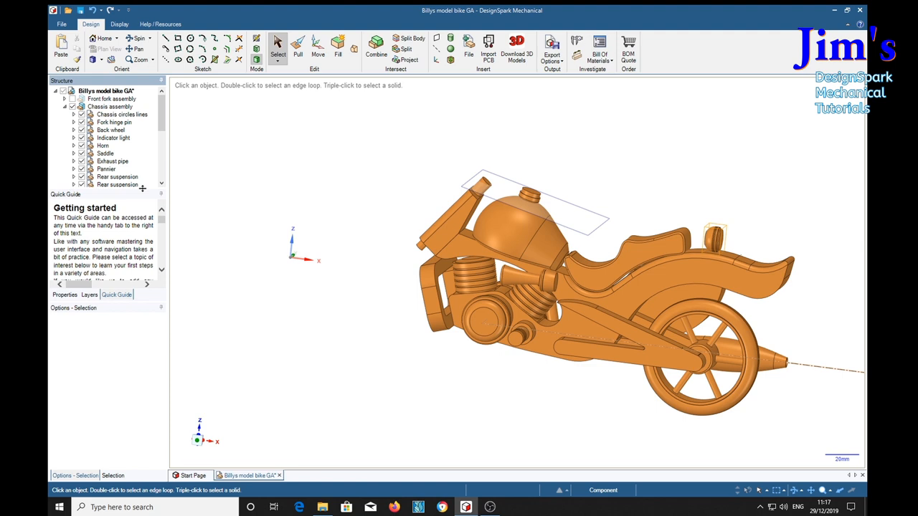
scroll(down, 3)
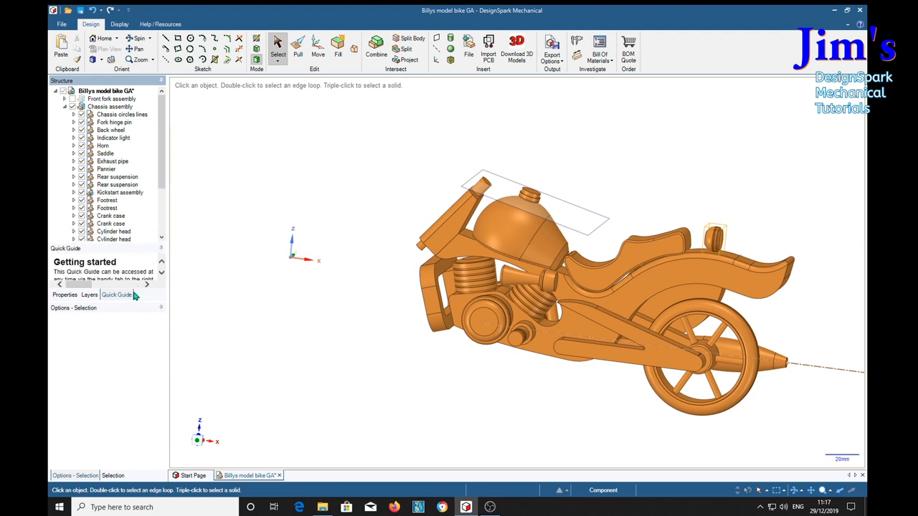
mouse_move(126, 280)
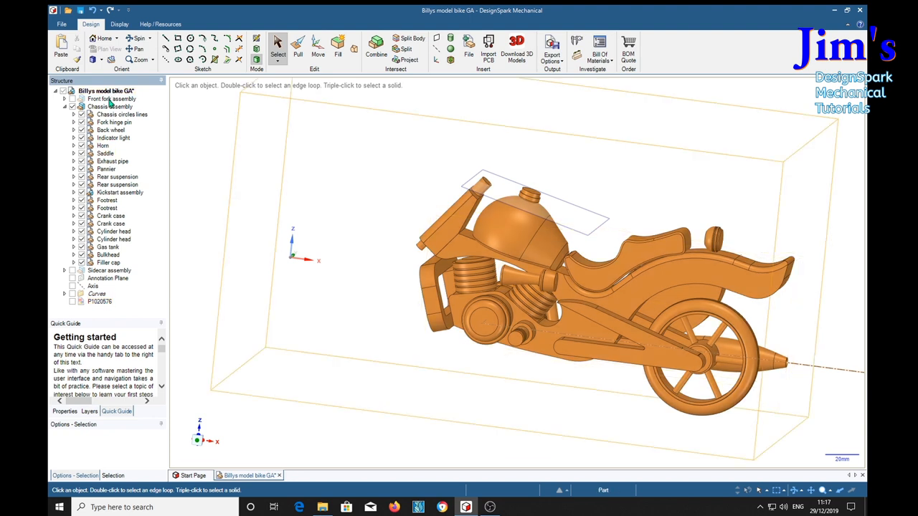
click(100, 301)
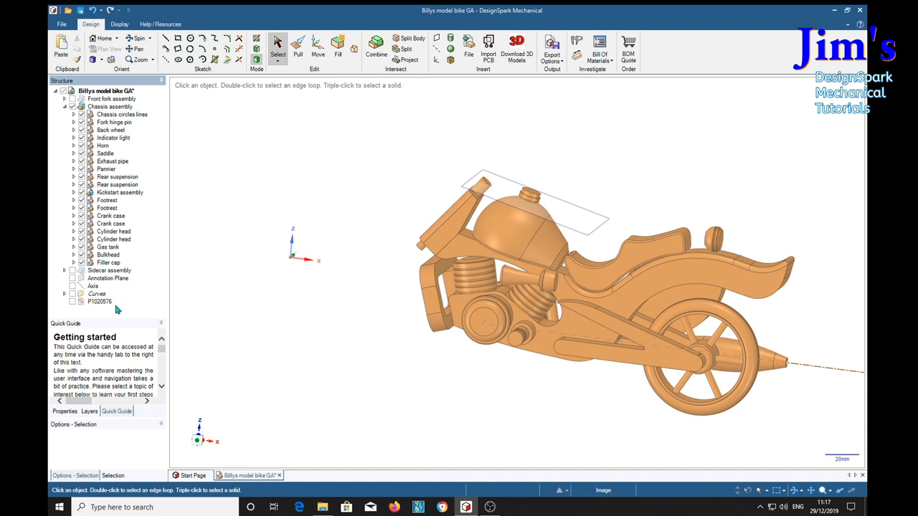
- Inspect the back wheel, then uncheck the P1020576 photo and Front fork assembly
click(100, 302)
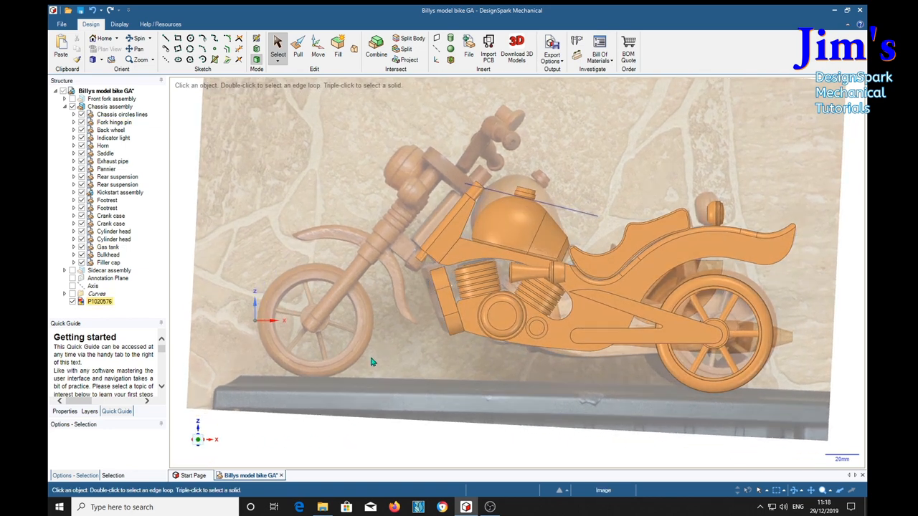
mouse_move(319, 317)
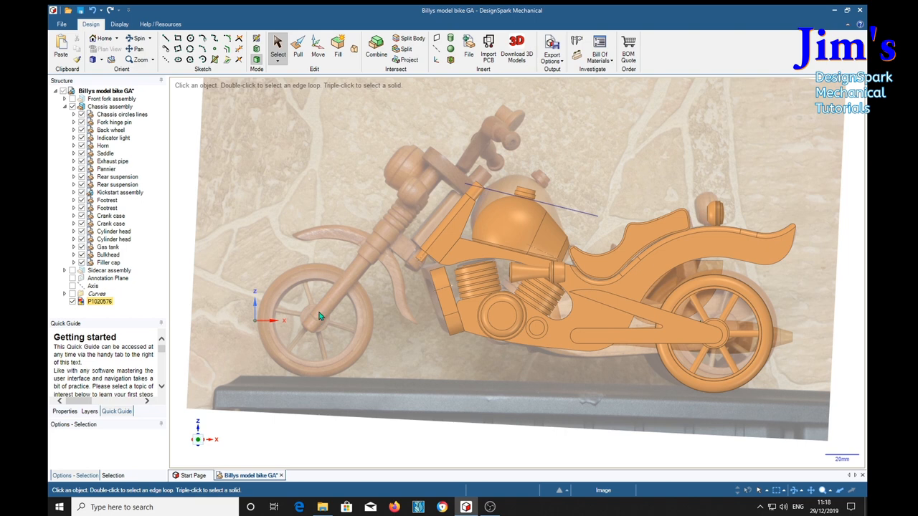
mouse_move(365, 264)
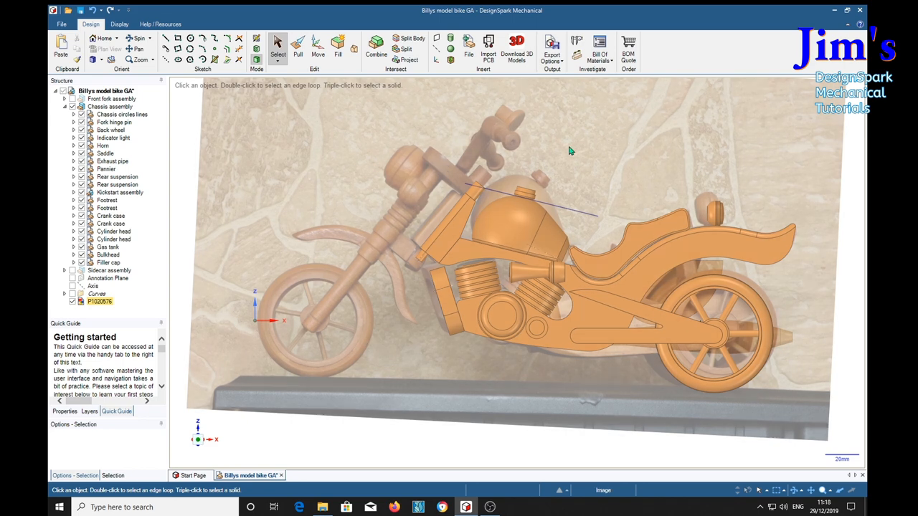
mouse_move(699, 185)
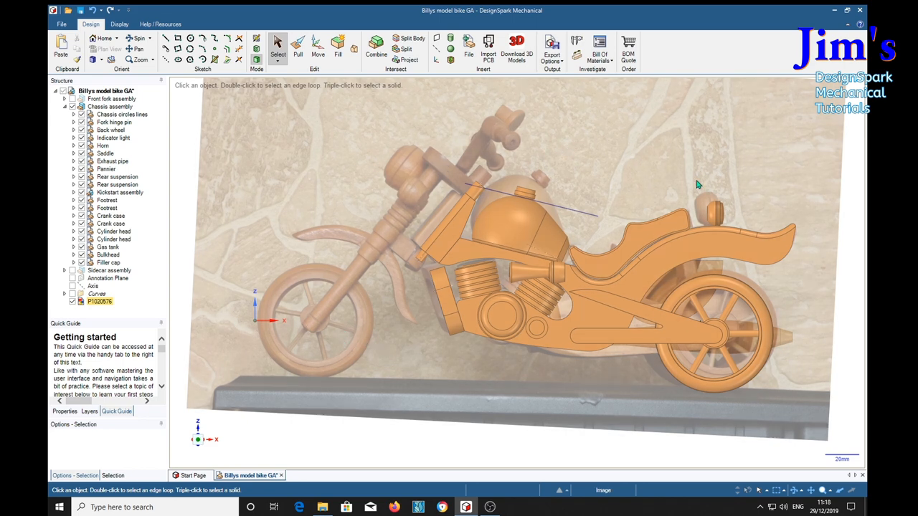
click(509, 218)
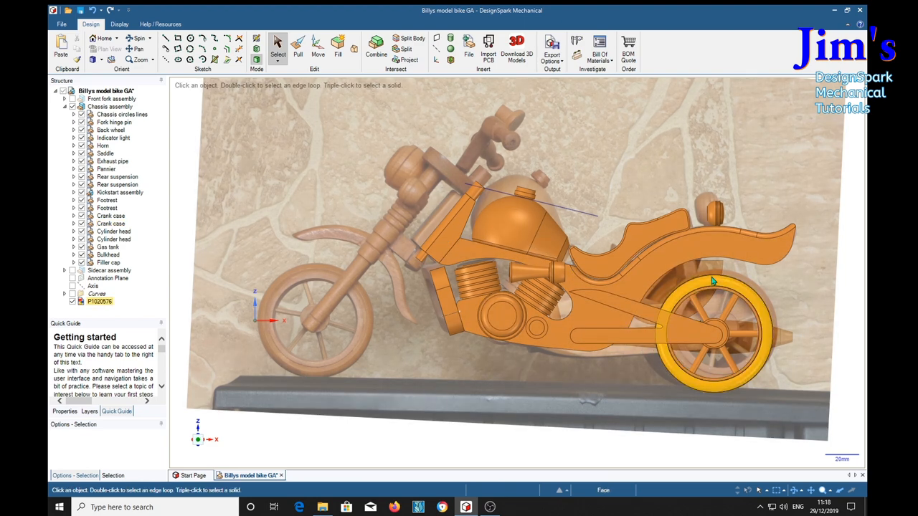
click(516, 222)
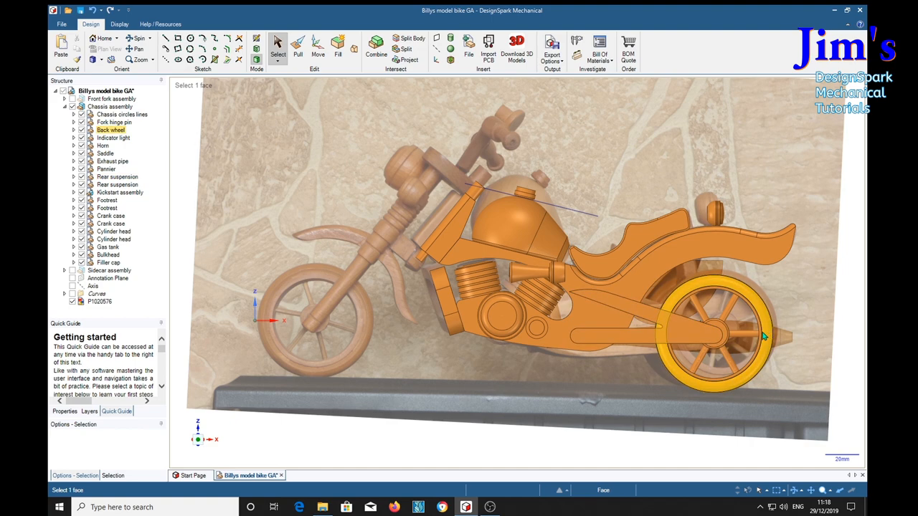
click(438, 280)
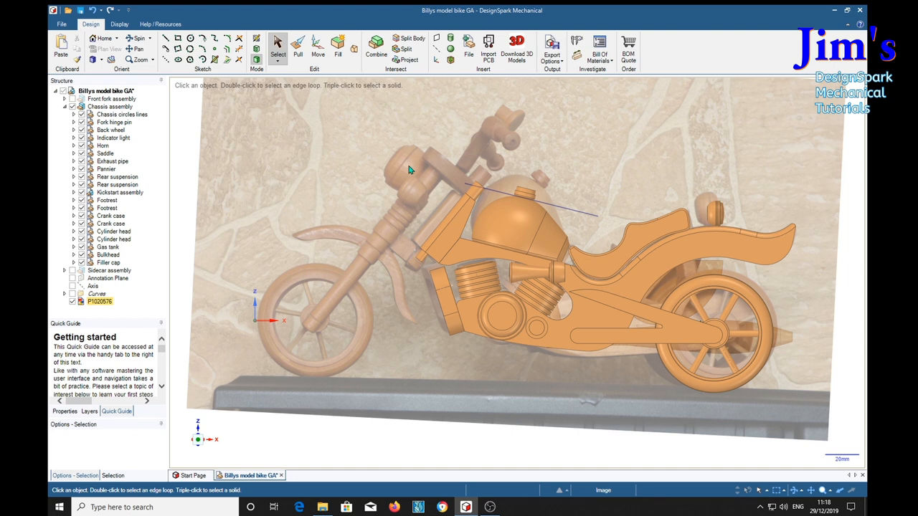
mouse_move(409, 166)
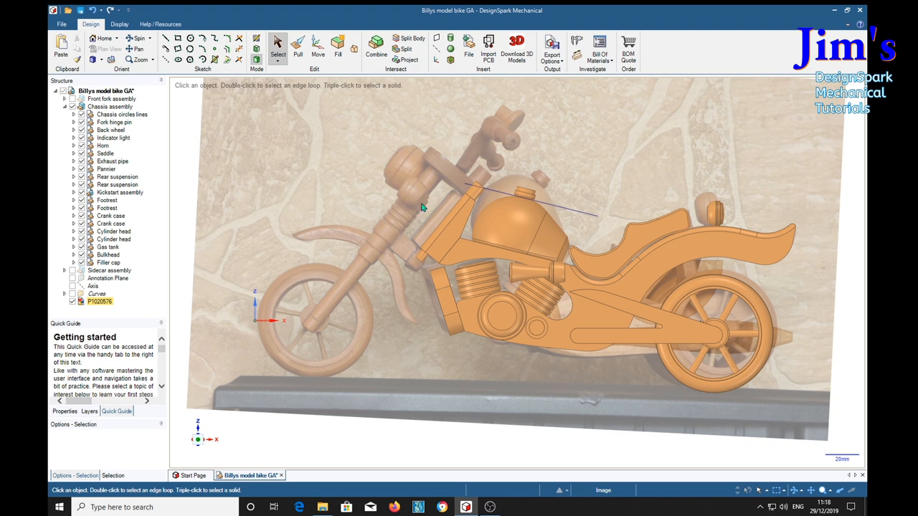
mouse_move(304, 205)
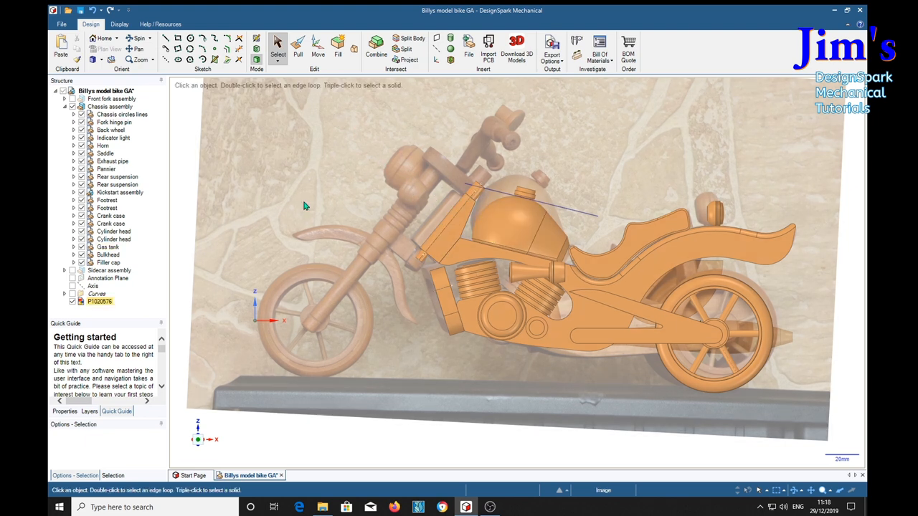
click(111, 216)
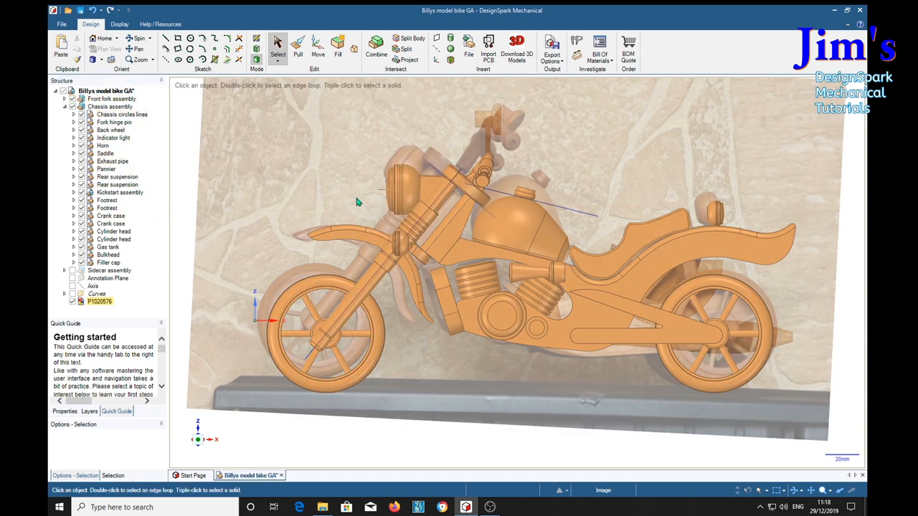
mouse_move(355, 157)
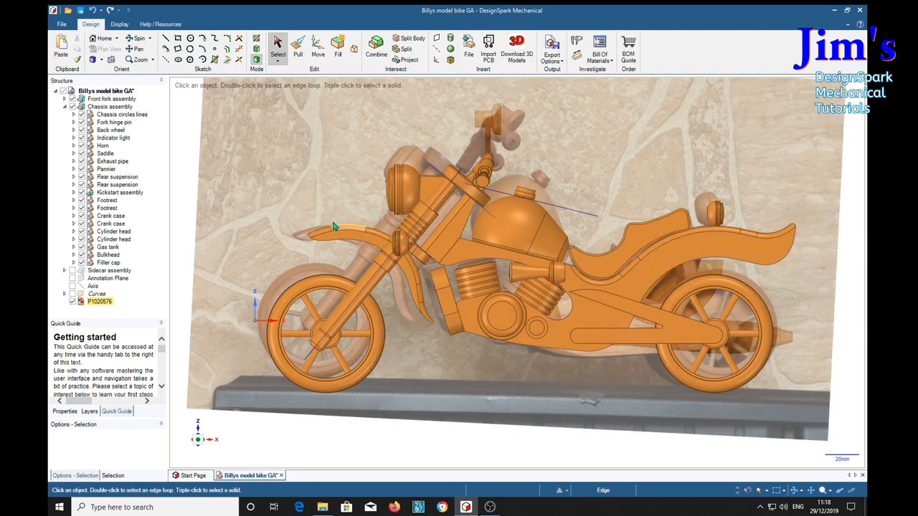
click(111, 98)
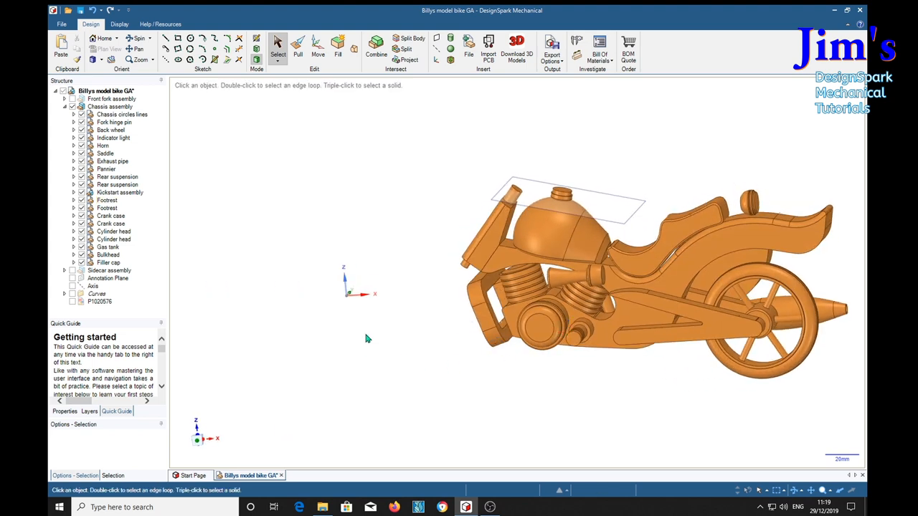
- Hide Filler cap, Gas tank and all chassis parts, then re-show Chassis circles lines
click(108, 263)
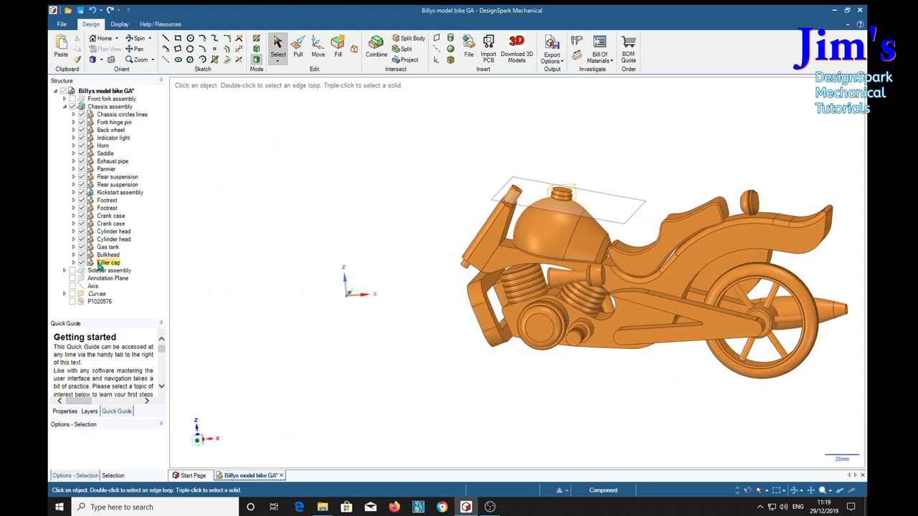
click(81, 247)
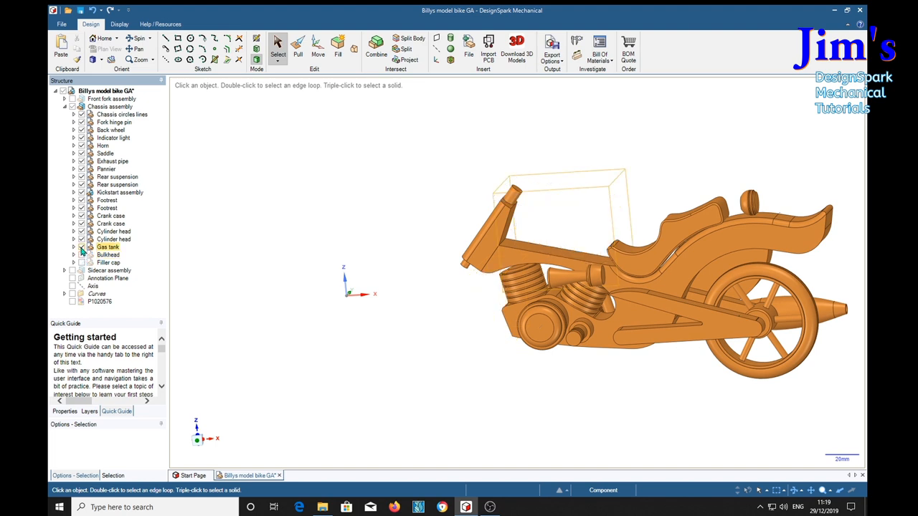
click(81, 247)
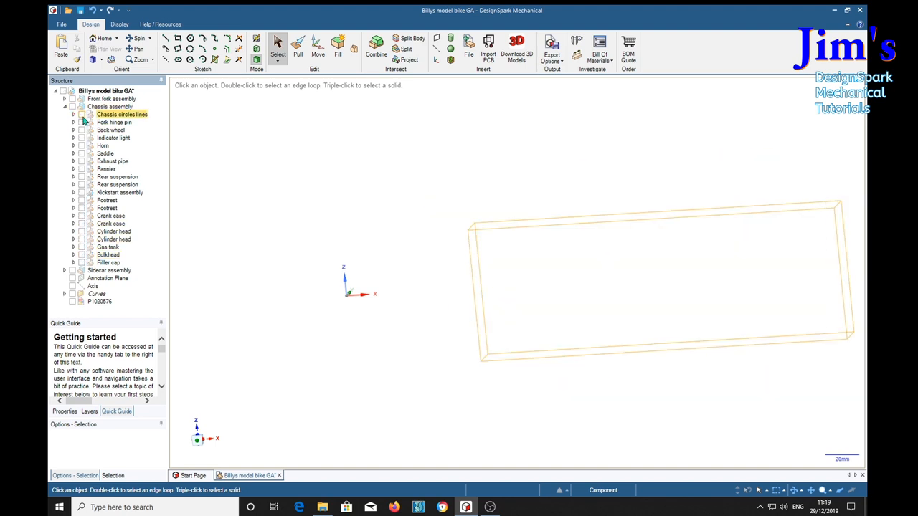
click(80, 114)
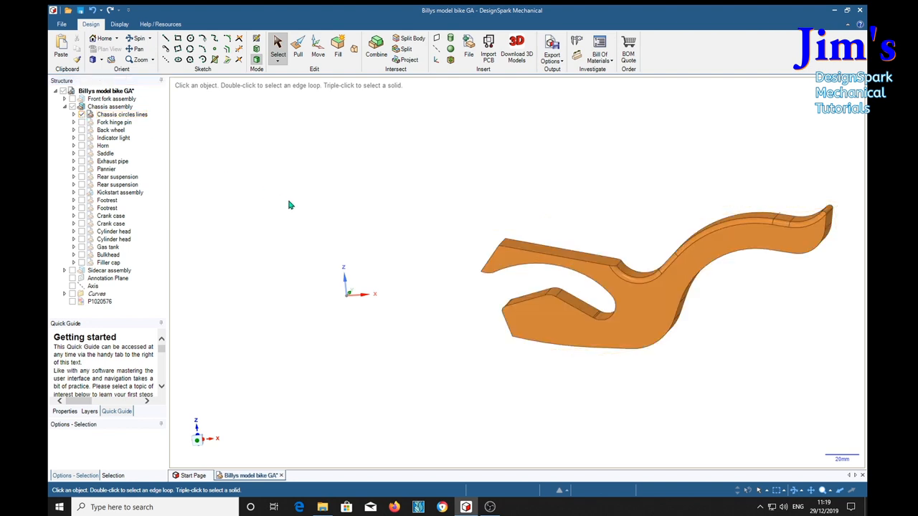
click(704, 257)
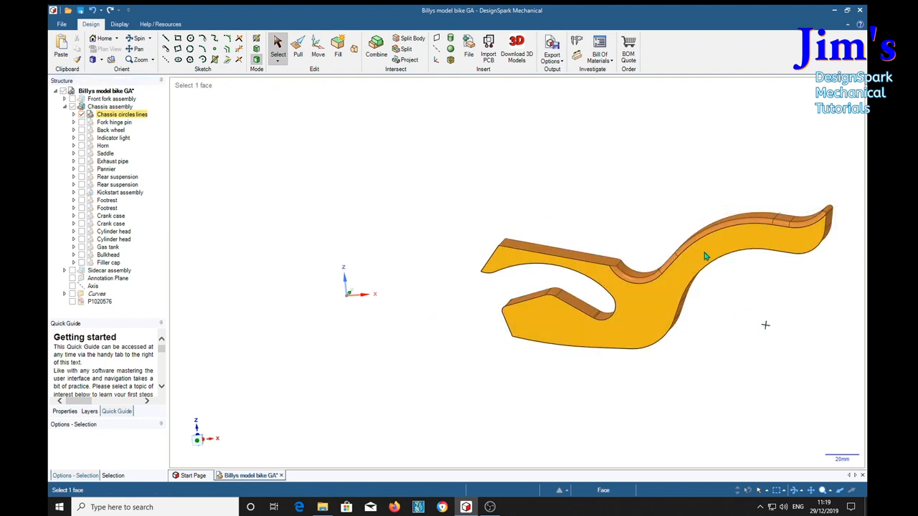
click(222, 188)
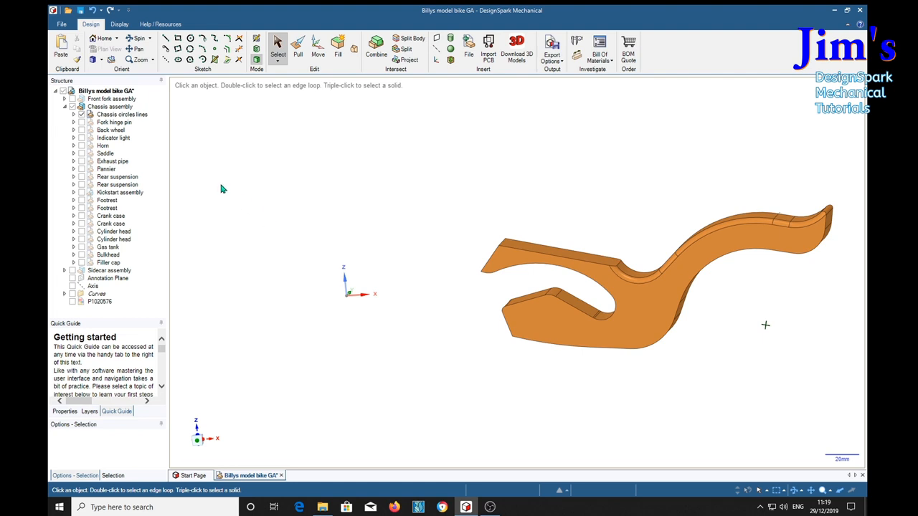
click(113, 138)
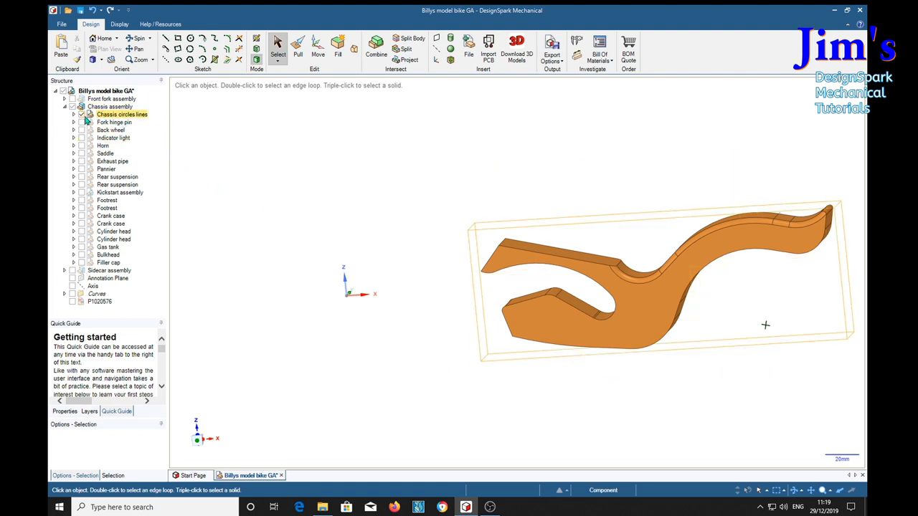
- Tick Fork hinge pin, Back wheel, Indicator light, Horn and Saddle in the Structure tree
click(114, 122)
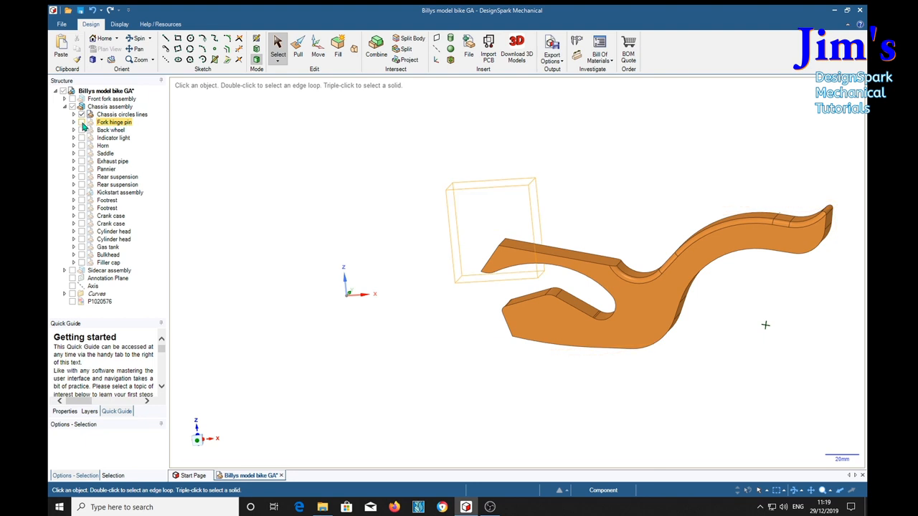
click(81, 122)
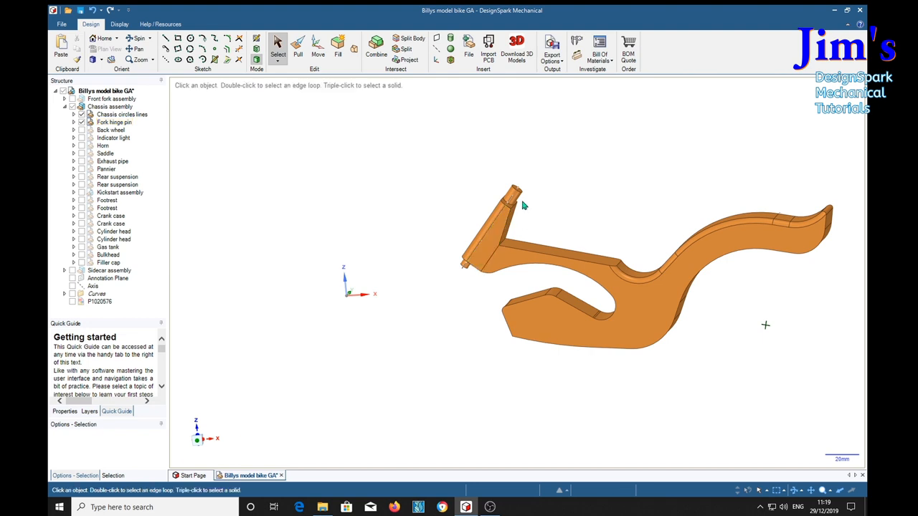
click(113, 137)
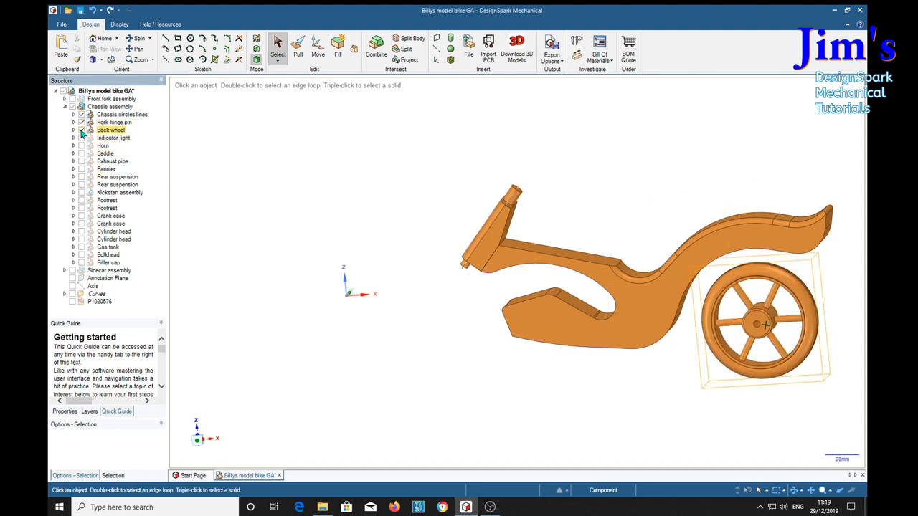
click(113, 137)
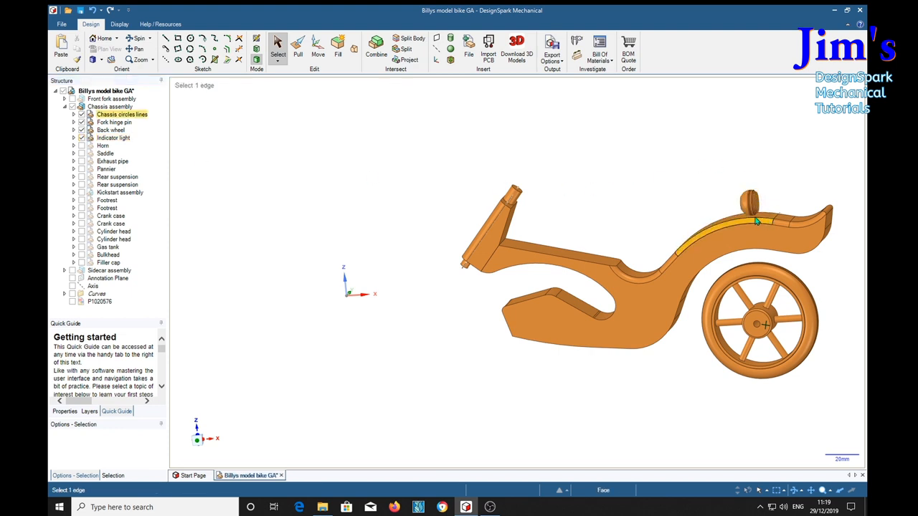
click(104, 154)
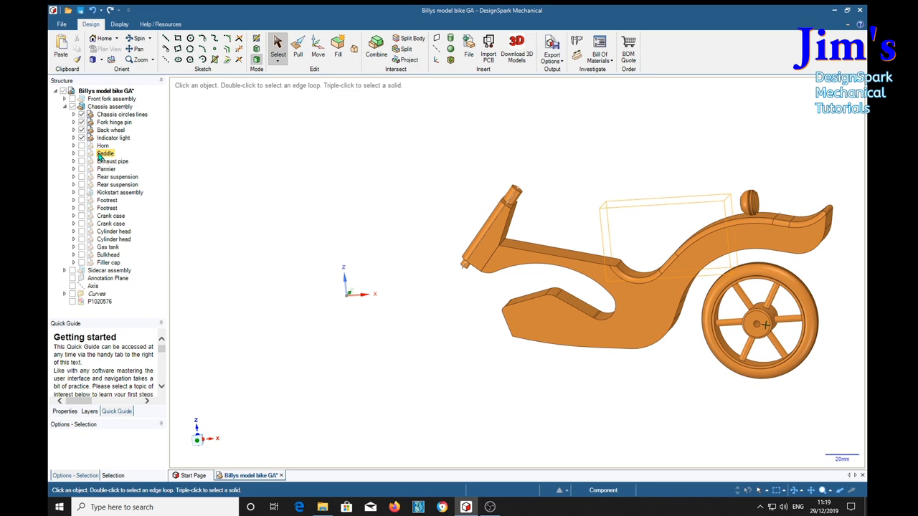
click(81, 145)
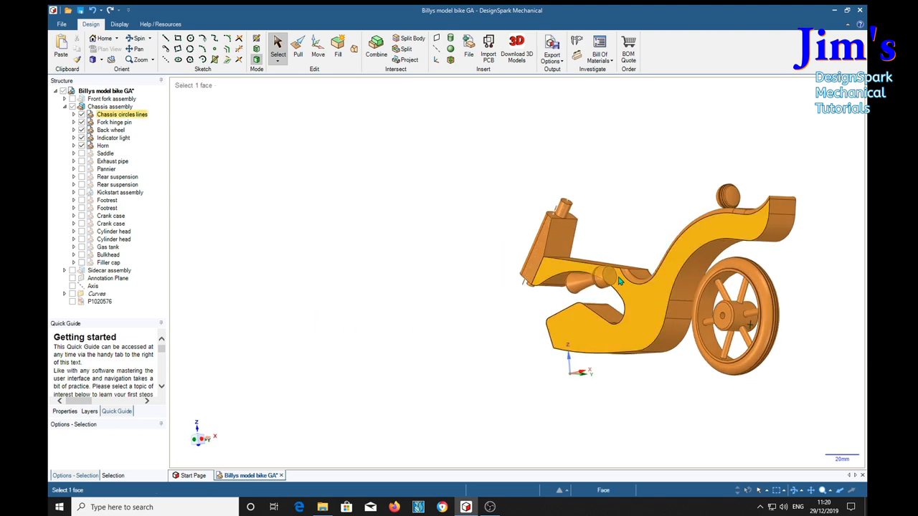
click(103, 145)
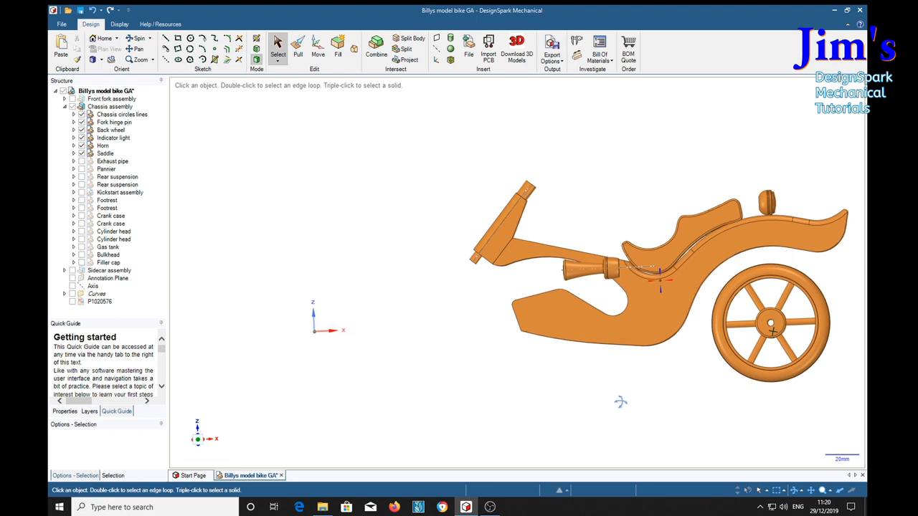
- Show the exhaust pipe, pannier and rear suspension, then spin the chassis view
click(106, 153)
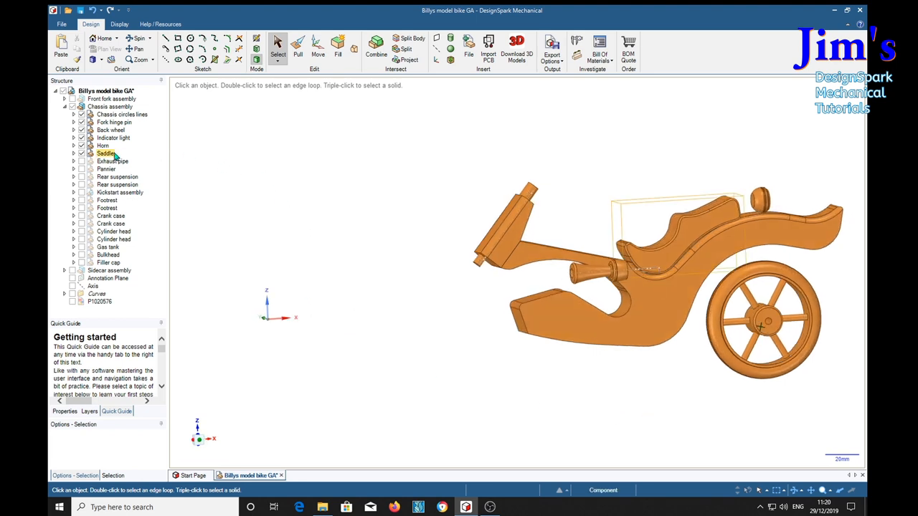
click(420, 319)
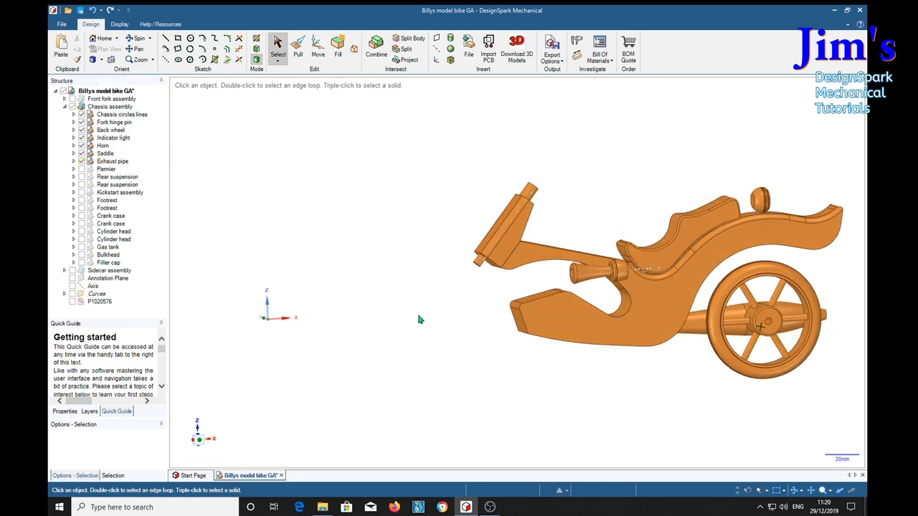
click(113, 160)
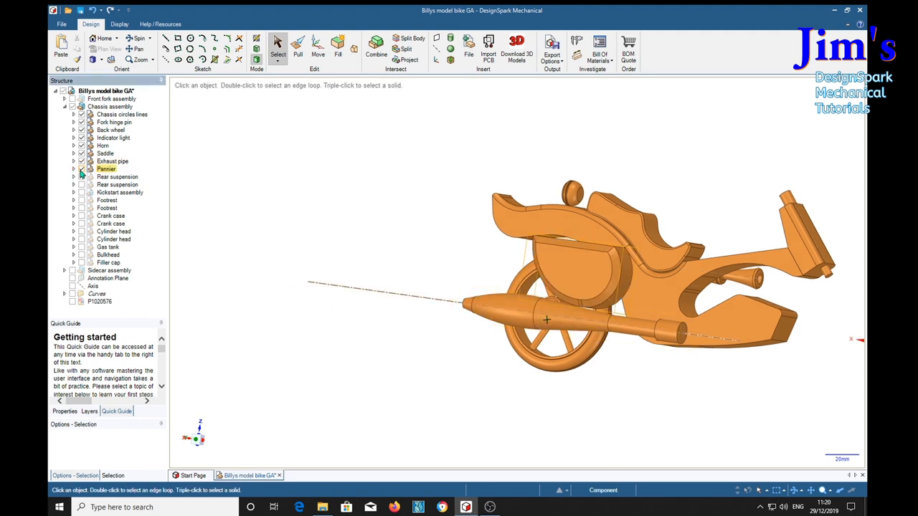
click(118, 176)
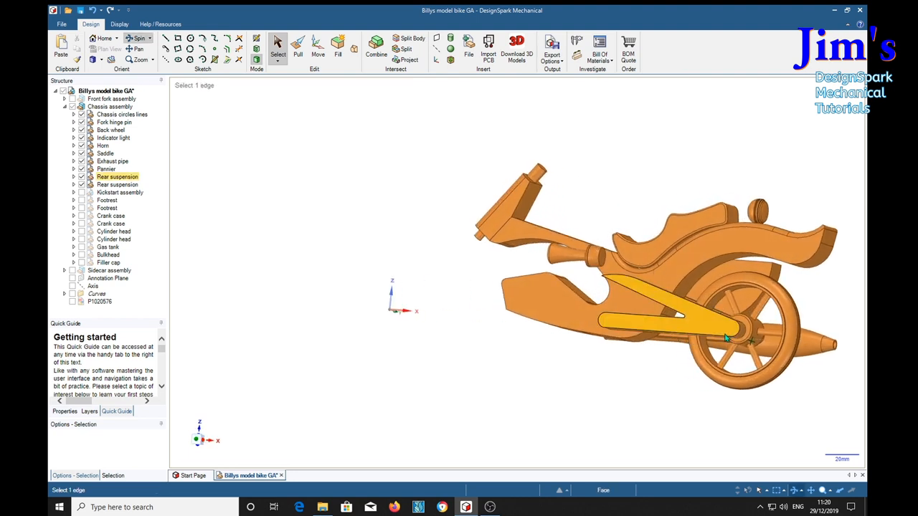
click(226, 192)
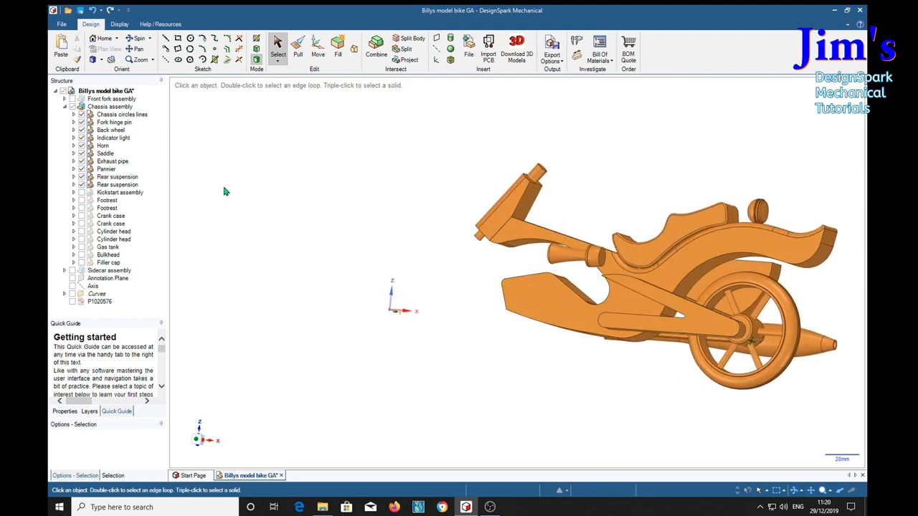
click(119, 193)
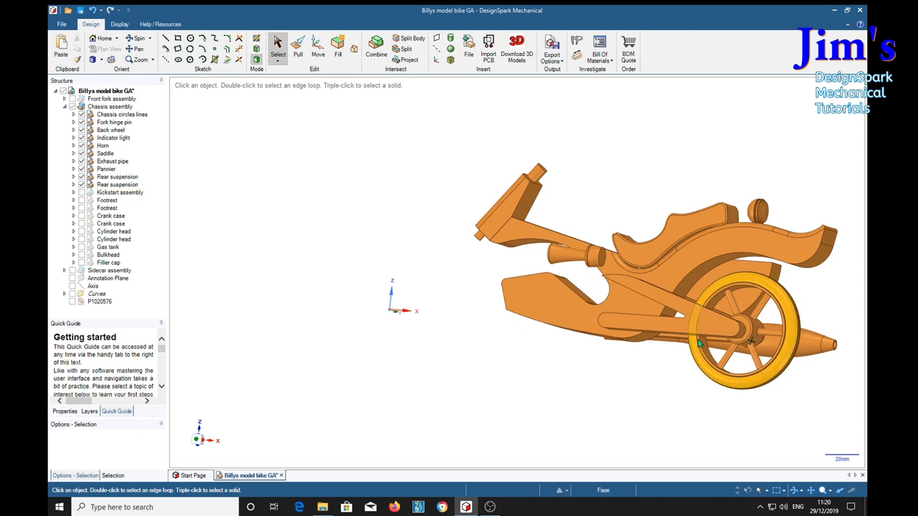
click(639, 330)
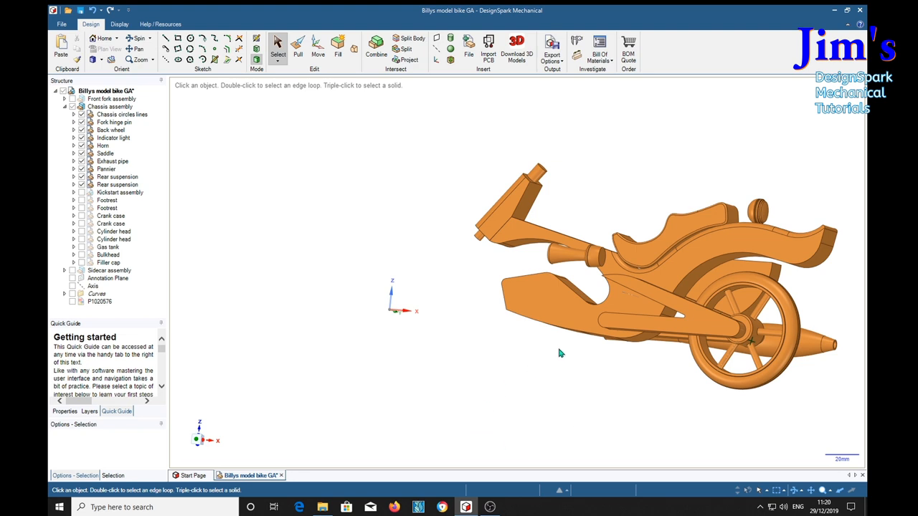
mouse_move(634, 378)
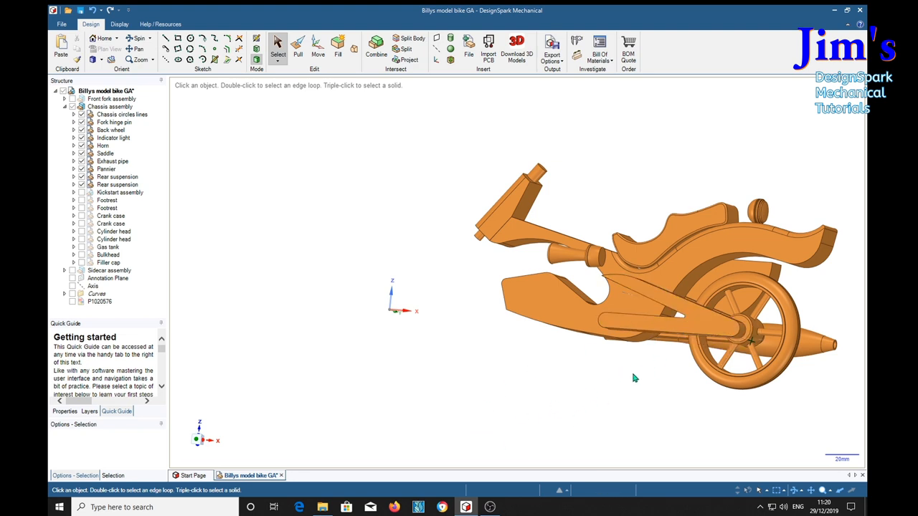
click(652, 308)
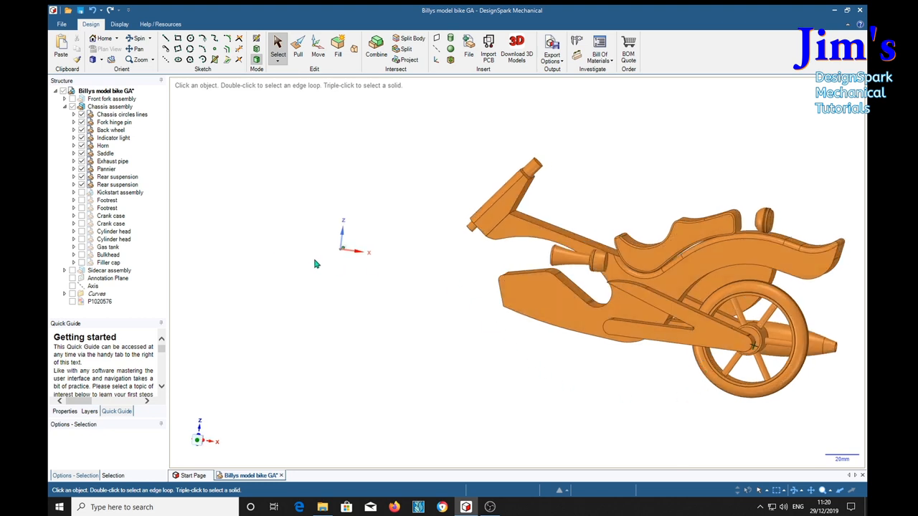
- Tick the Kickstart assembly, both Footrest entries and both Crank case entries
click(107, 208)
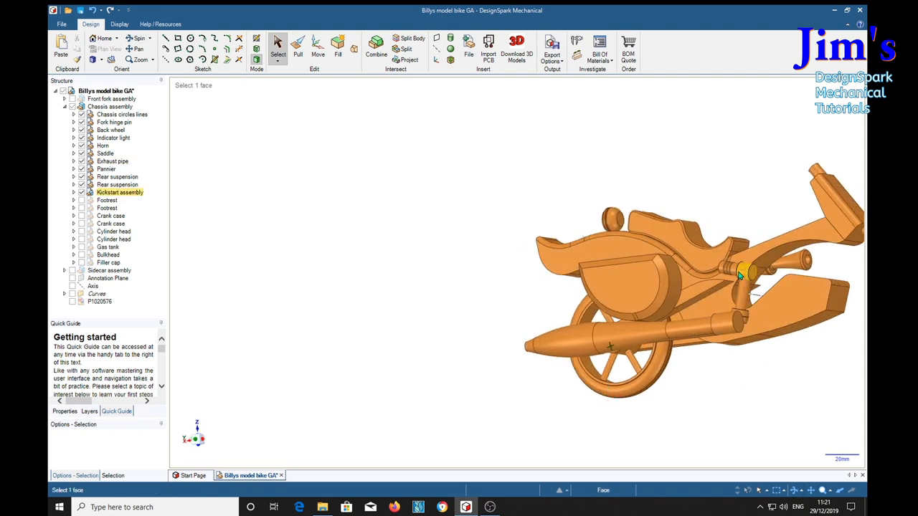
click(107, 200)
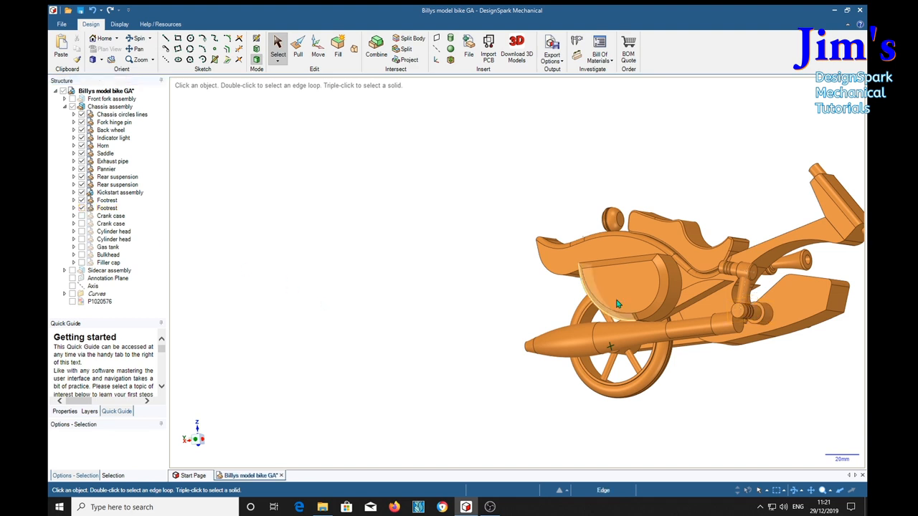
click(111, 216)
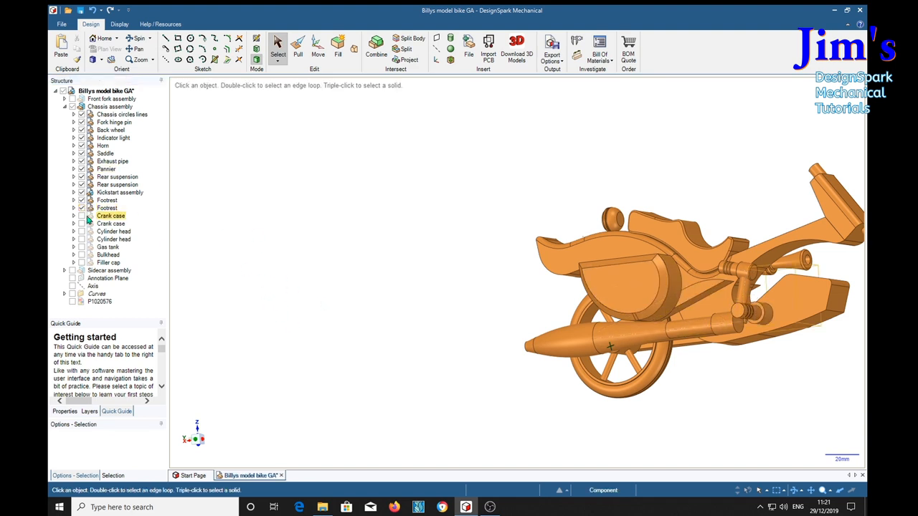
click(534, 348)
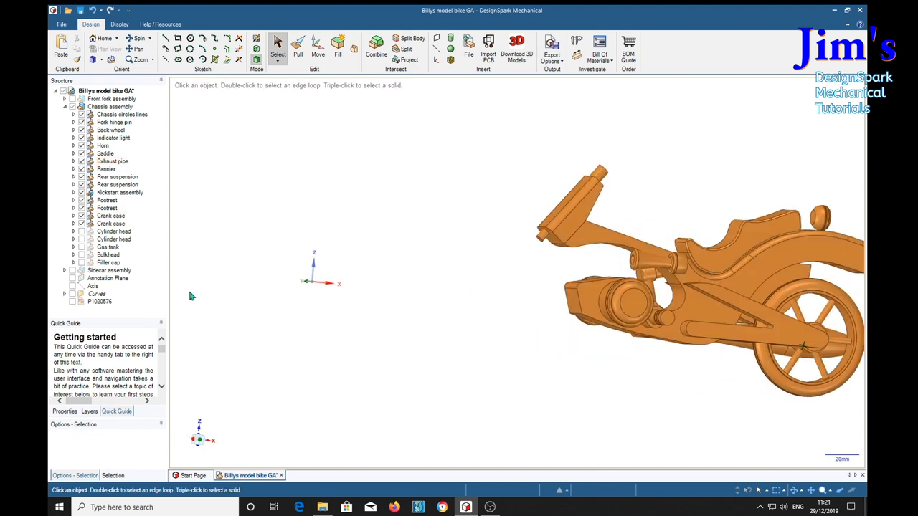
mouse_move(481, 356)
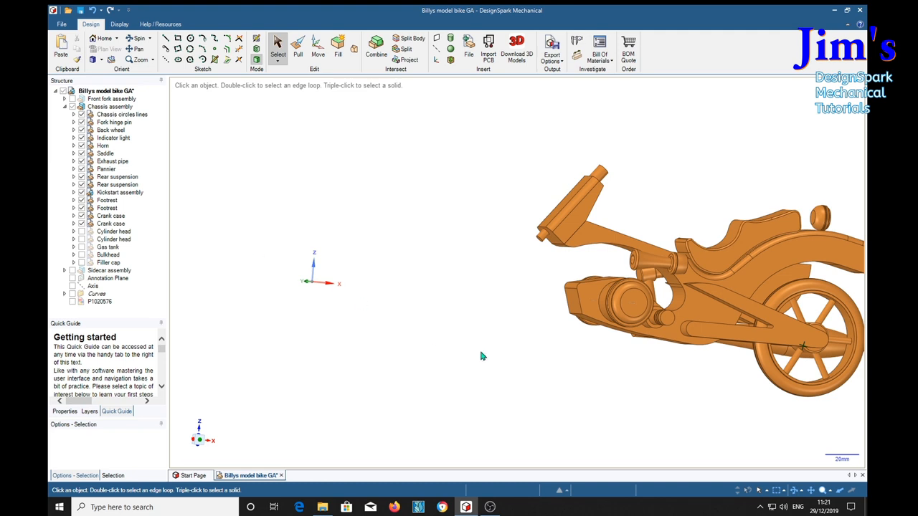
click(633, 304)
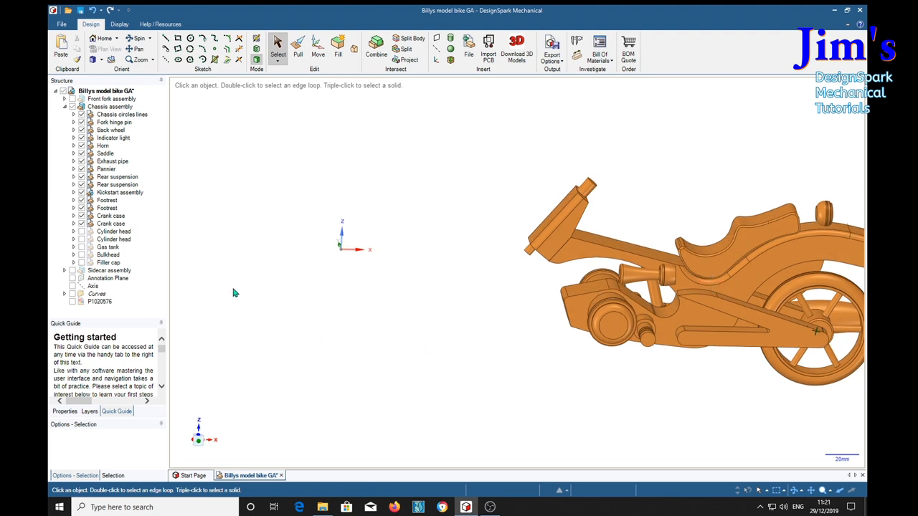
- Tick both Cylinder heads, the Gas tank, Bulkhead and Filler cap
click(114, 231)
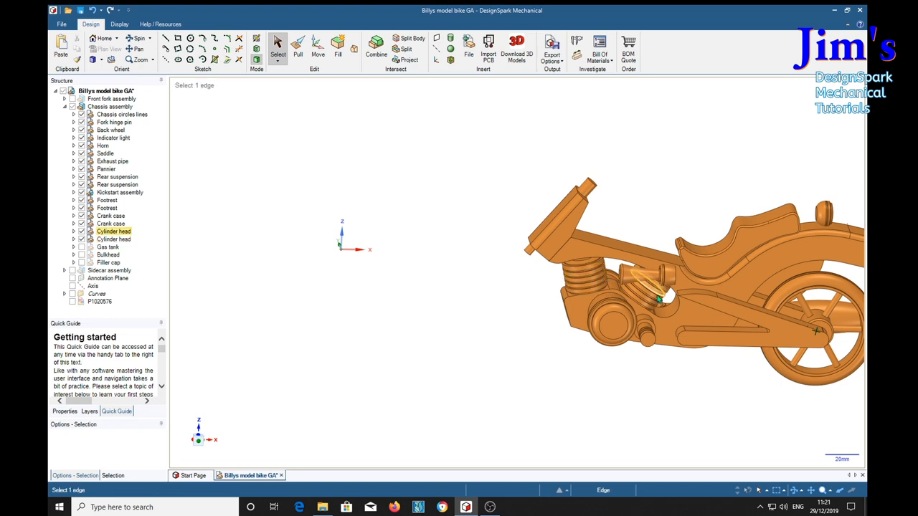
click(107, 254)
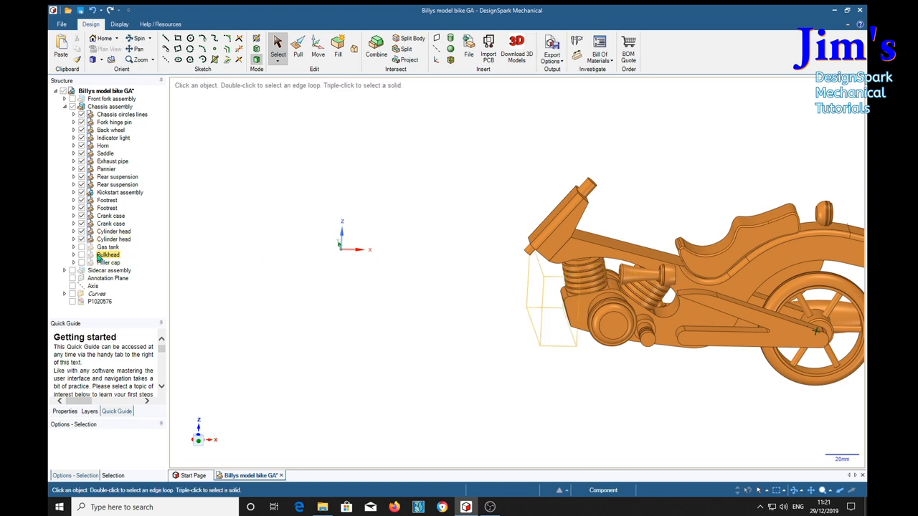
click(82, 247)
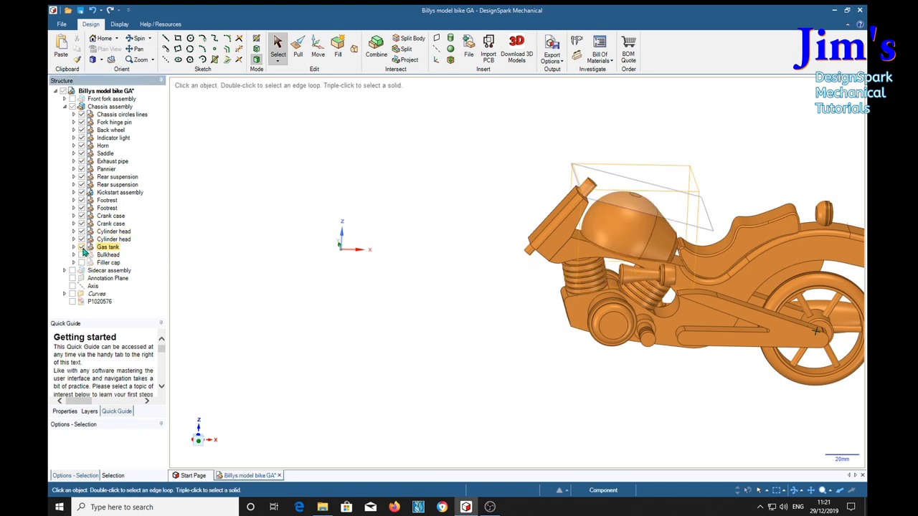
click(108, 255)
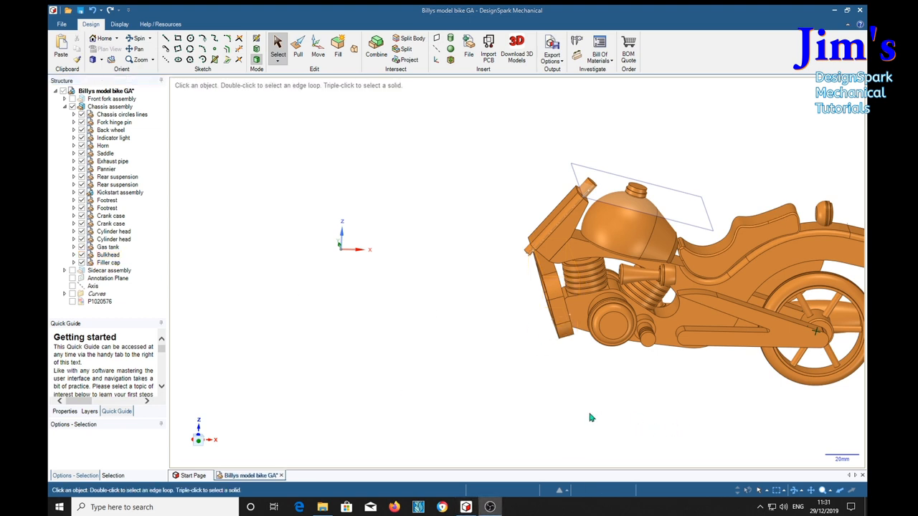
mouse_move(553, 405)
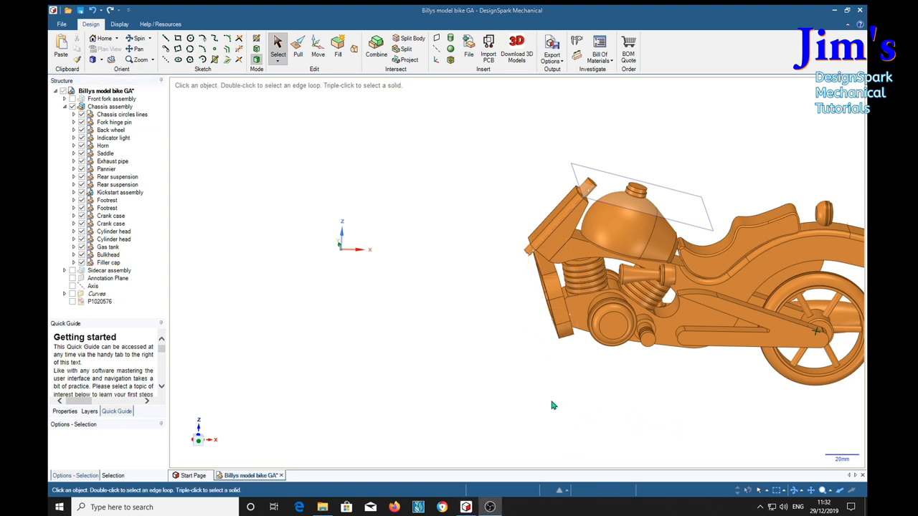
- Hide and collapse the Chassis assembly, then expand the Front fork assembly parts
click(113, 137)
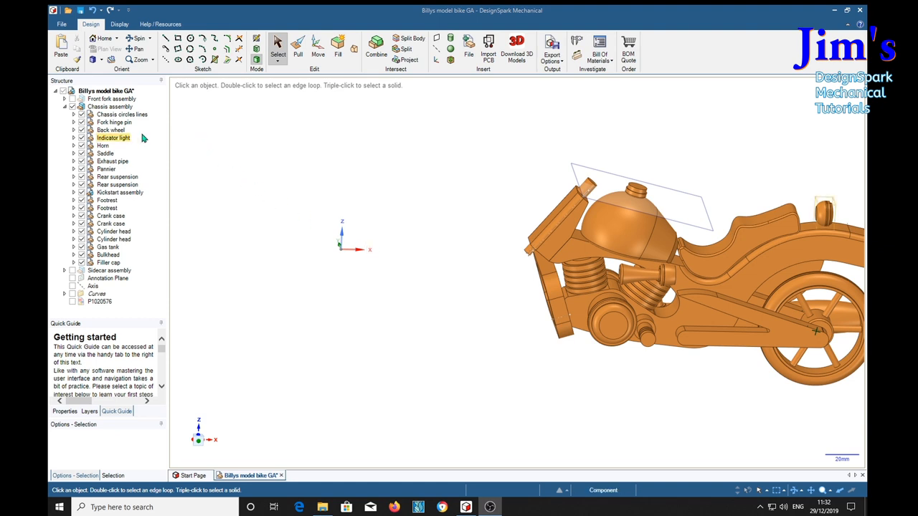
click(110, 106)
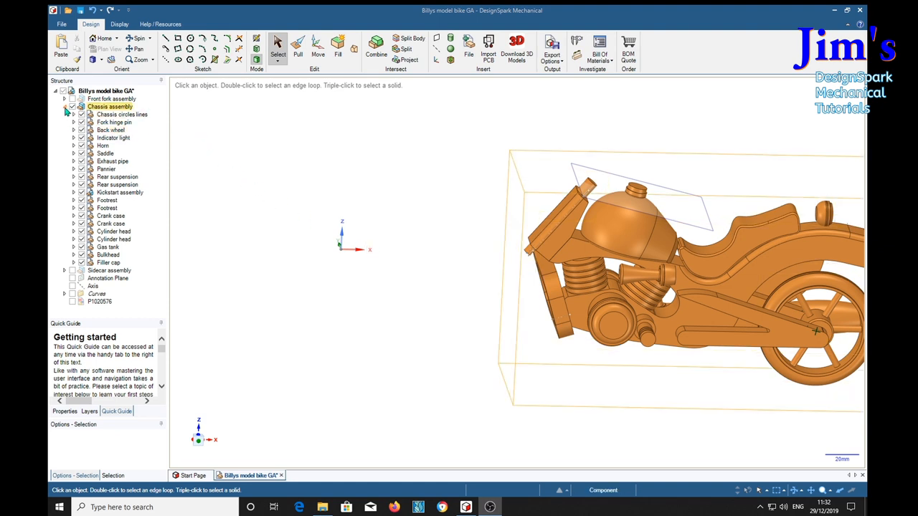
click(65, 106)
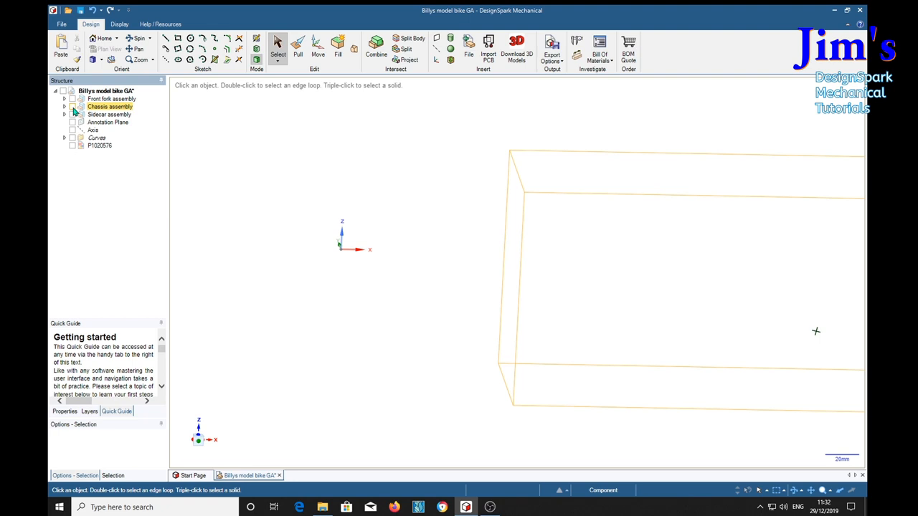
click(72, 98)
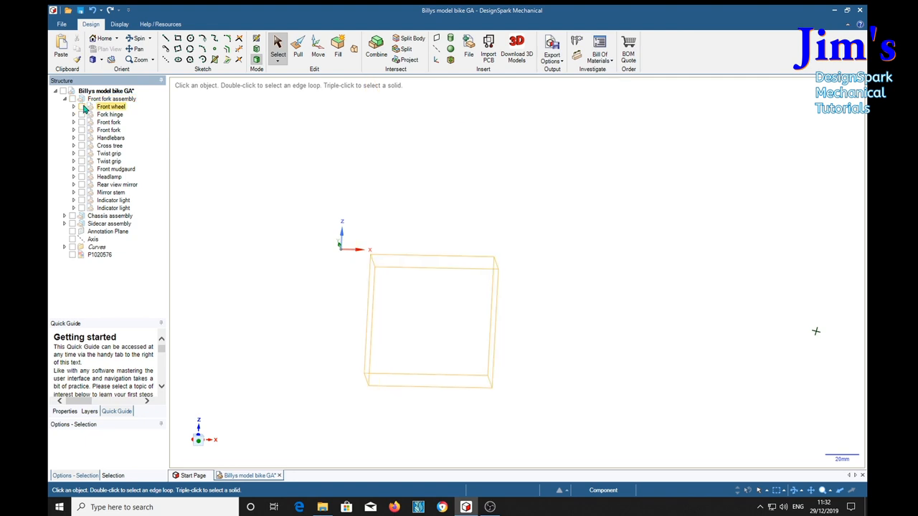
- Display the Front wheel, Fork hinge and both Front forks, then spin the view
click(82, 106)
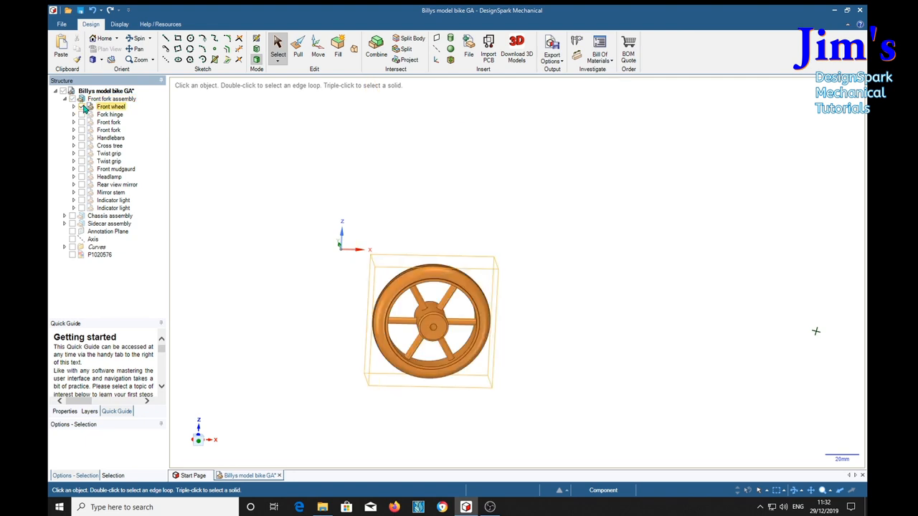
click(110, 114)
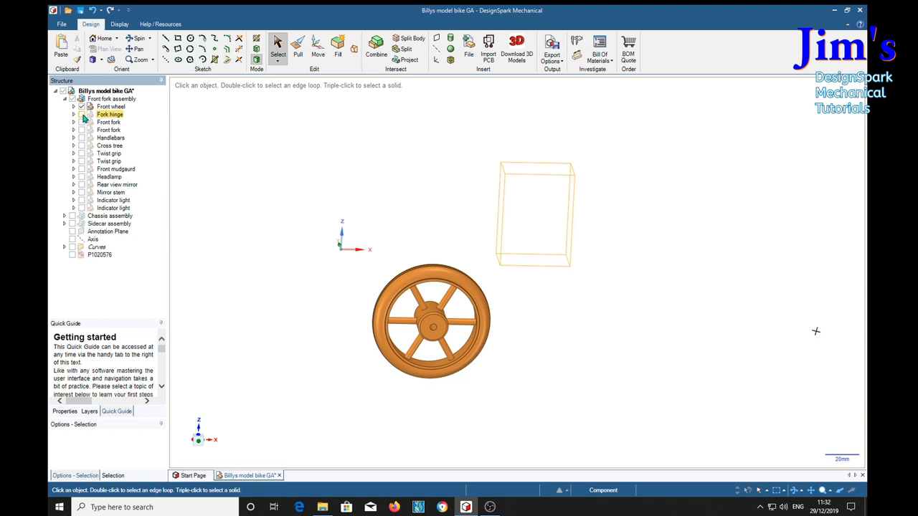
click(81, 122)
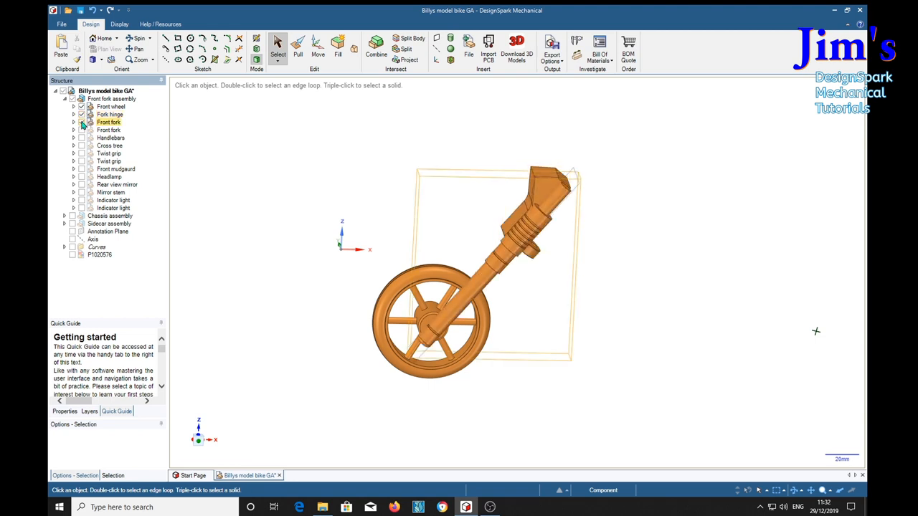
click(108, 129)
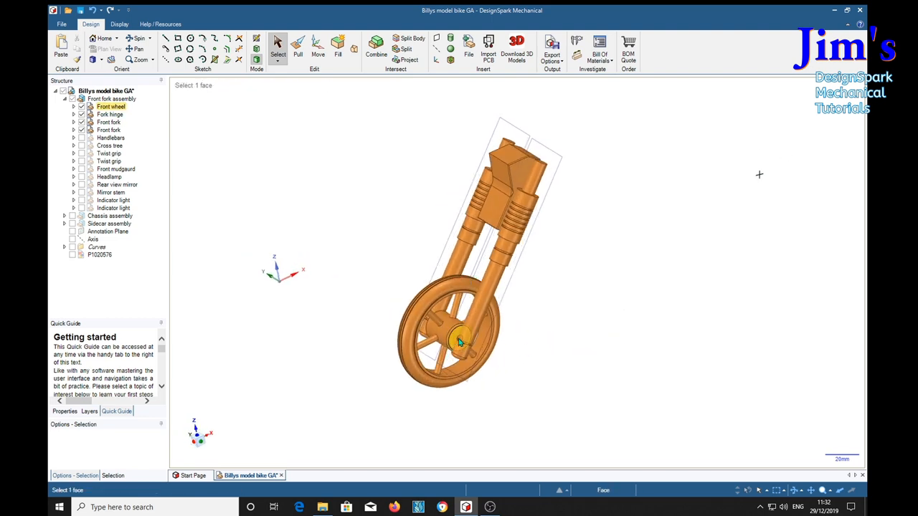
click(458, 340)
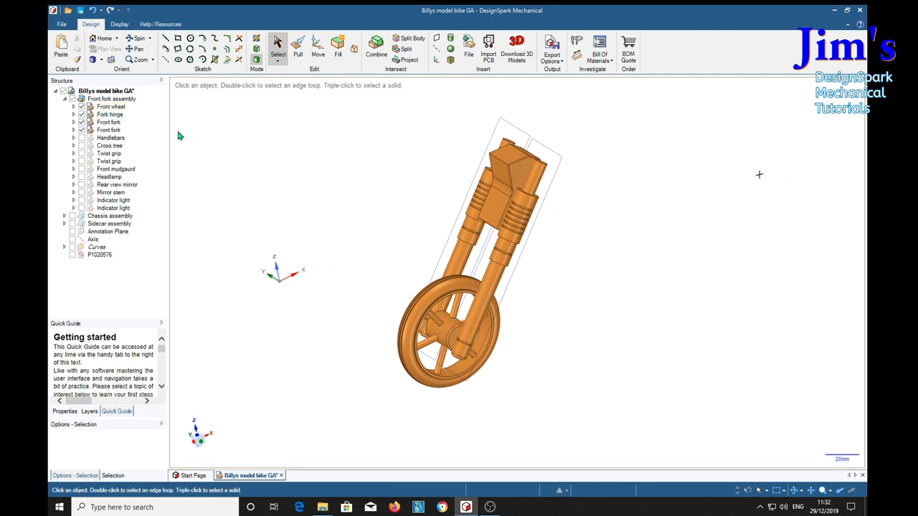
click(111, 106)
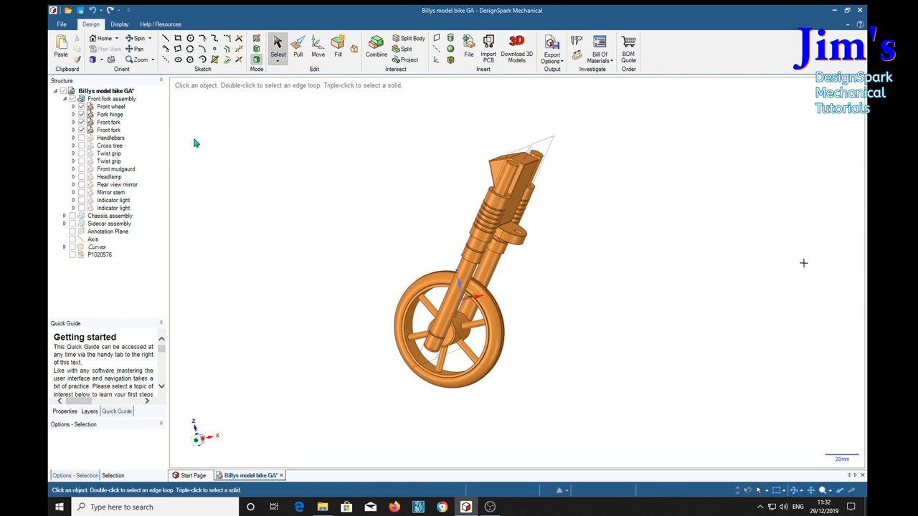
- Tick Handlebars, Cross tree and both Twist grips in the Structure tree
click(110, 137)
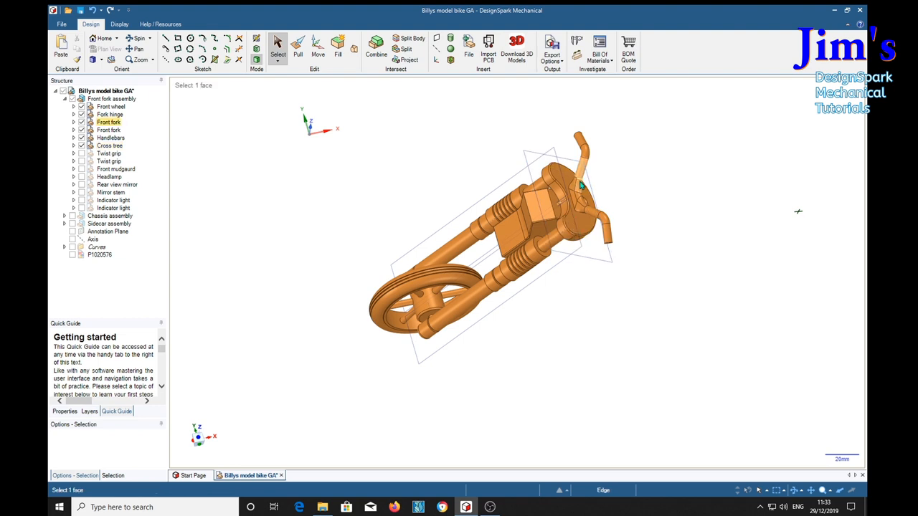
click(109, 153)
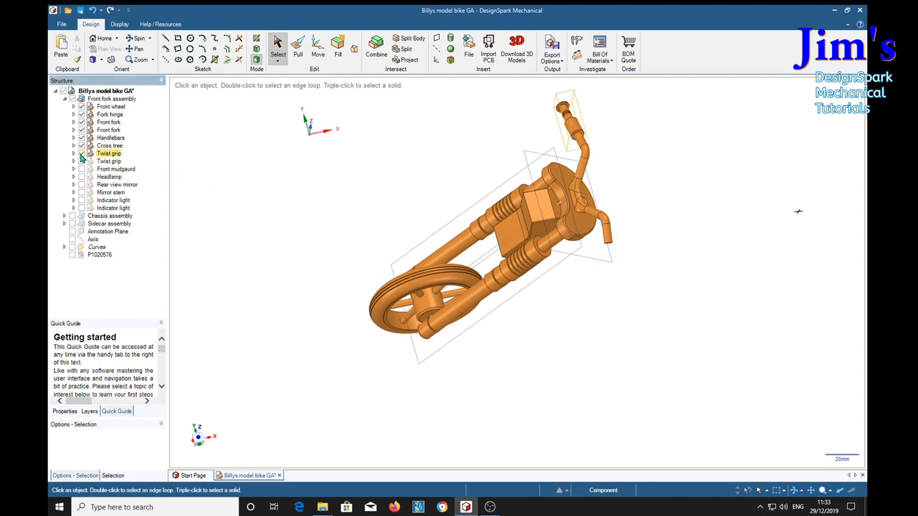
click(109, 160)
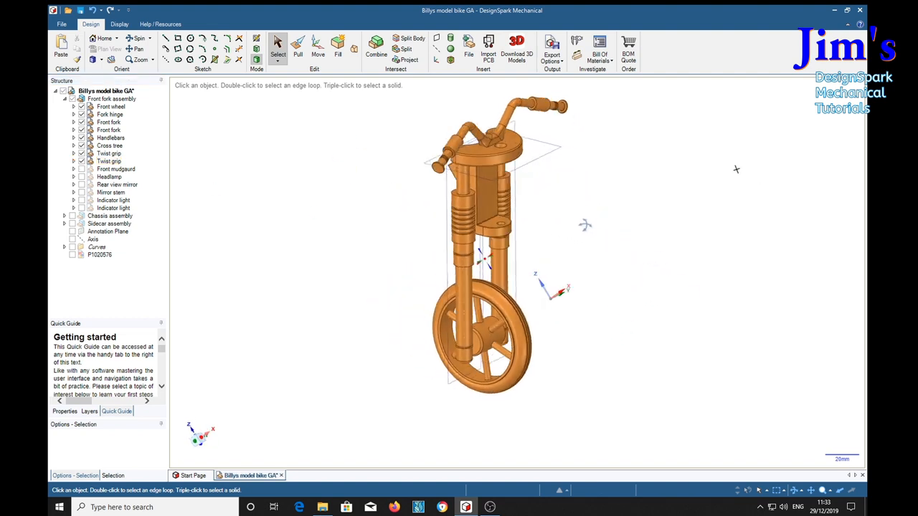
click(111, 192)
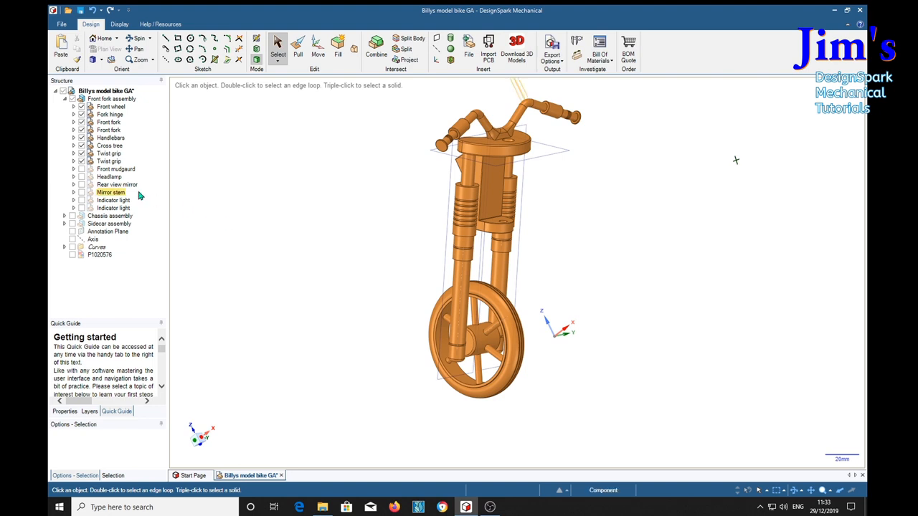
click(116, 168)
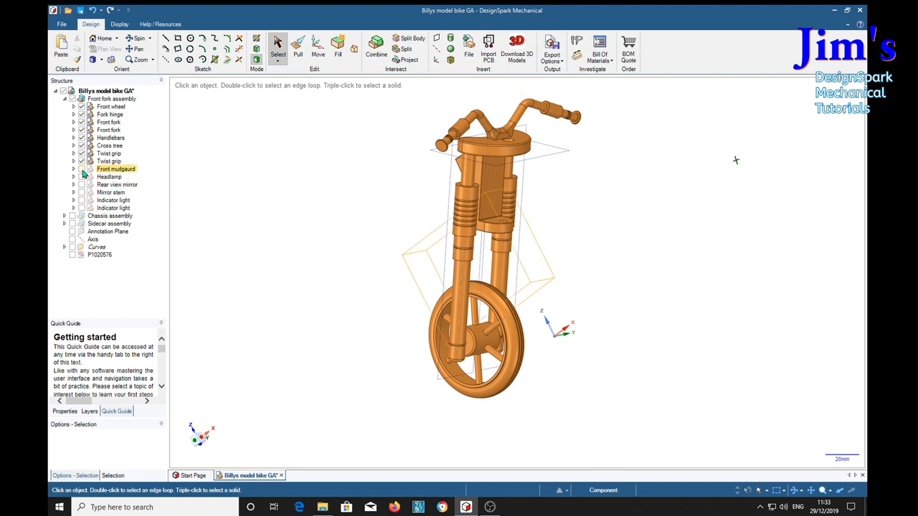
- Show the front mudguard, headlamp, rear view mirror, mirror stem and both indicator lights
click(81, 168)
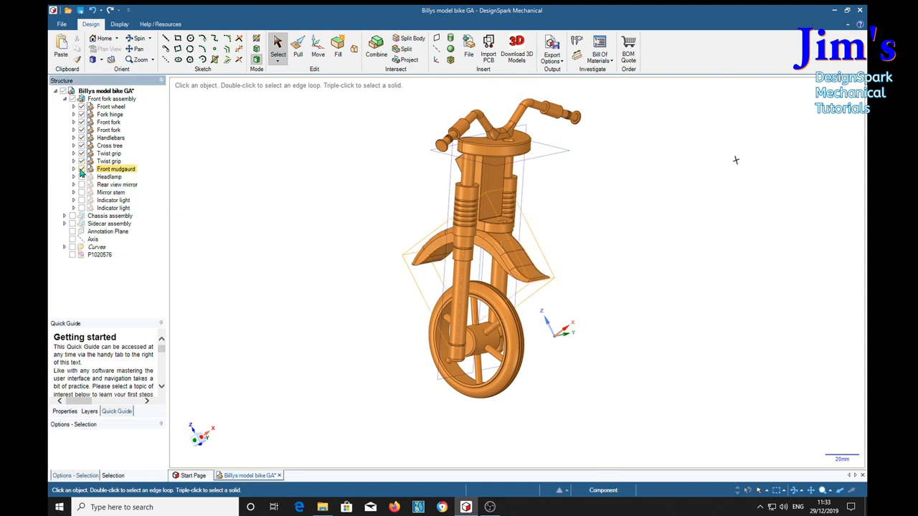
click(117, 185)
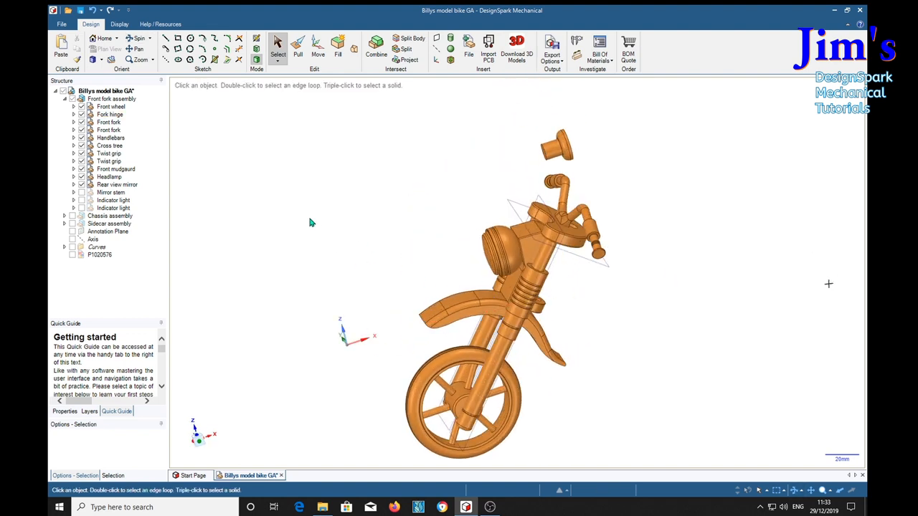
click(110, 192)
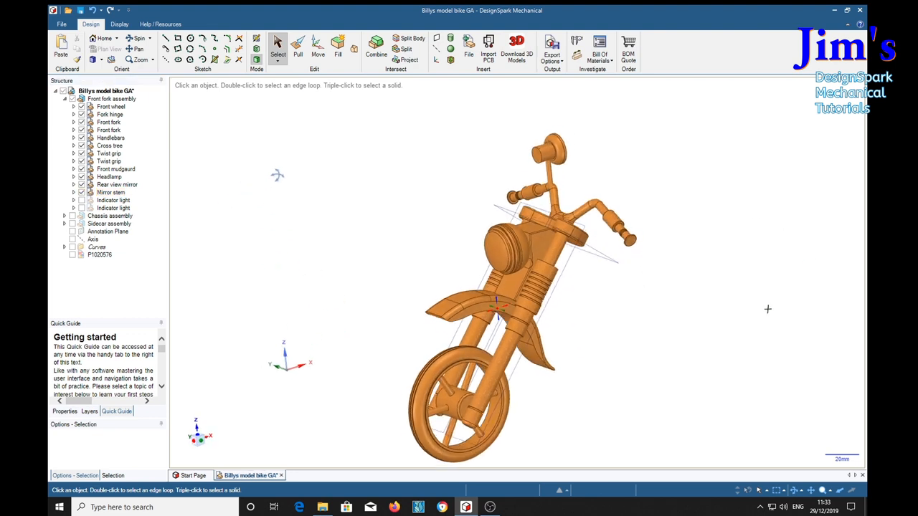
click(113, 208)
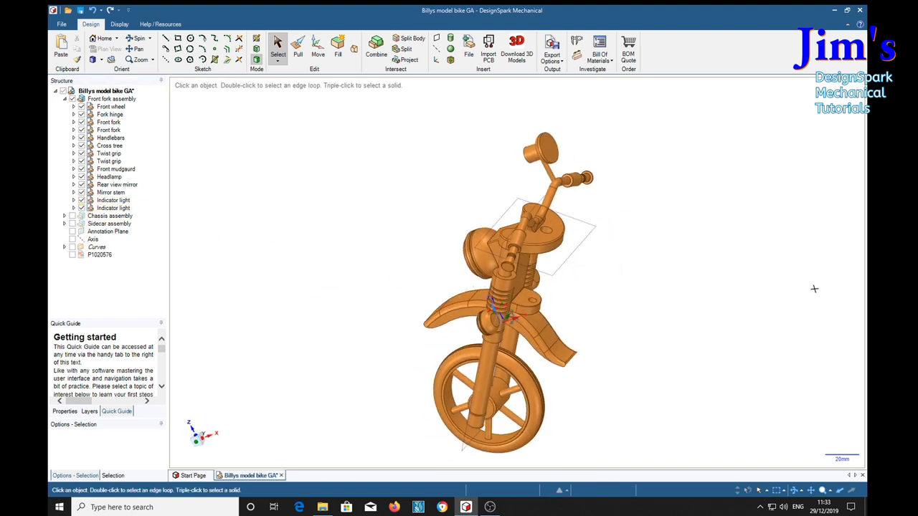
click(110, 216)
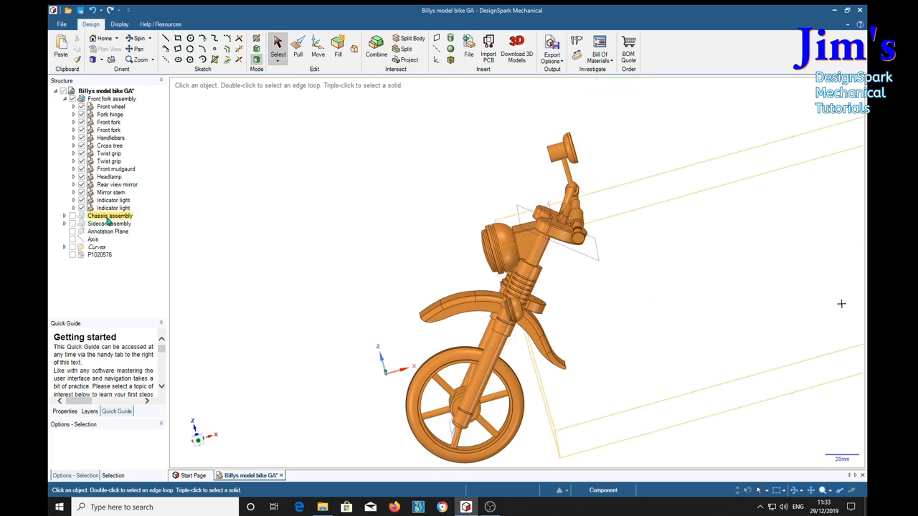
click(663, 318)
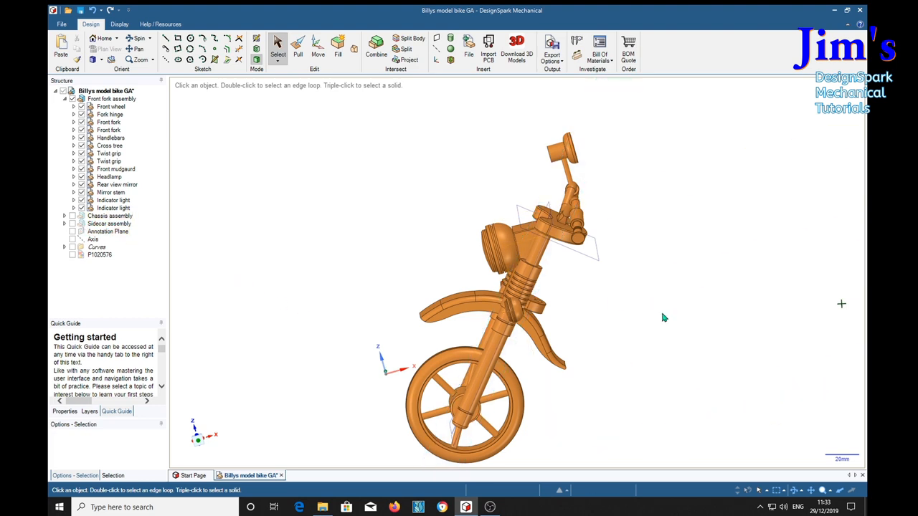
mouse_move(689, 365)
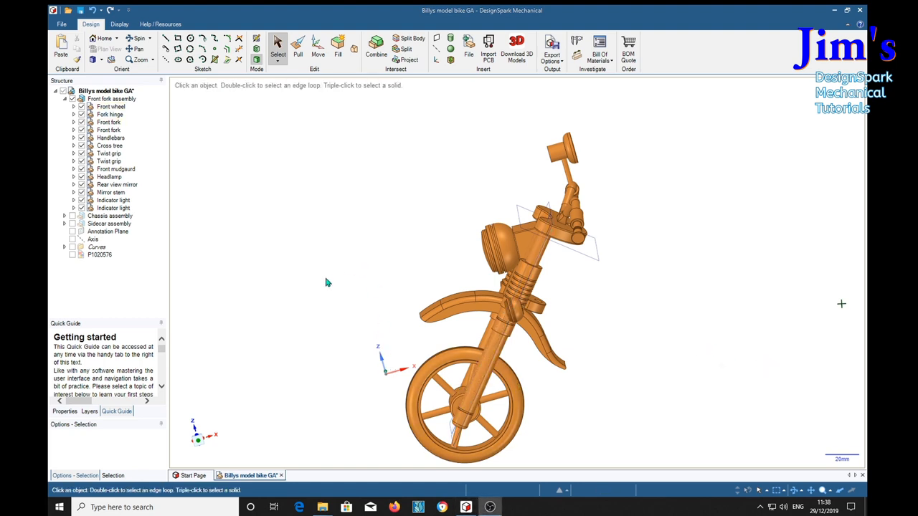
mouse_move(270, 228)
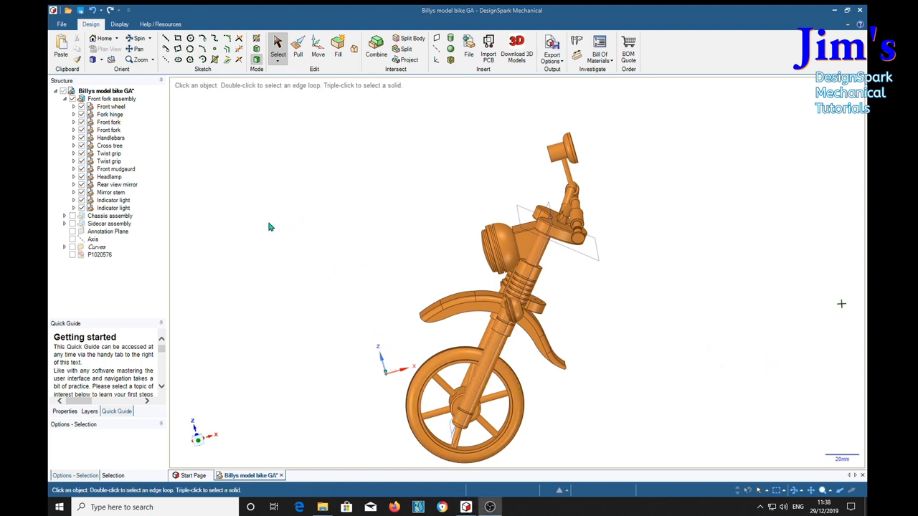
- Hide and collapse Front fork assembly, then expand Sidecar assembly with its six parts hidden
click(111, 106)
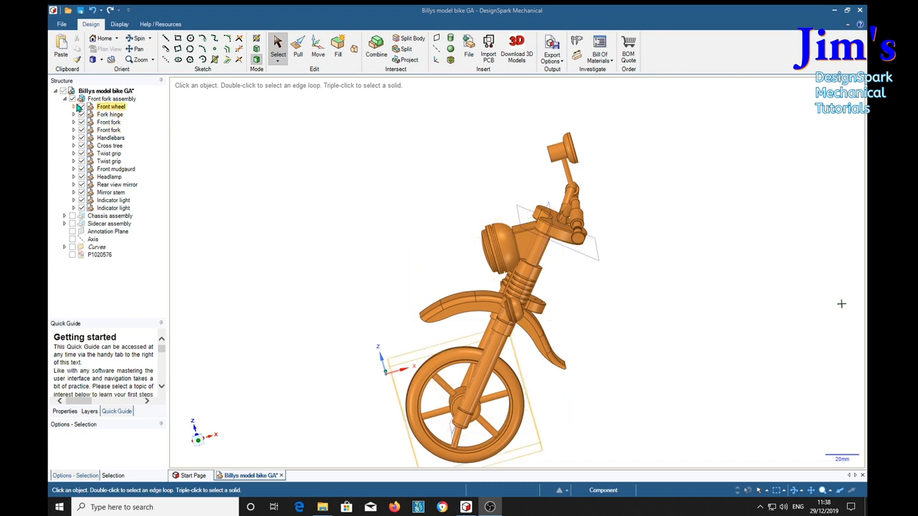
click(64, 98)
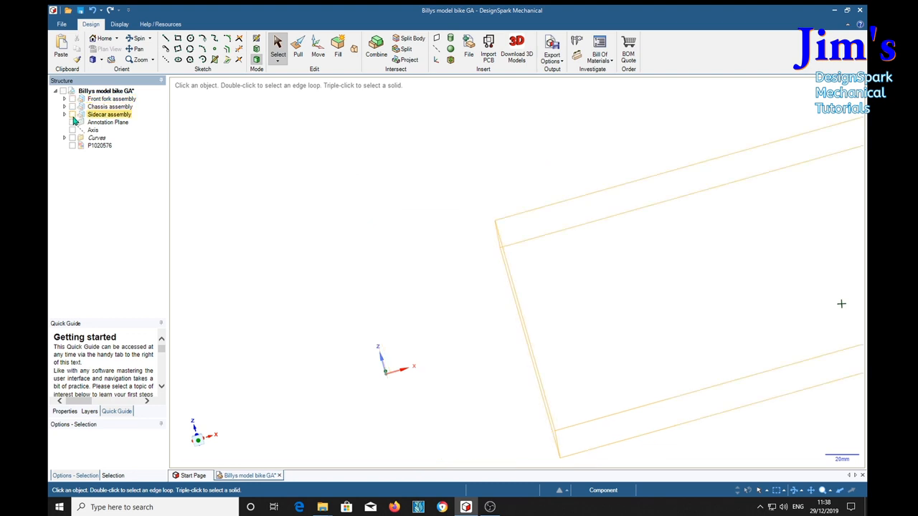
click(72, 115)
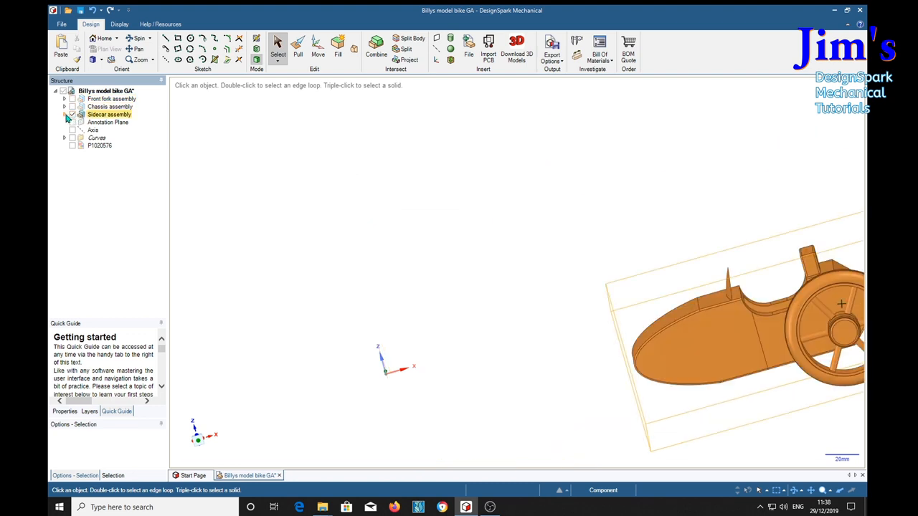
click(65, 114)
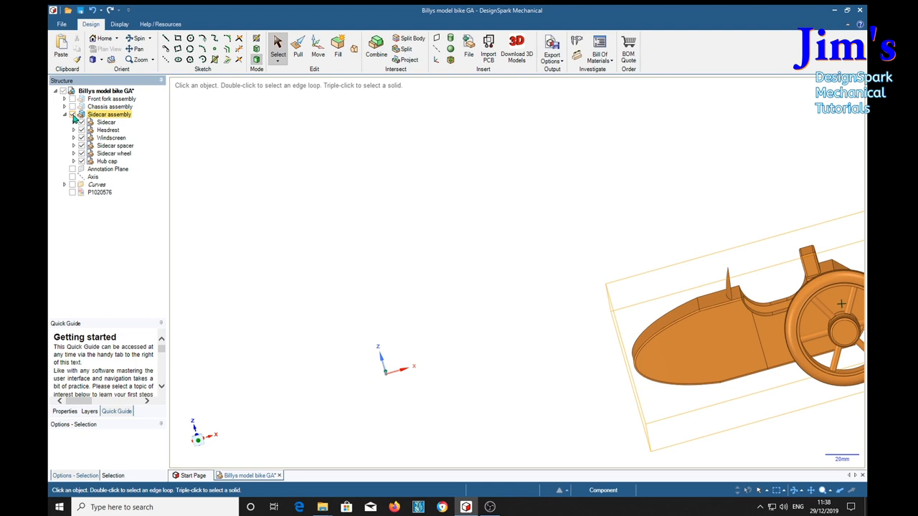
click(72, 115)
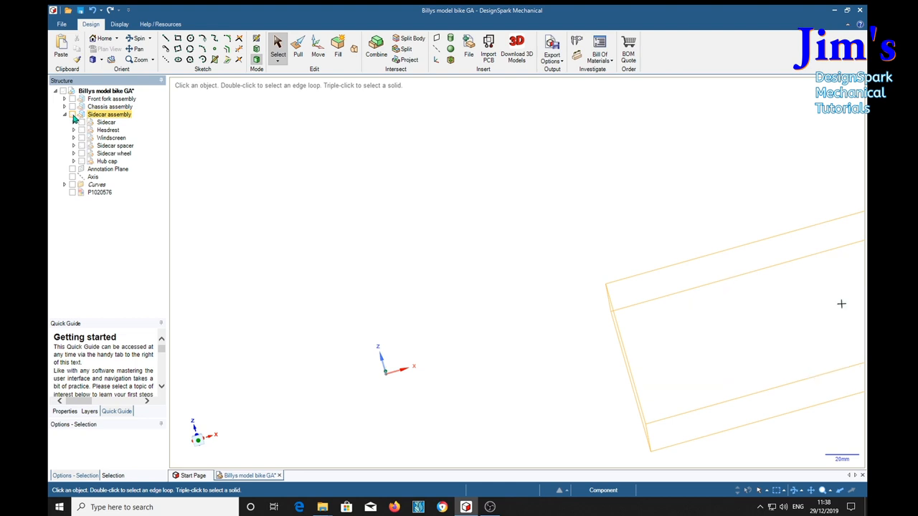
click(105, 122)
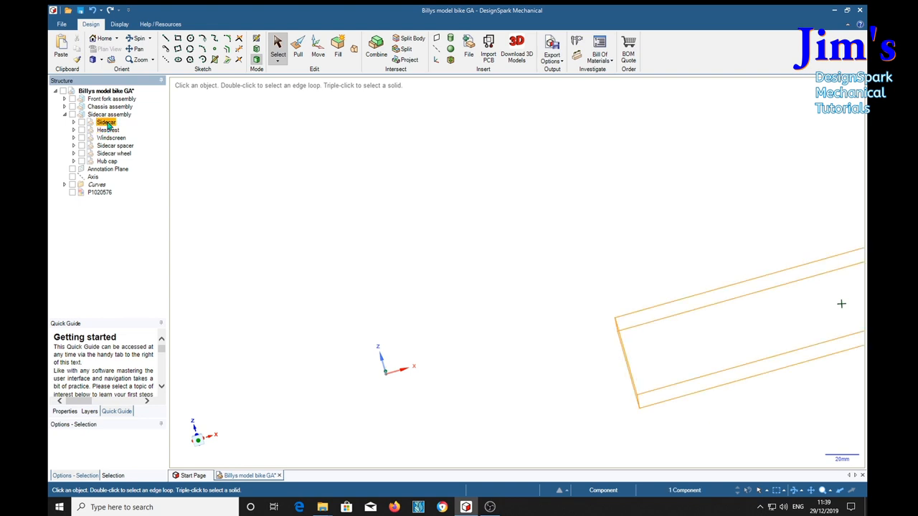
- Tick the Sidecar and Headrest checkboxes under Sidecar assembly
click(81, 122)
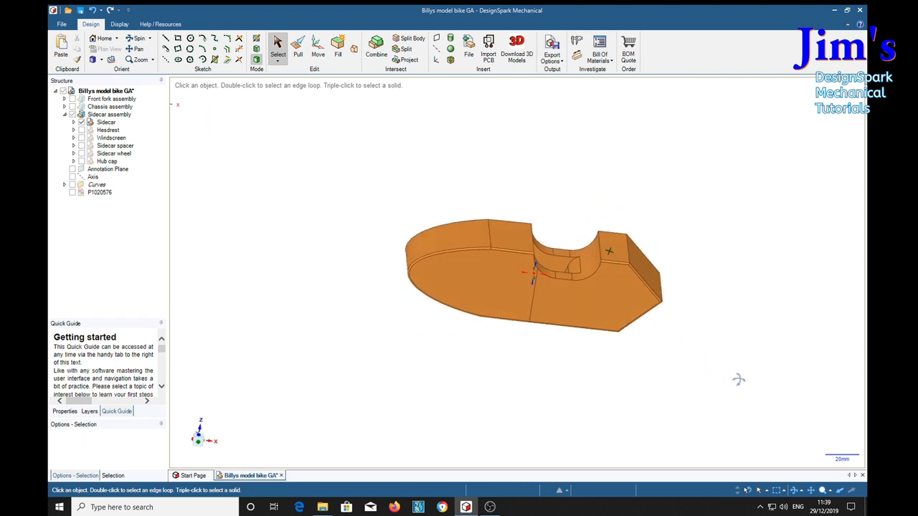
click(106, 121)
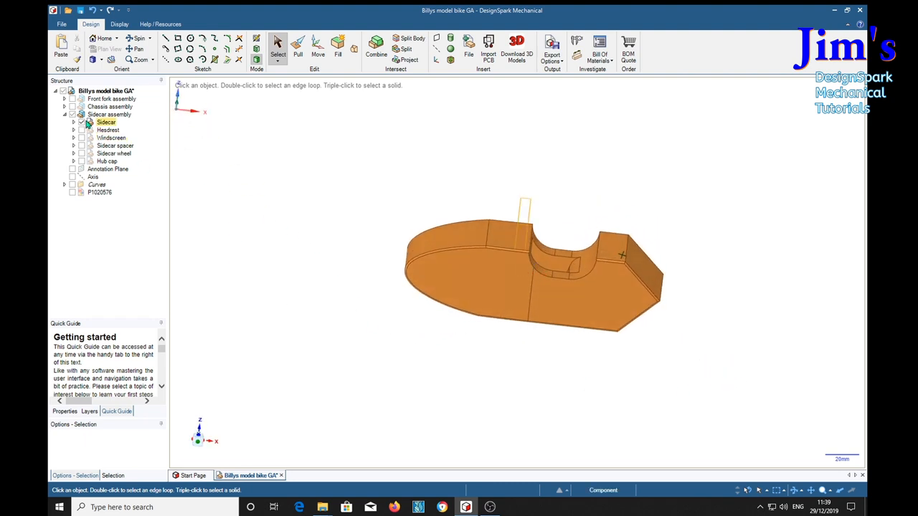
click(107, 129)
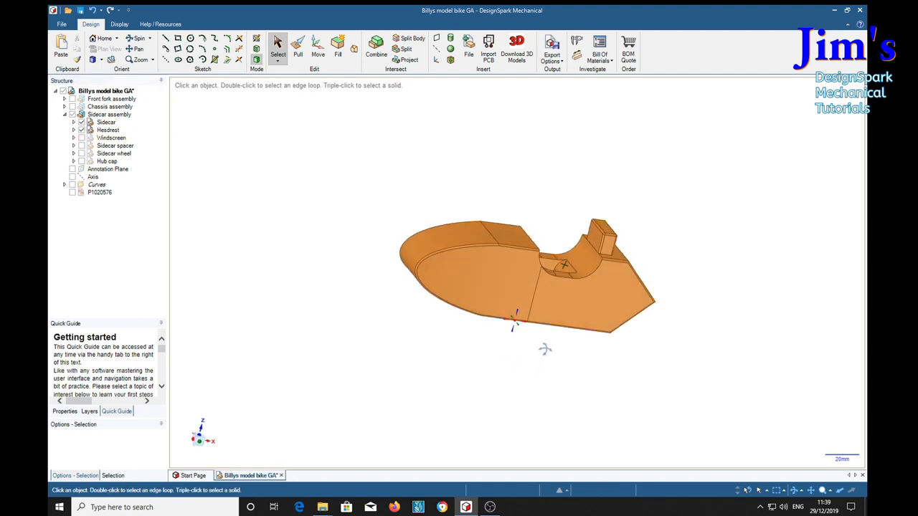
- Show the sidecar windscreen and orbit the model to check it from several sides
click(110, 137)
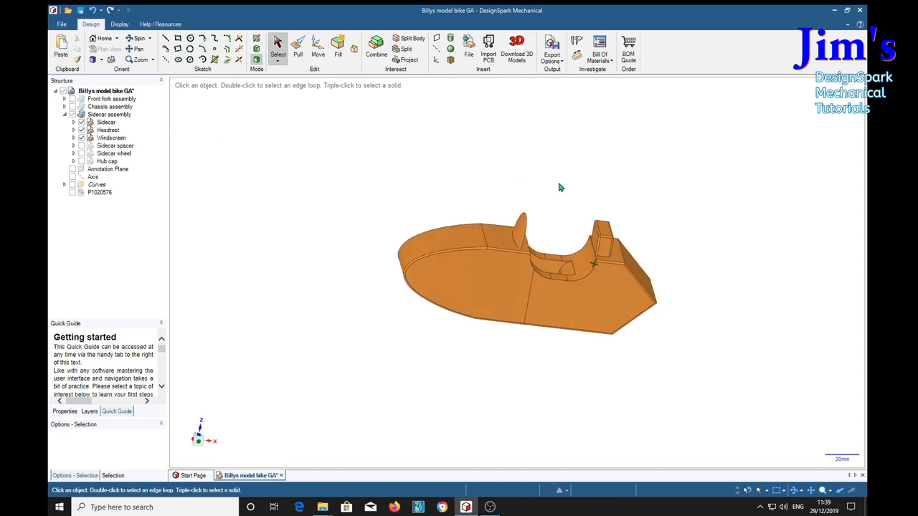
mouse_move(552, 204)
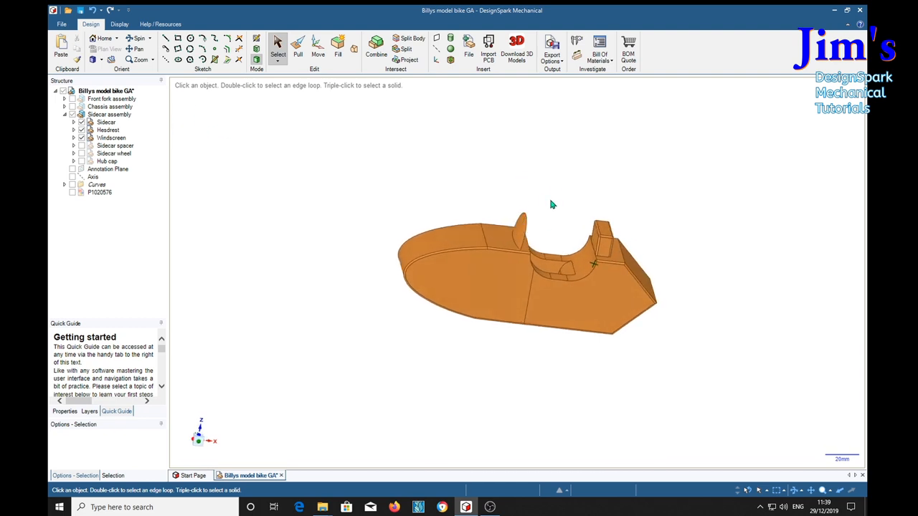
drag(552, 204, 549, 186)
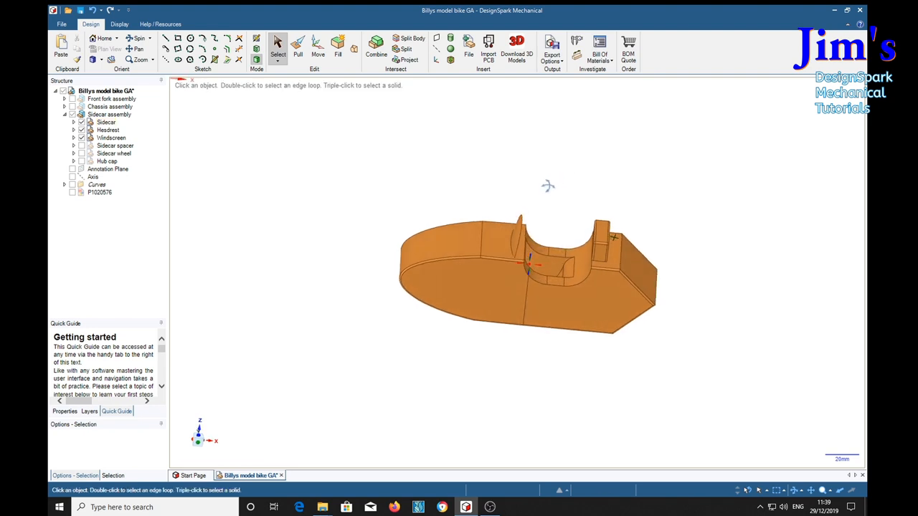
drag(530, 269, 613, 183)
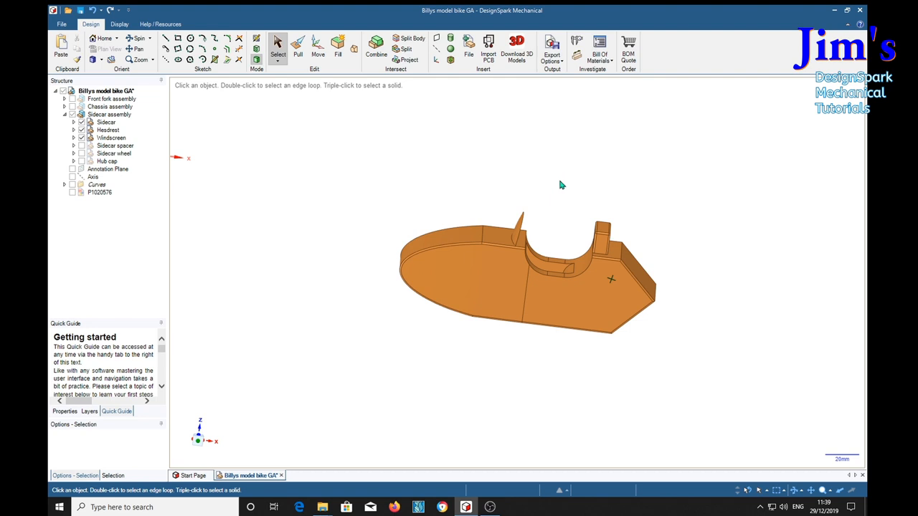
mouse_move(579, 177)
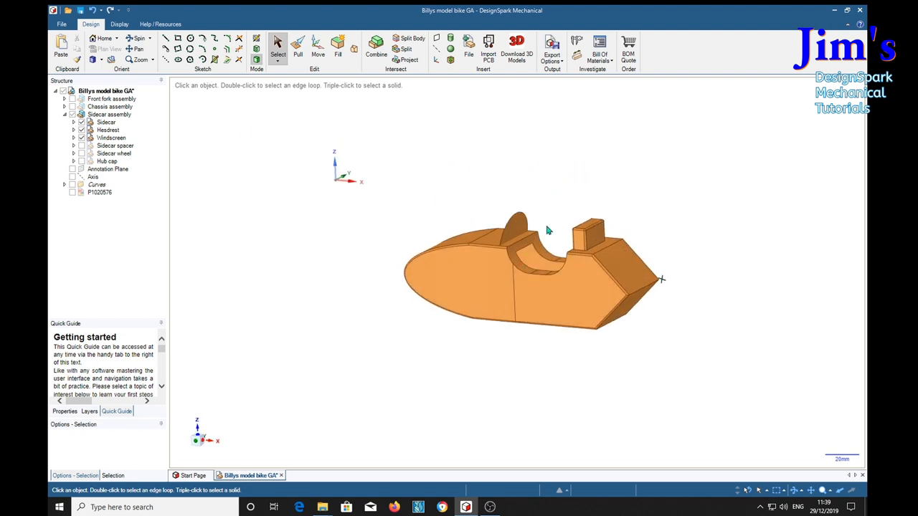
drag(545, 236, 530, 272)
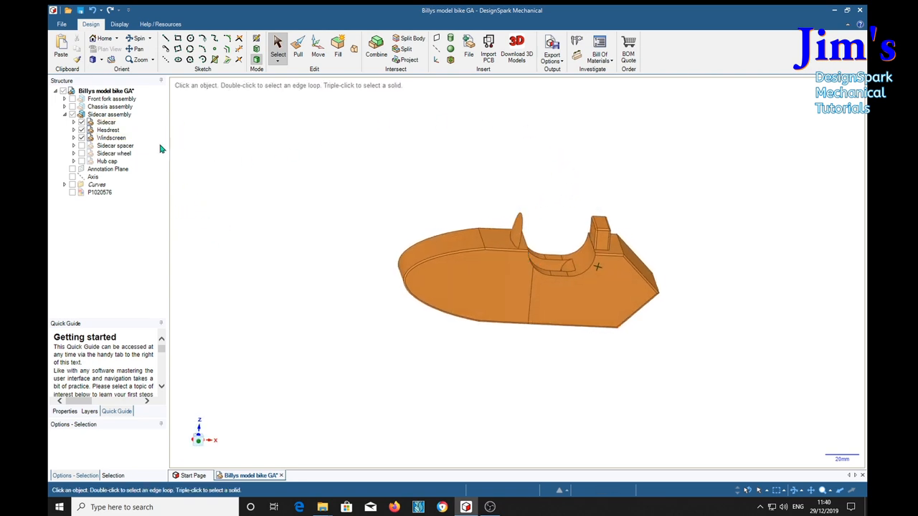
- Tick Sidecar spacer, Sidecar wheel and Hub cap under Sidecar assembly
click(114, 145)
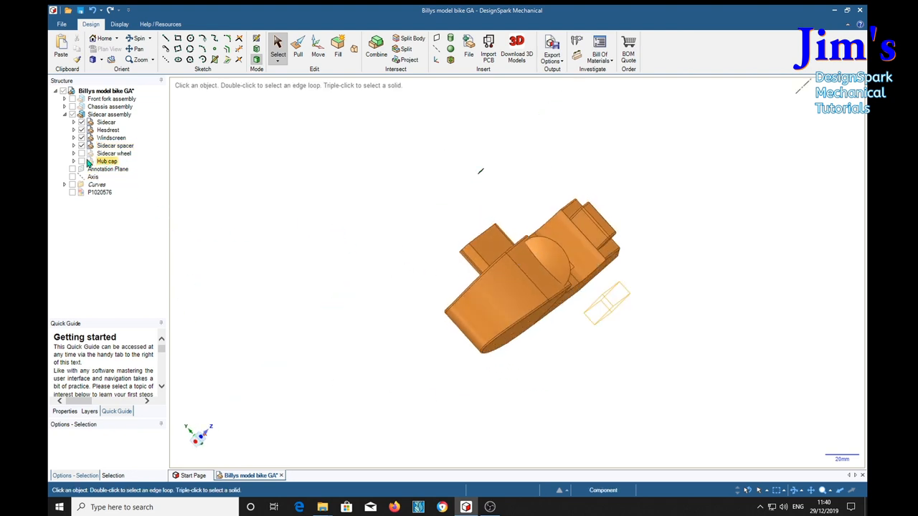
click(81, 153)
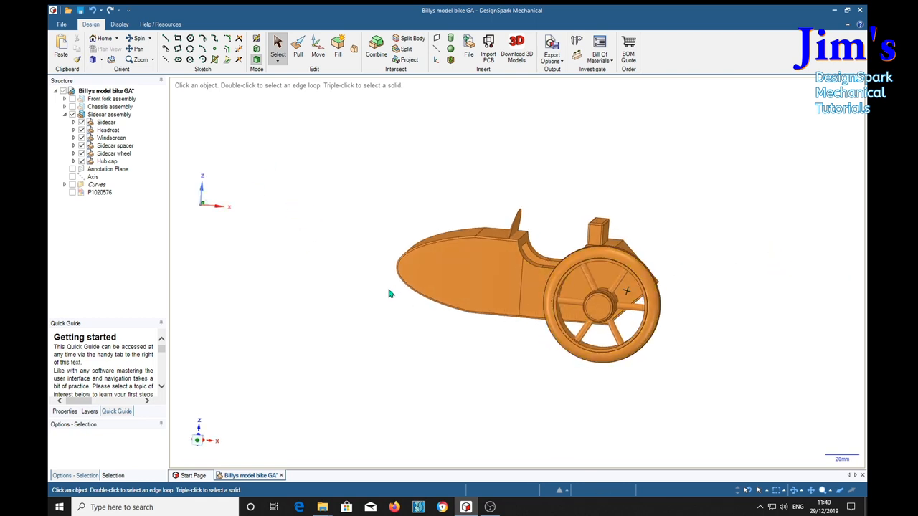
- Tick the Curves folder to show outline curves, construction lines and points
click(107, 169)
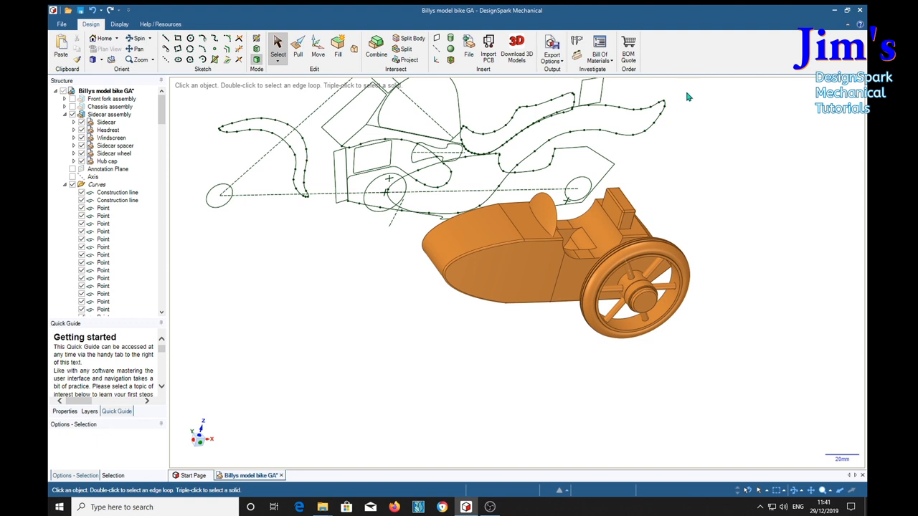
click(602, 111)
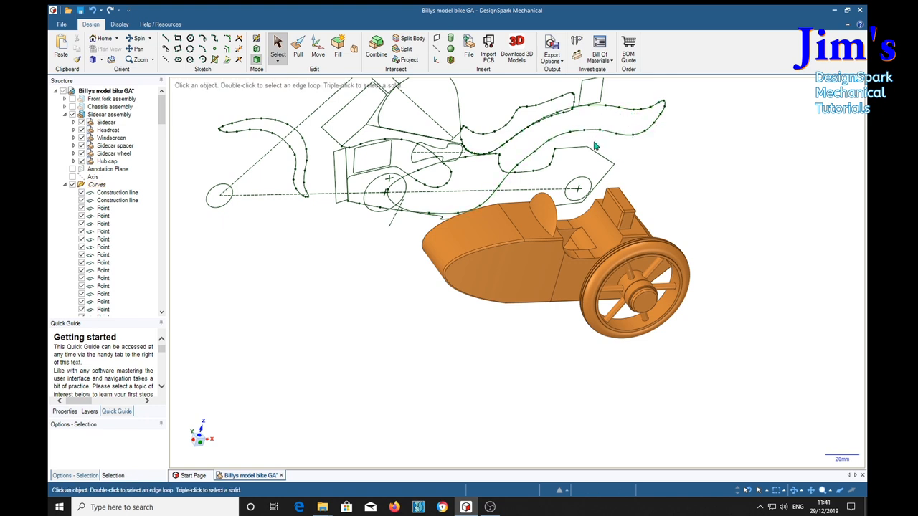
mouse_move(628, 120)
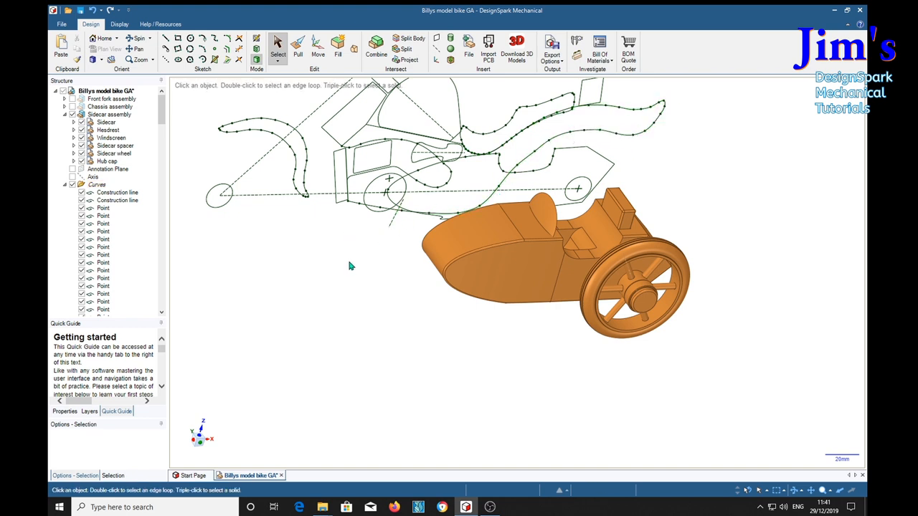
mouse_move(622, 180)
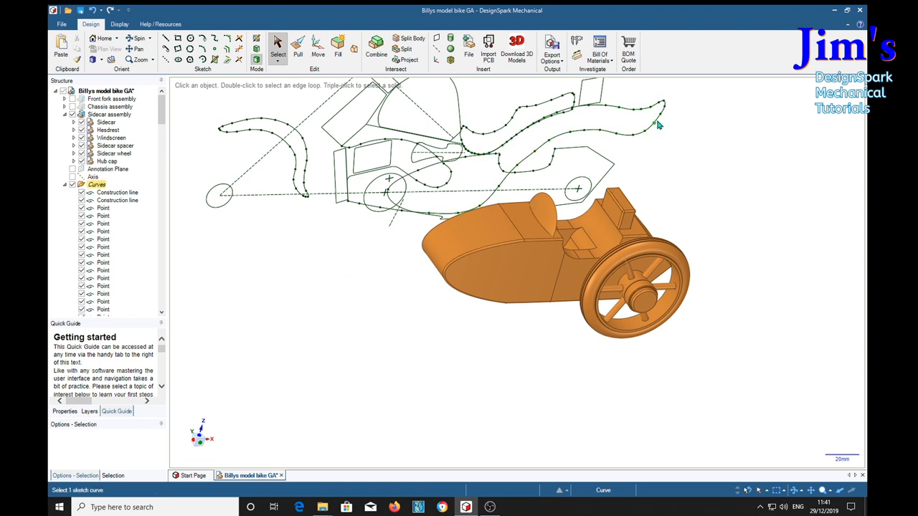
click(624, 115)
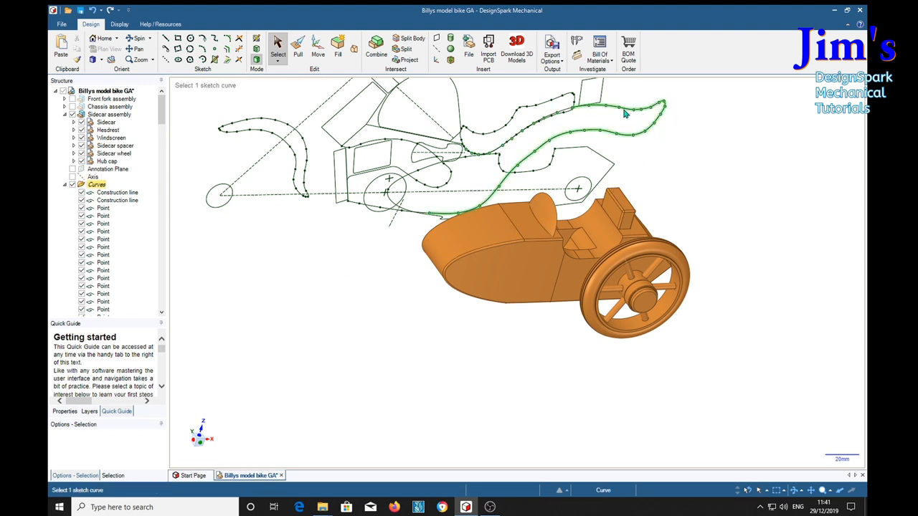
click(781, 232)
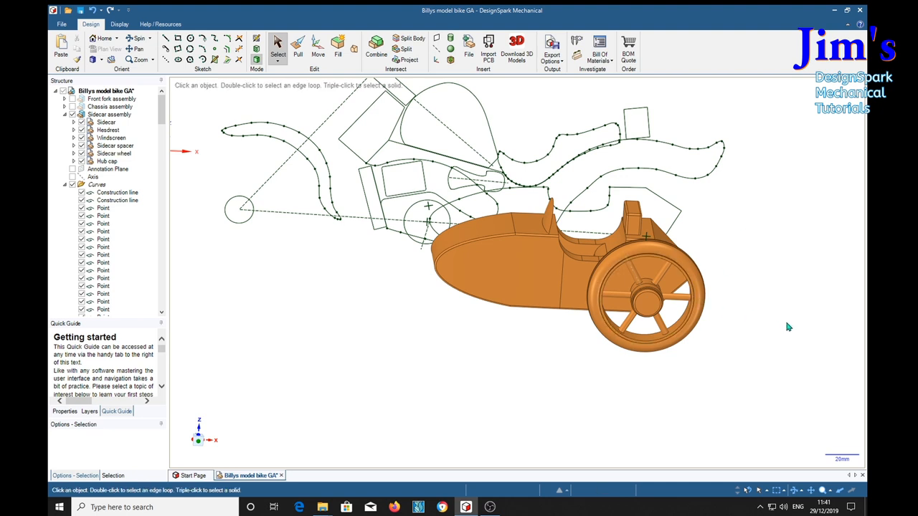
mouse_move(721, 141)
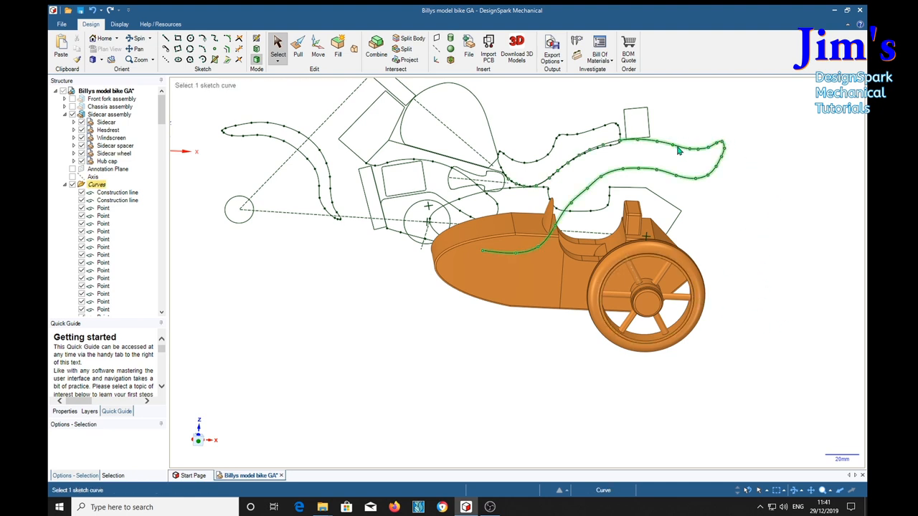
click(597, 385)
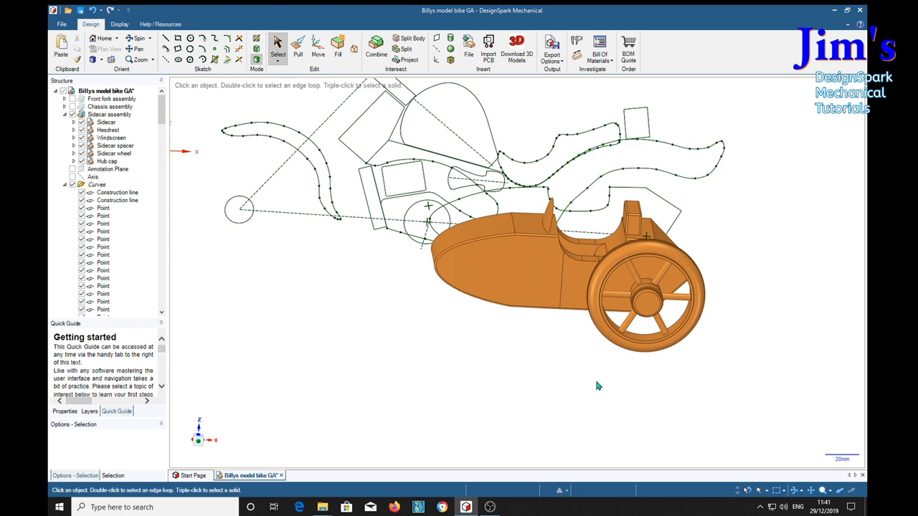
mouse_move(336, 281)
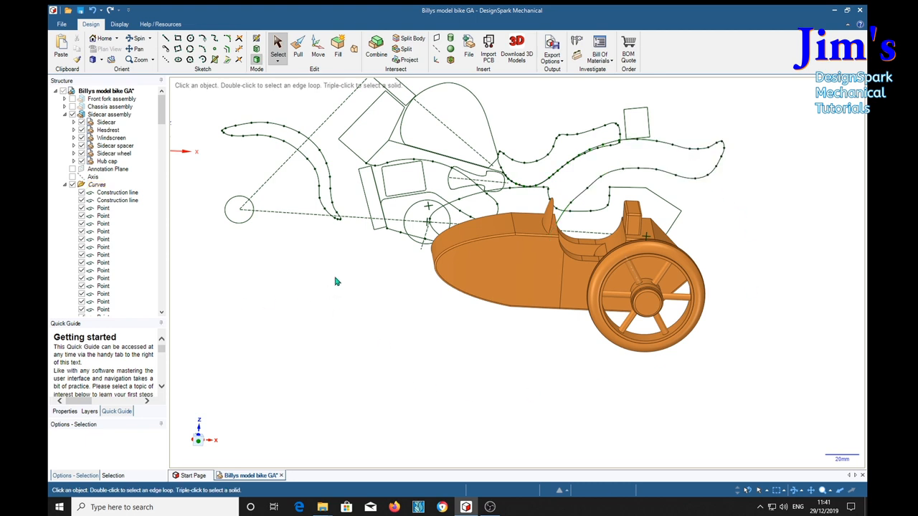
mouse_move(220, 330)
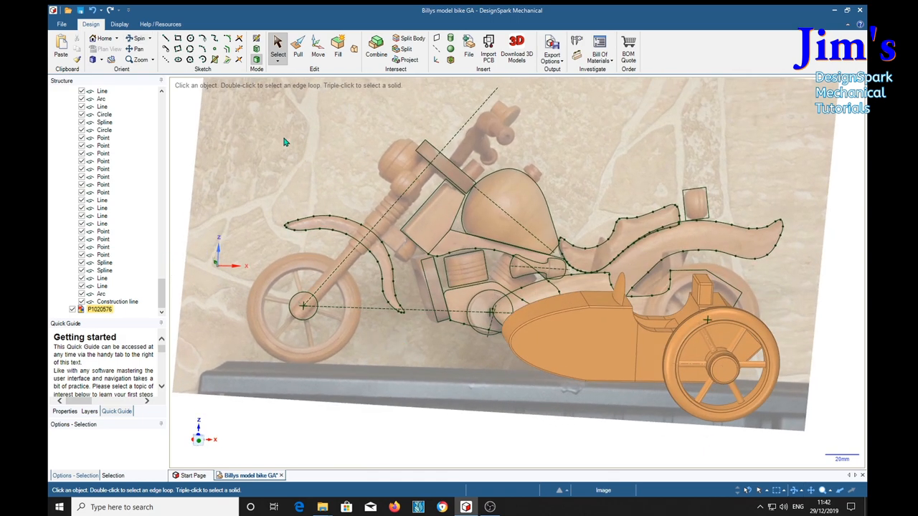
mouse_move(320, 200)
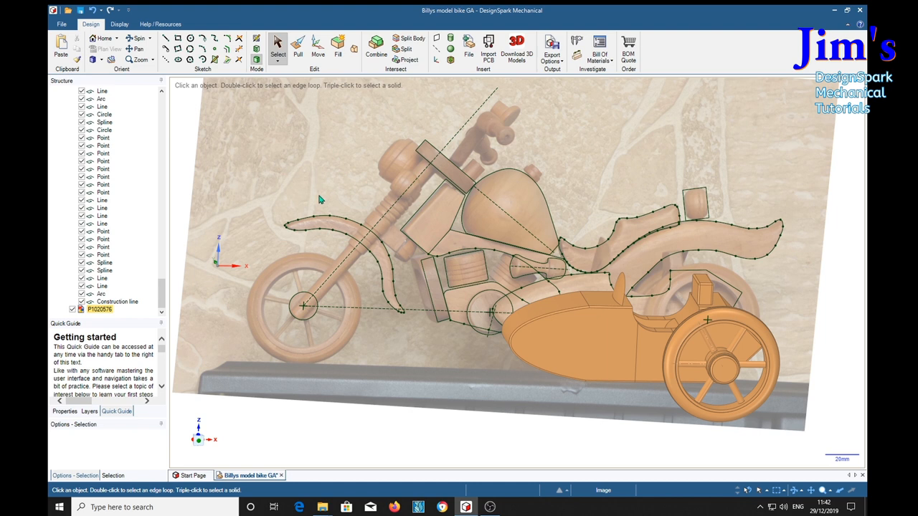
mouse_move(312, 173)
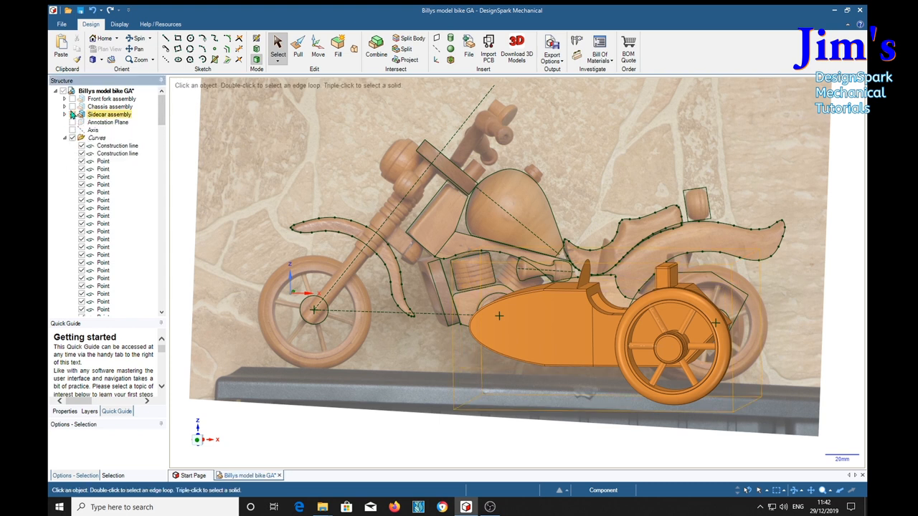
- Show Front fork and Chassis assemblies, and hide the P1020576 image and Curves folder
click(110, 106)
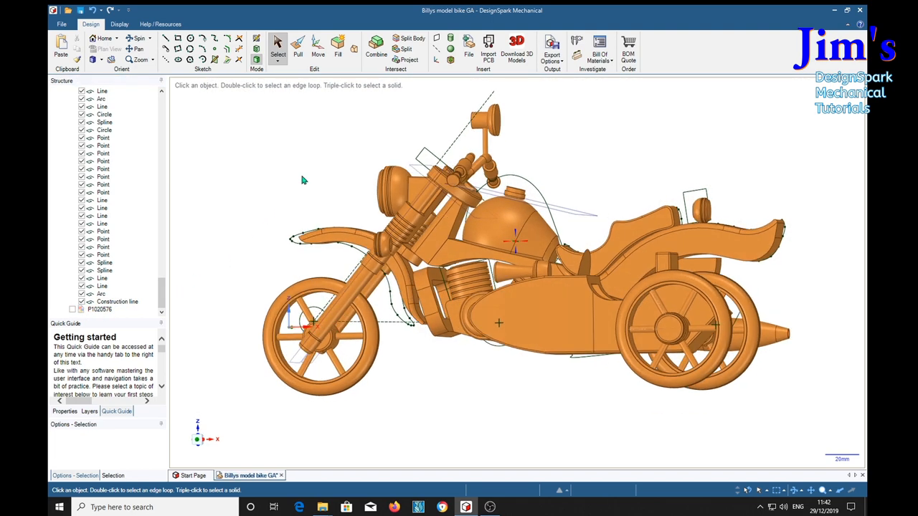
click(100, 309)
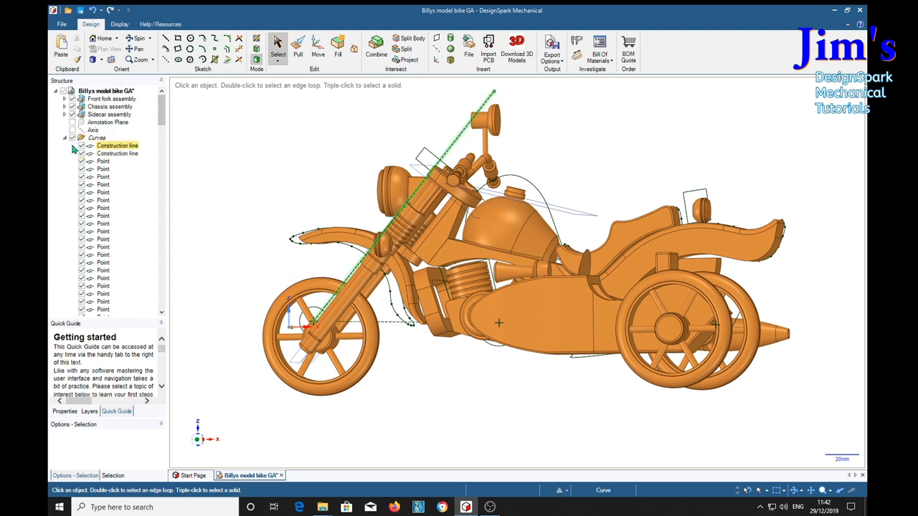
click(72, 138)
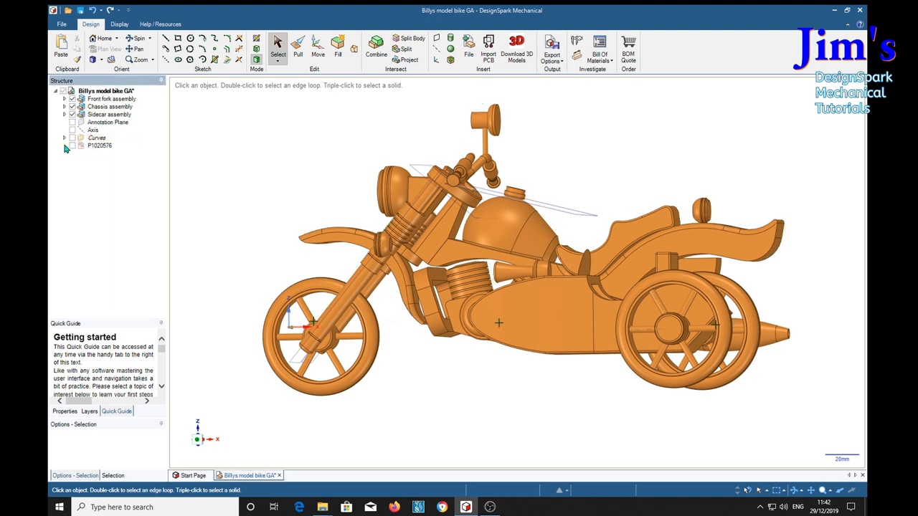
mouse_move(430, 243)
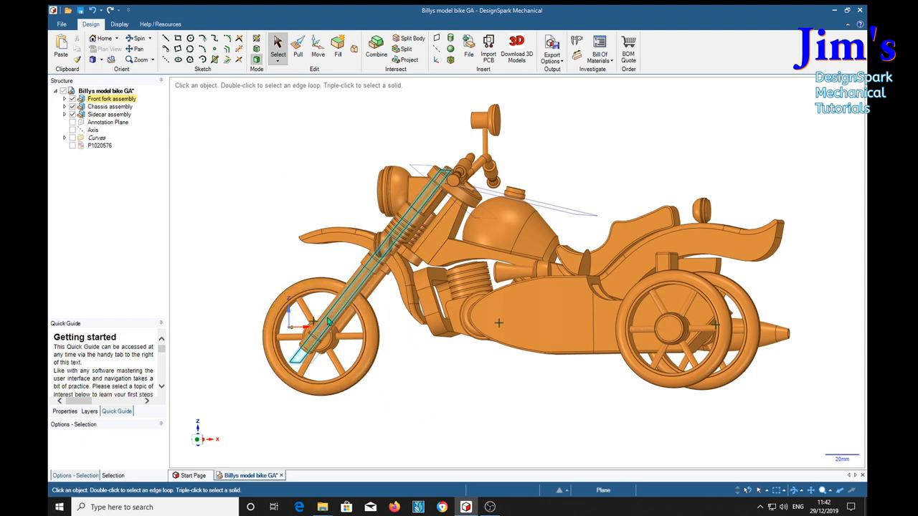
- Select the whole Front fork assembly in the Structure tree and start the Move tool
click(455, 238)
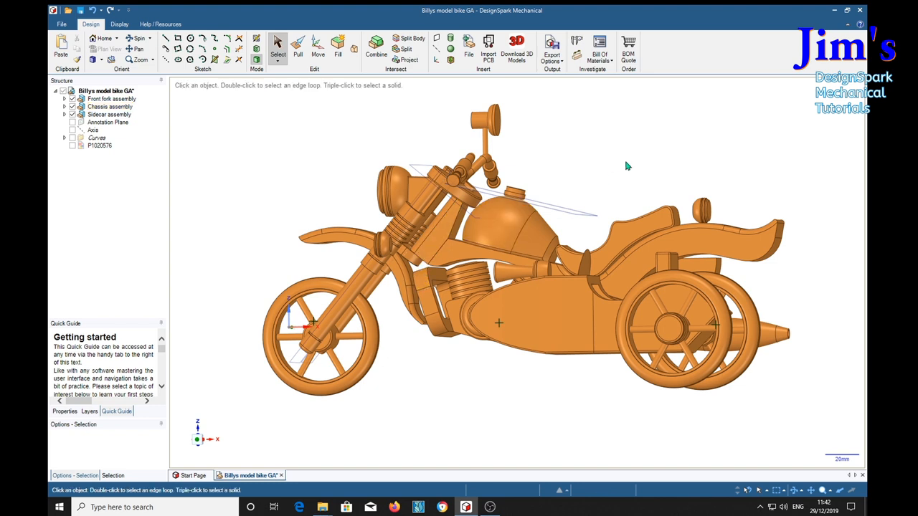
click(109, 114)
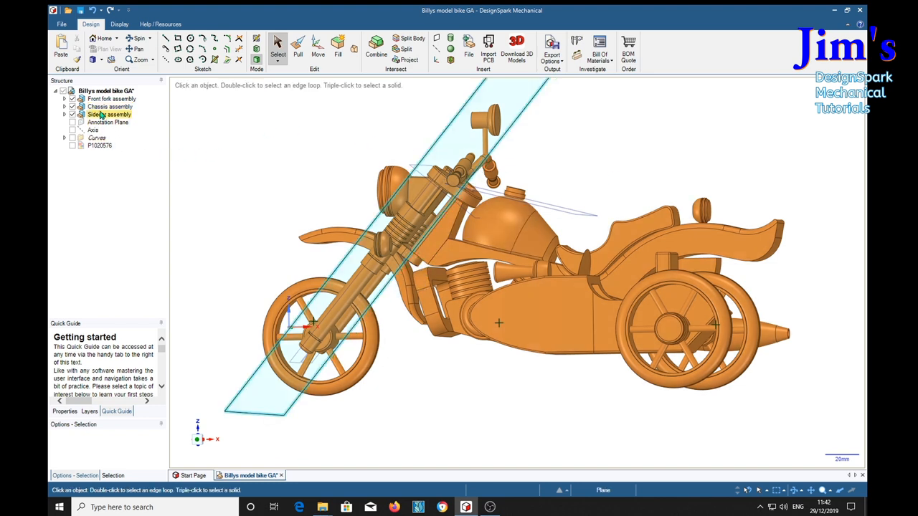
click(111, 98)
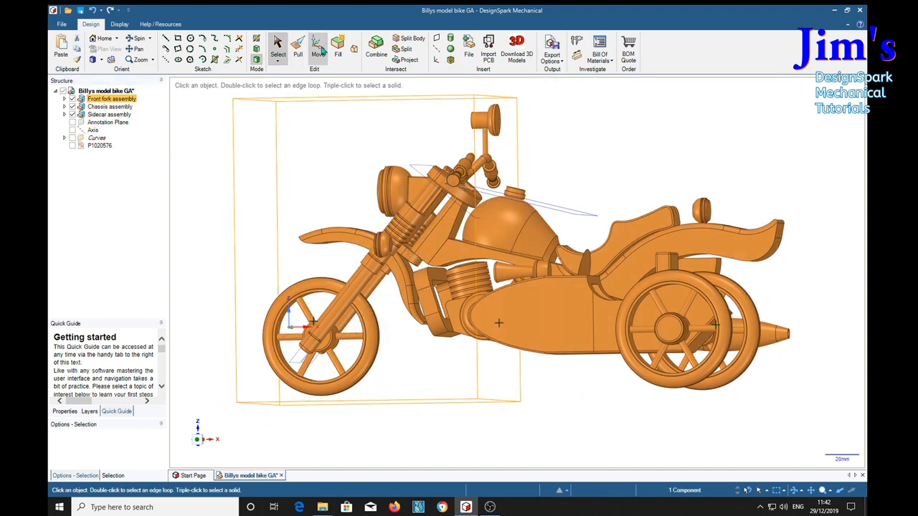
click(318, 54)
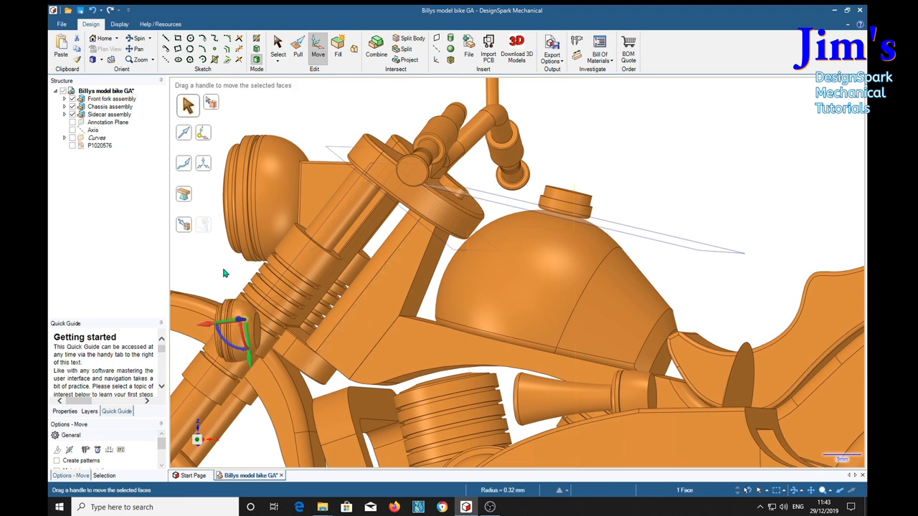
- Pivot the Move handle on the steering head and rotate the fork 40°
click(111, 98)
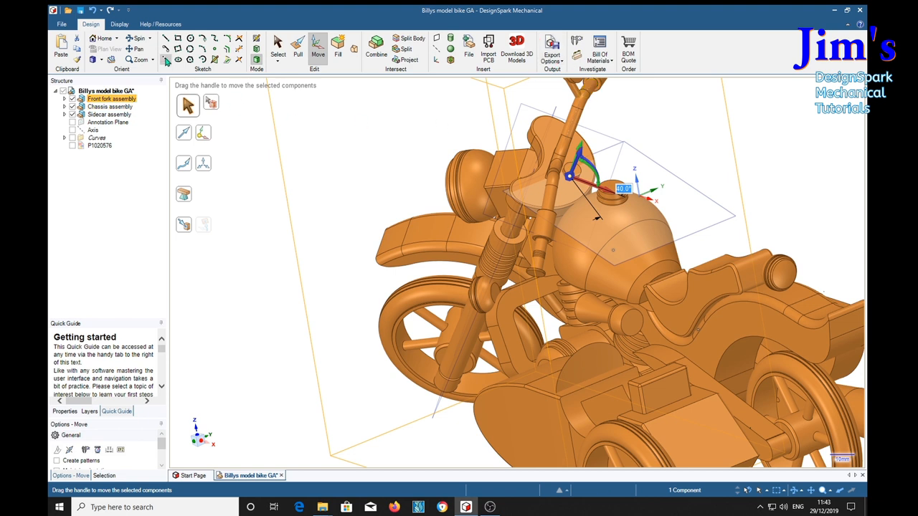
- Turn on Body Interference under Display > Show to highlight clashes in red
click(119, 23)
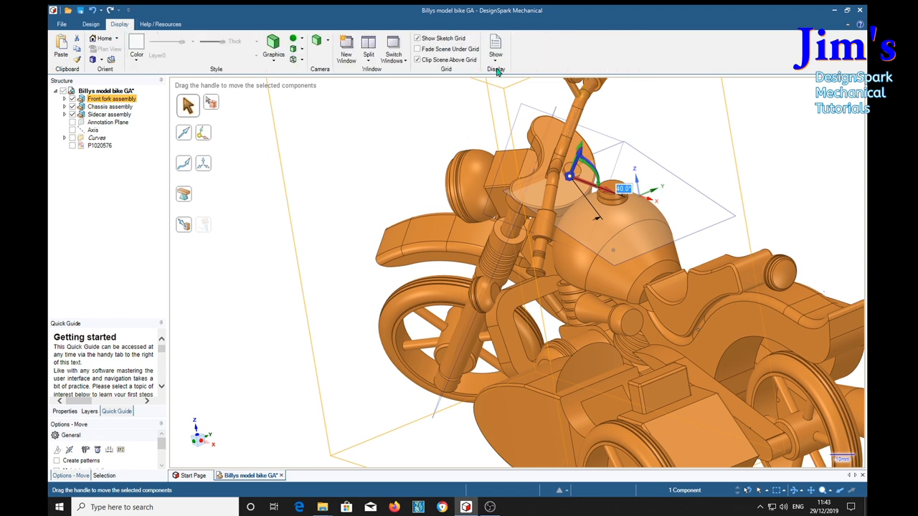
click(496, 54)
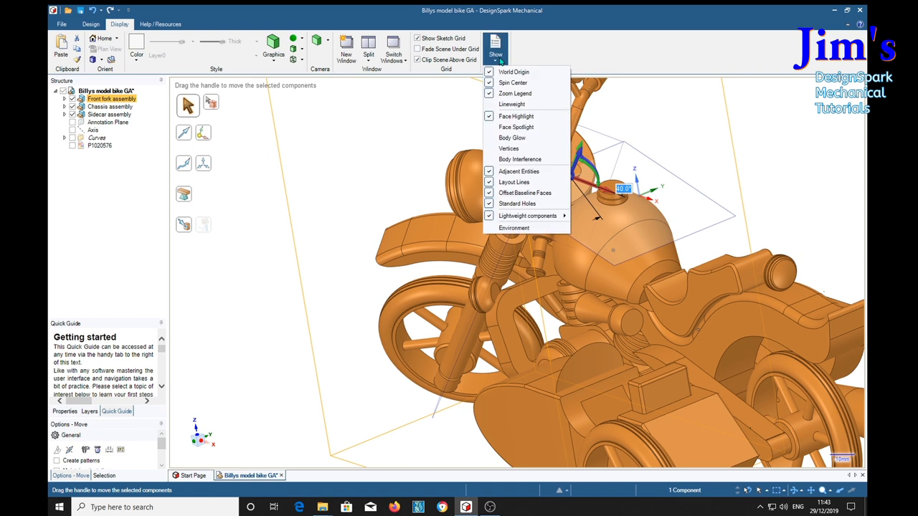
mouse_move(520, 160)
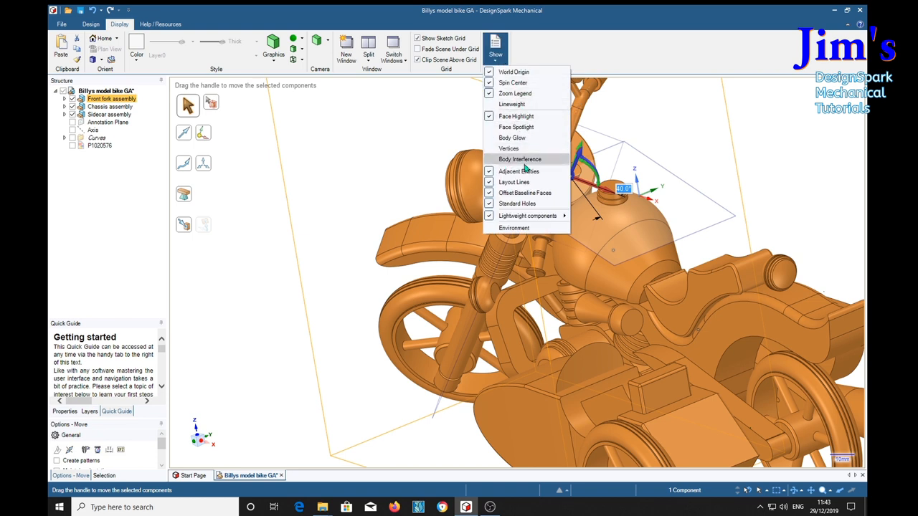
mouse_move(522, 164)
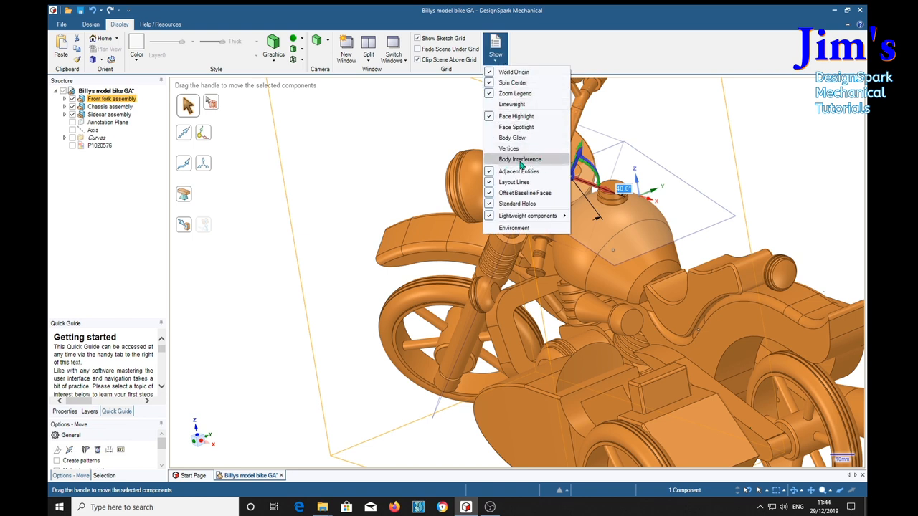
click(520, 159)
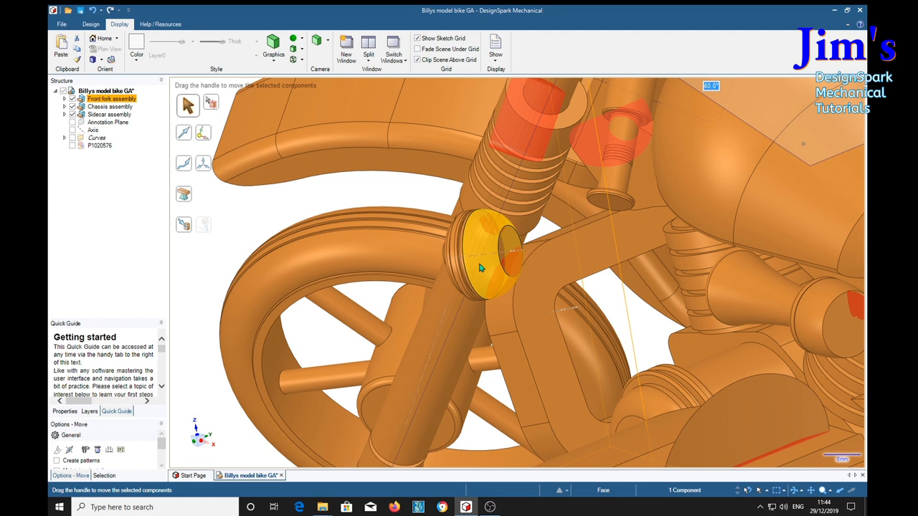
mouse_move(488, 281)
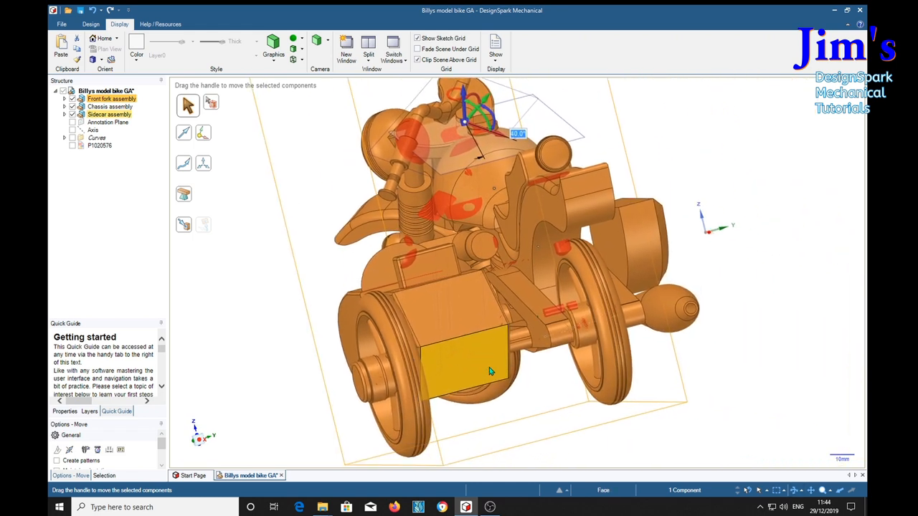
- Orbit and click parts to inspect red clashes at handlebars, tank and sidecar, then return to Design
drag(491, 371, 440, 280)
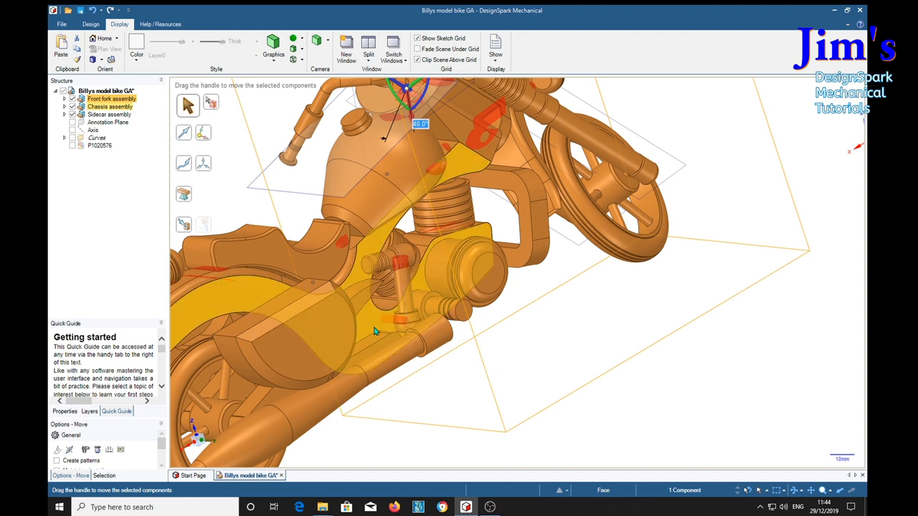
click(602, 289)
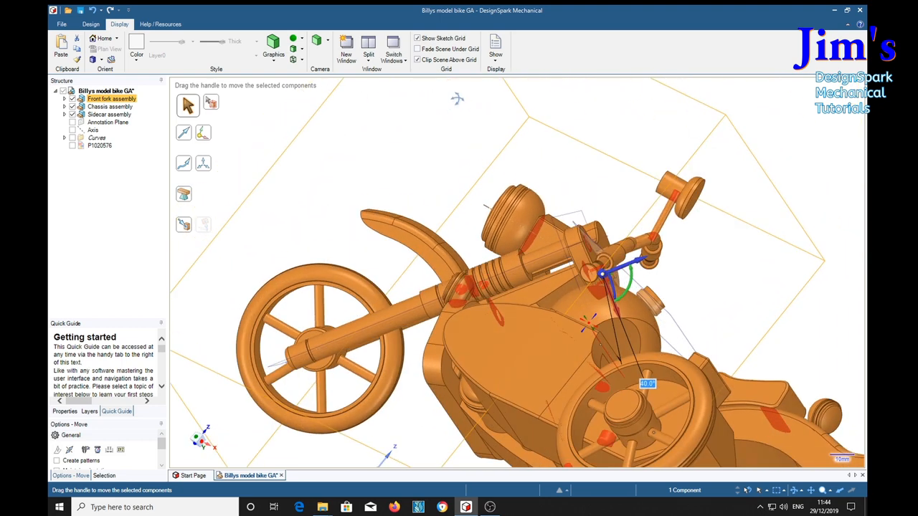
mouse_move(798, 237)
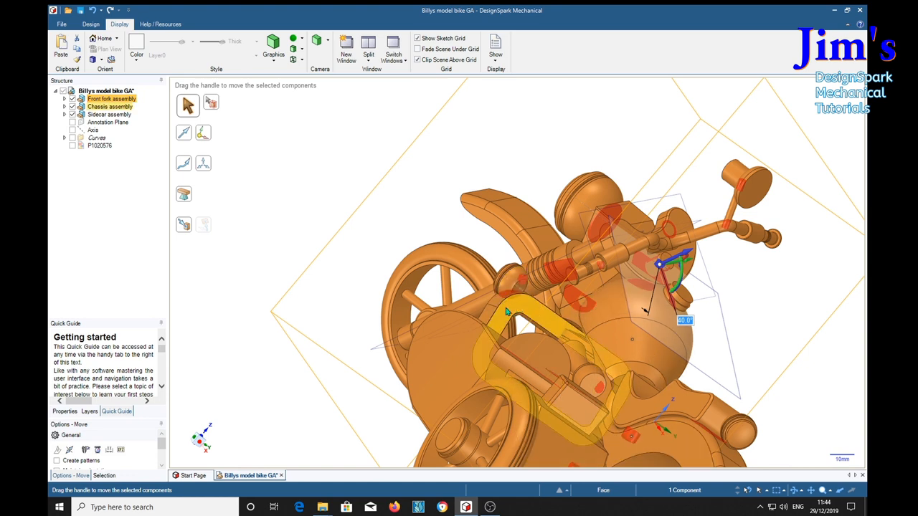
click(109, 114)
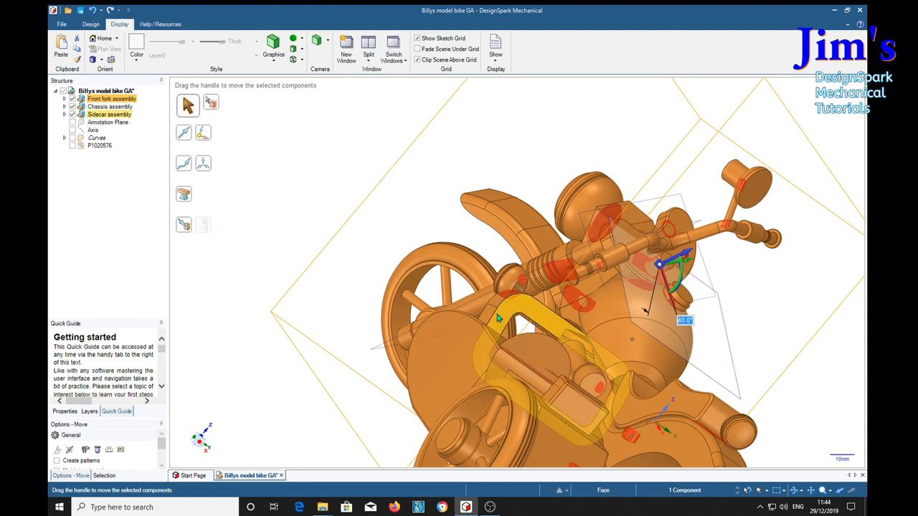
click(110, 106)
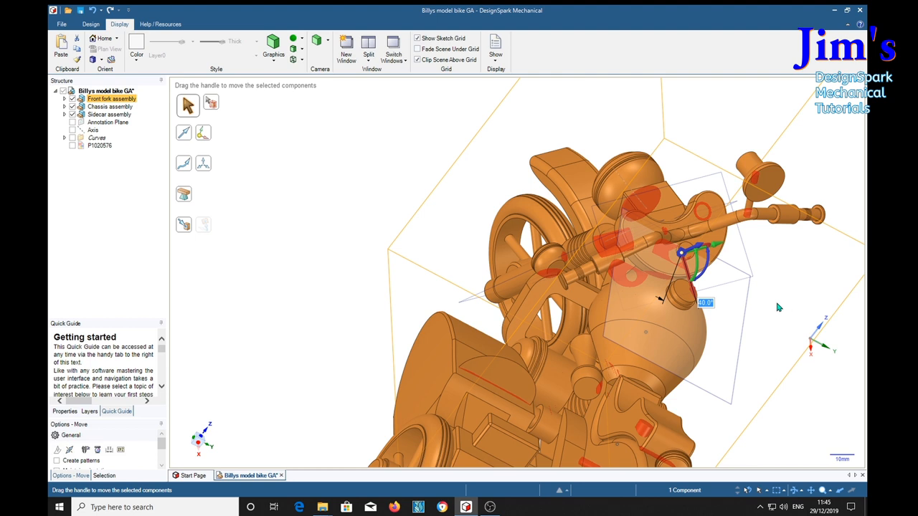
mouse_move(777, 305)
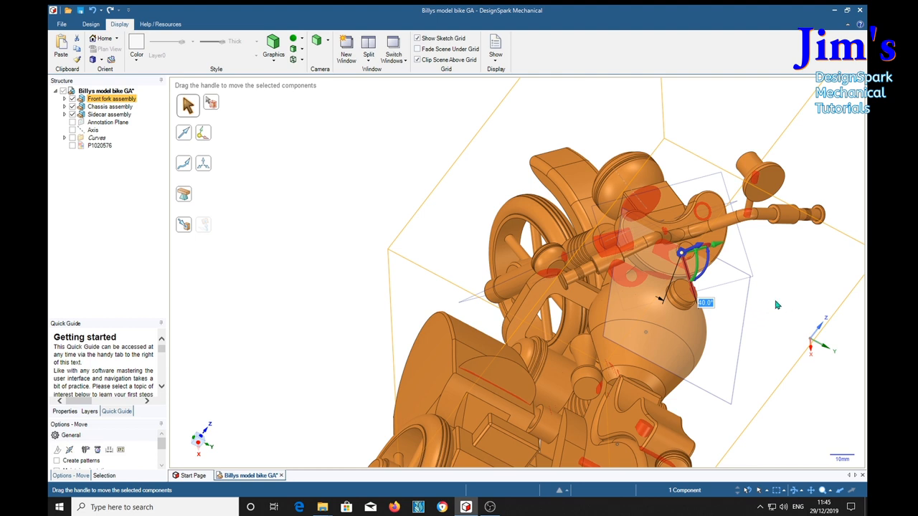
click(90, 24)
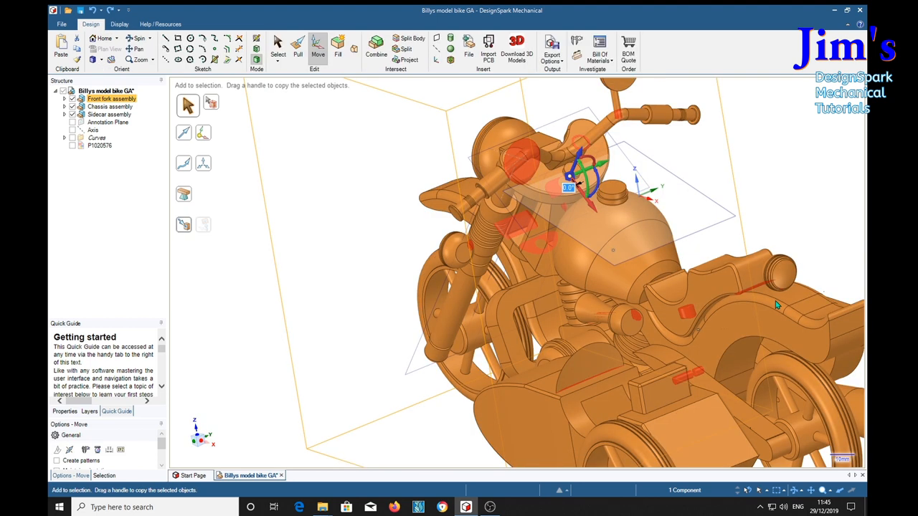